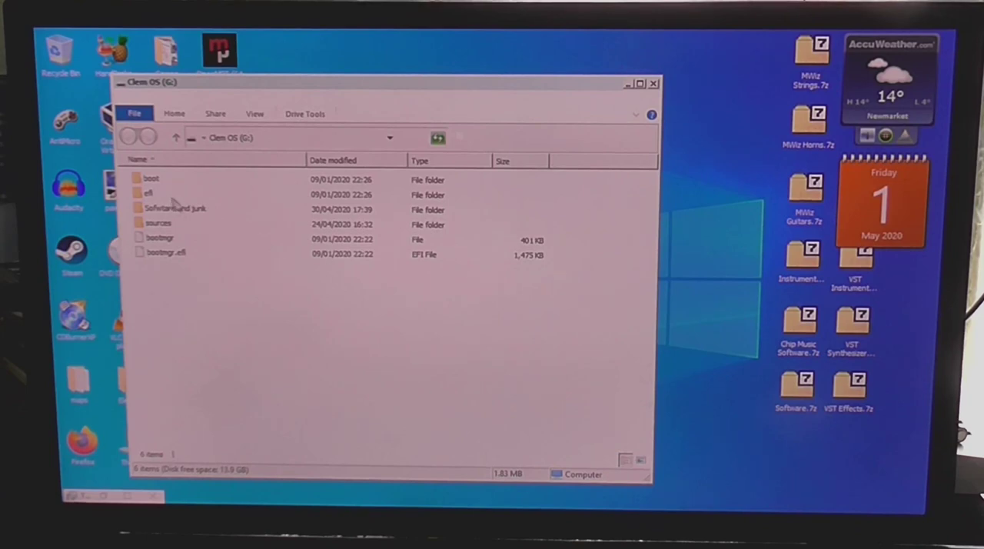
Set Boot Option #1 to UEFI: SanDisk on the Boot tab, then Save Changes and Exit.
double_click(175, 209)
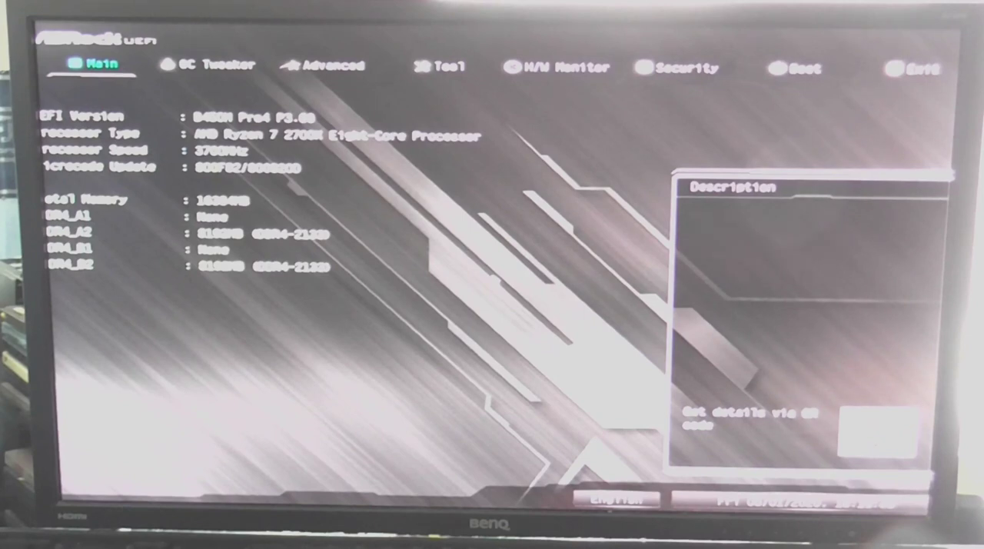
click(685, 68)
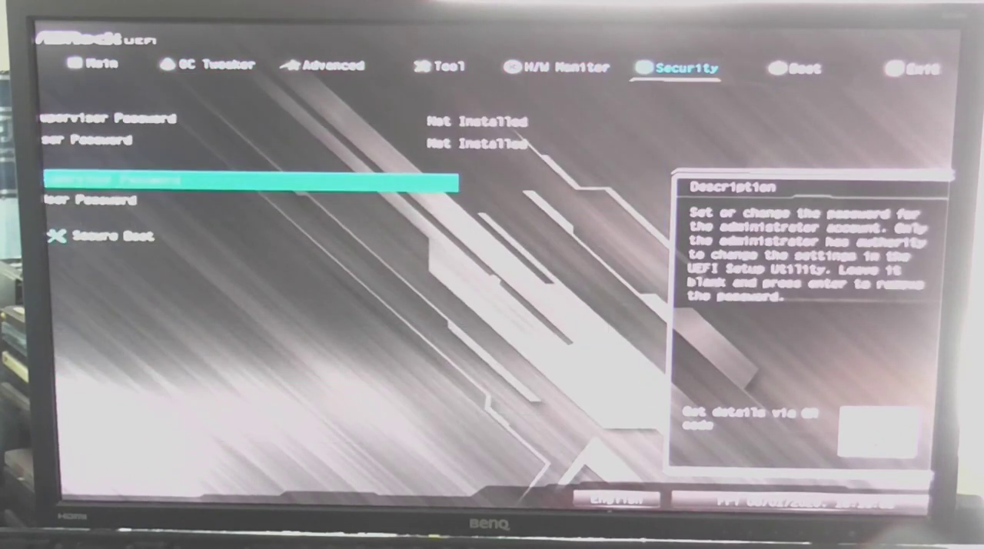
click(805, 67)
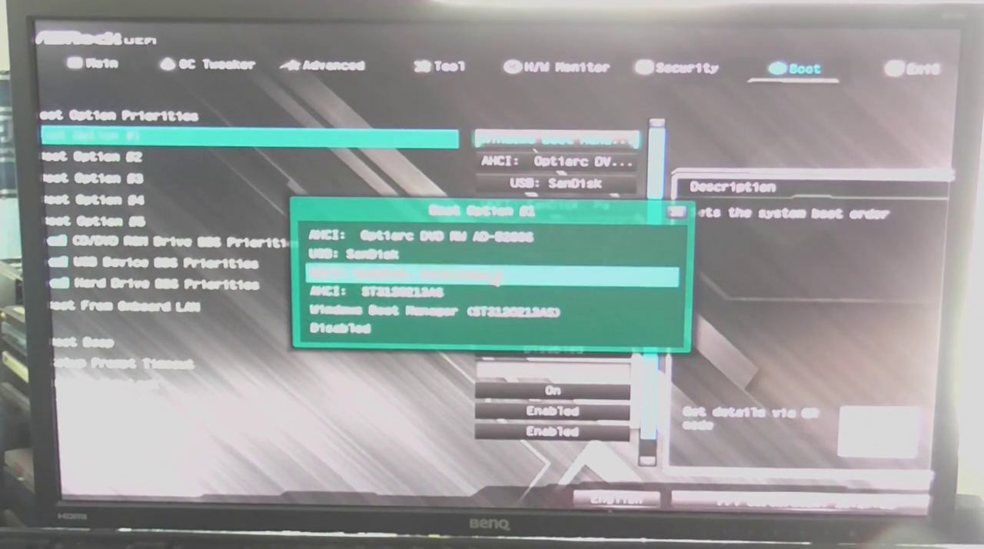
key(Down)
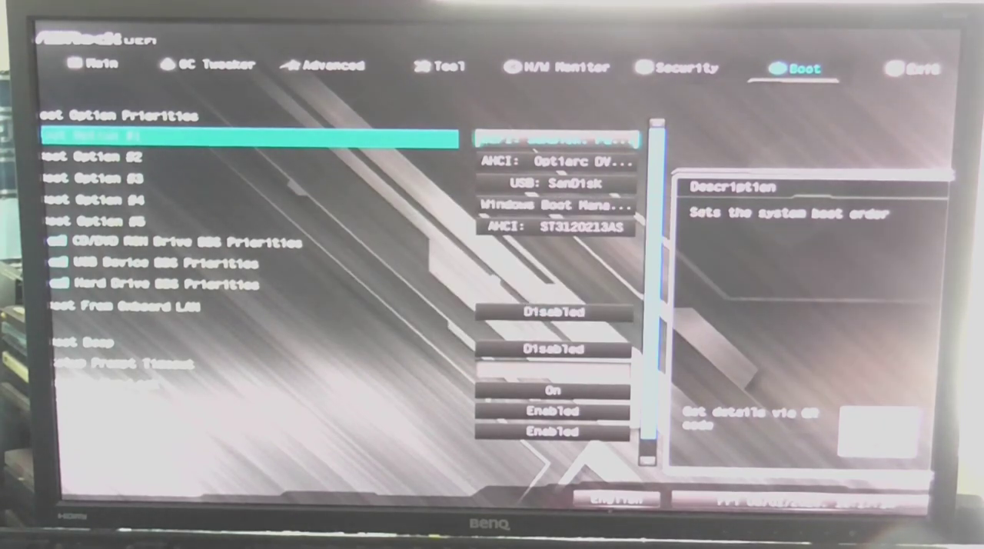
click(914, 68)
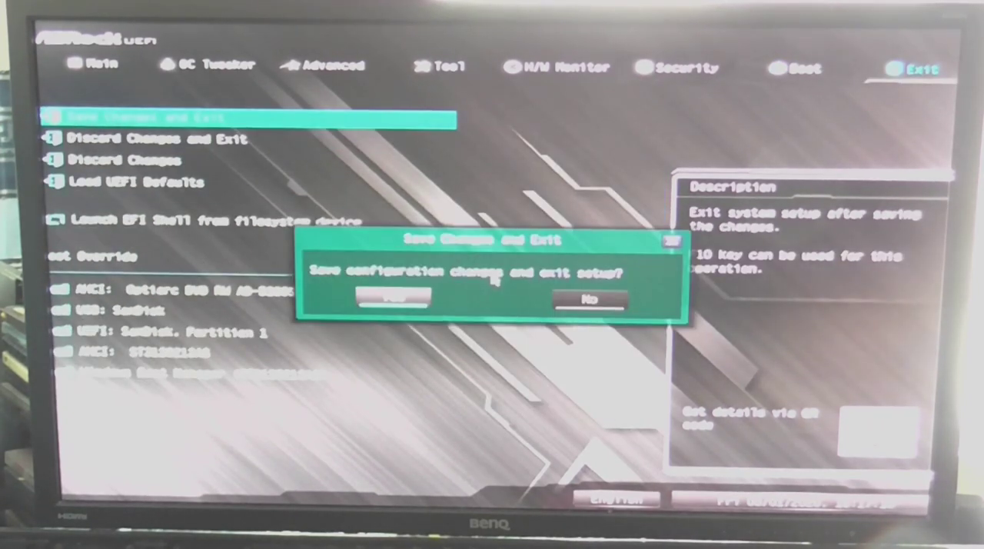
click(394, 298)
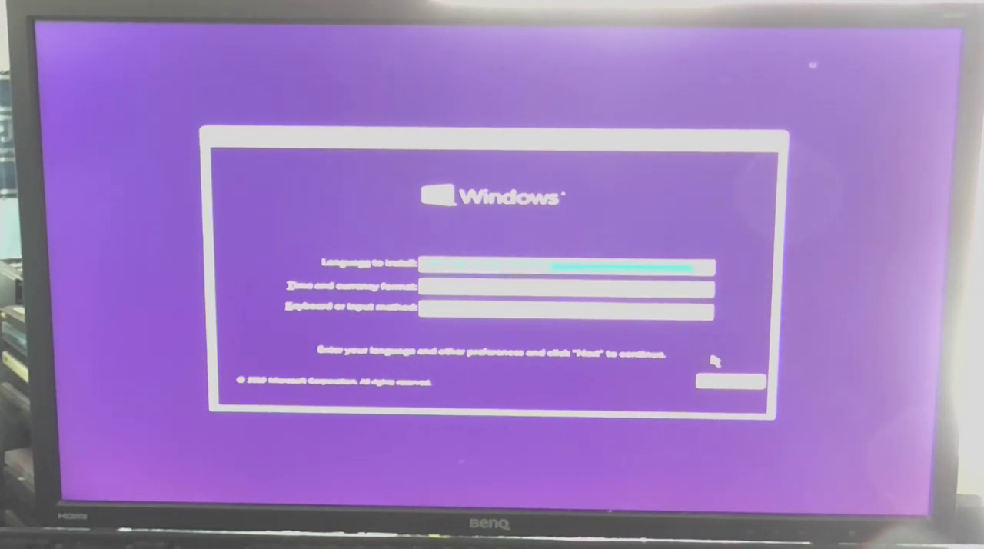
Accept the default language and keyboard, then start the Windows installation with Install now.
click(729, 382)
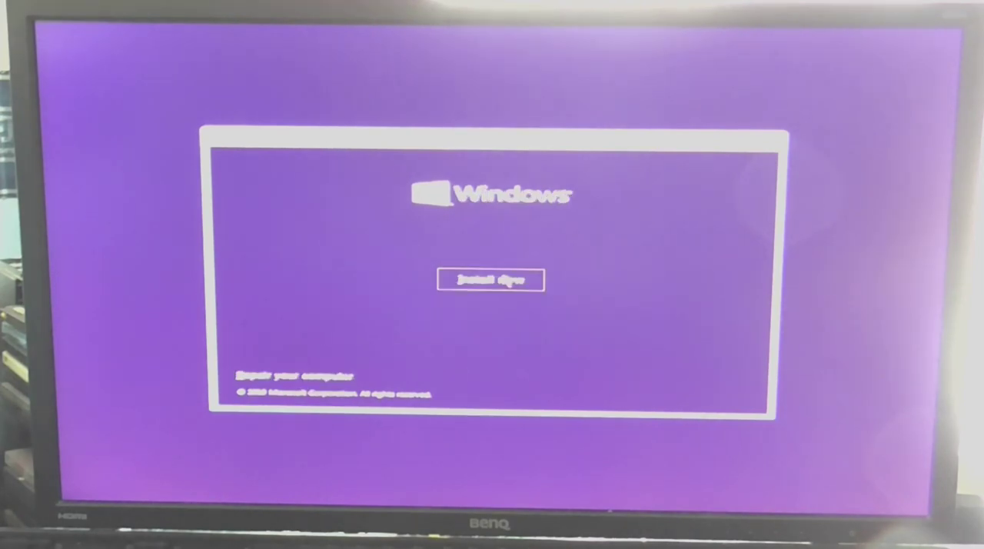
click(490, 279)
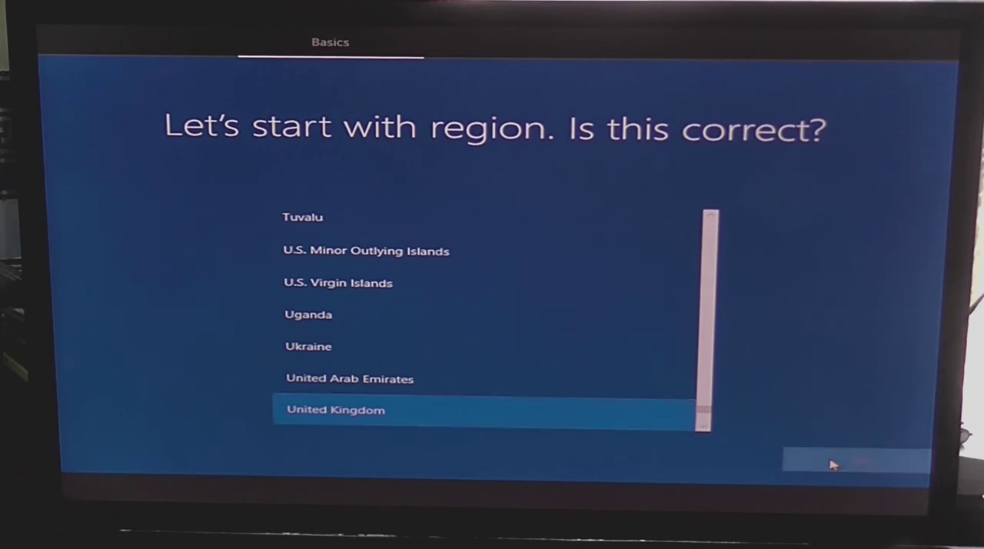
Confirm United Kingdom as region and keyboard layout, skipping a second layout.
click(855, 462)
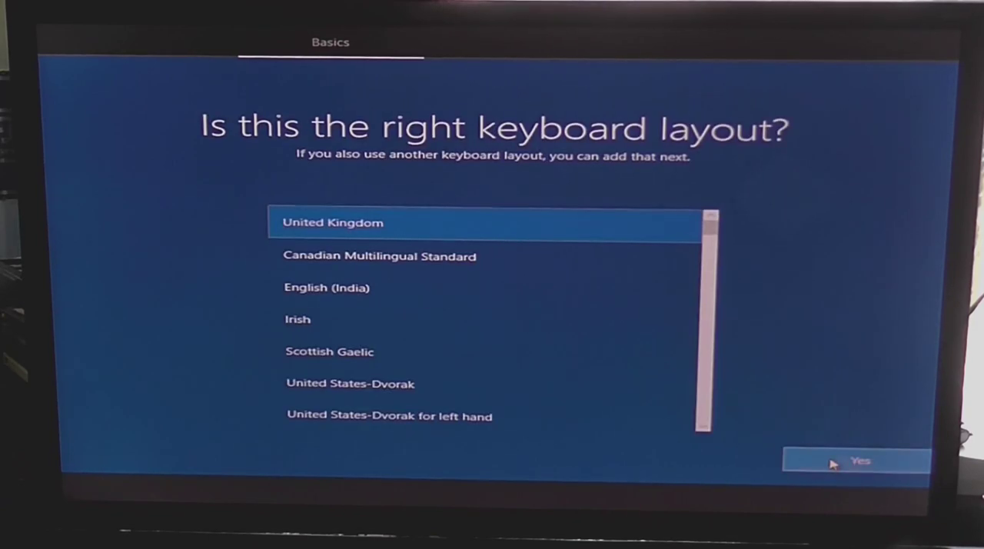
click(860, 462)
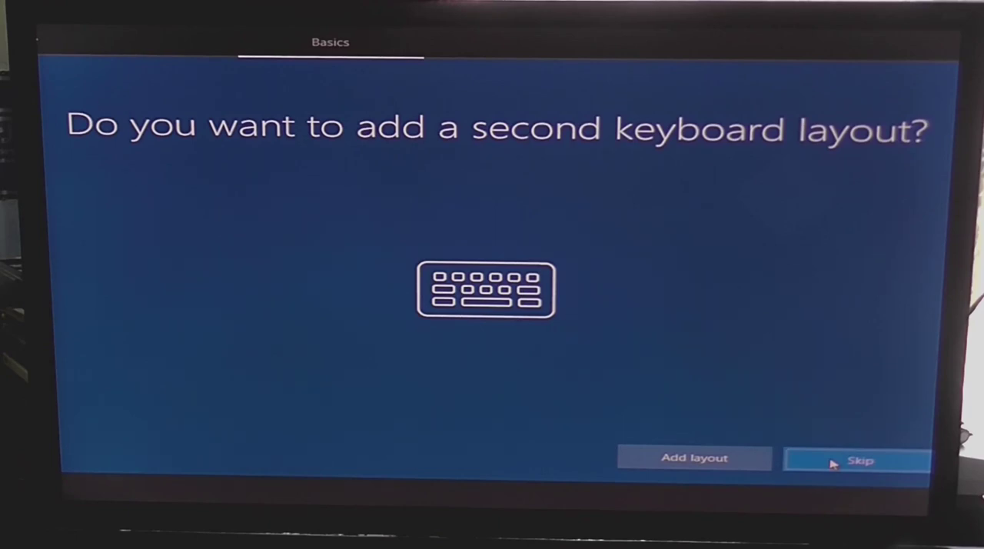
click(858, 460)
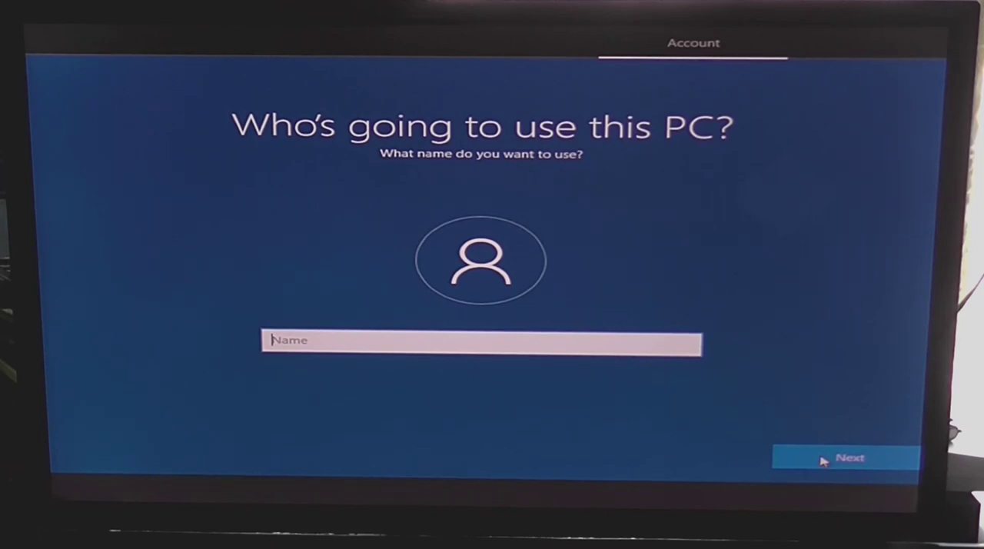
Create the local account named 'Co' with a password entered and confirmed.
text(CoolDude)
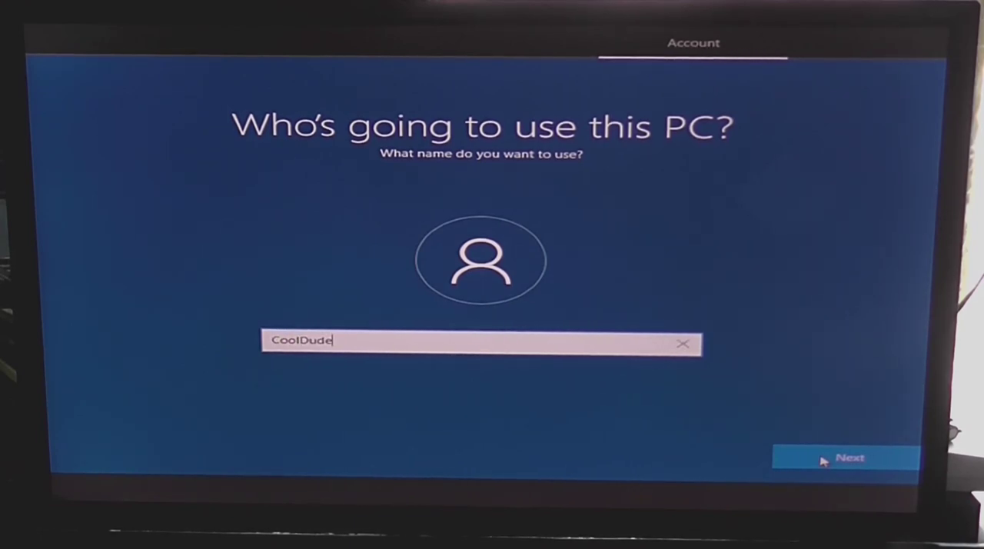
click(846, 458)
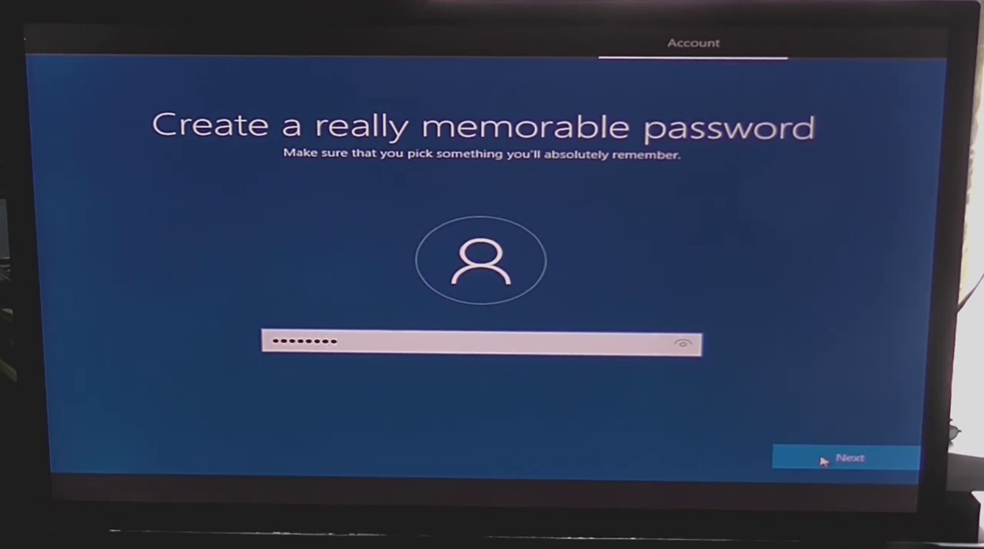
click(846, 458)
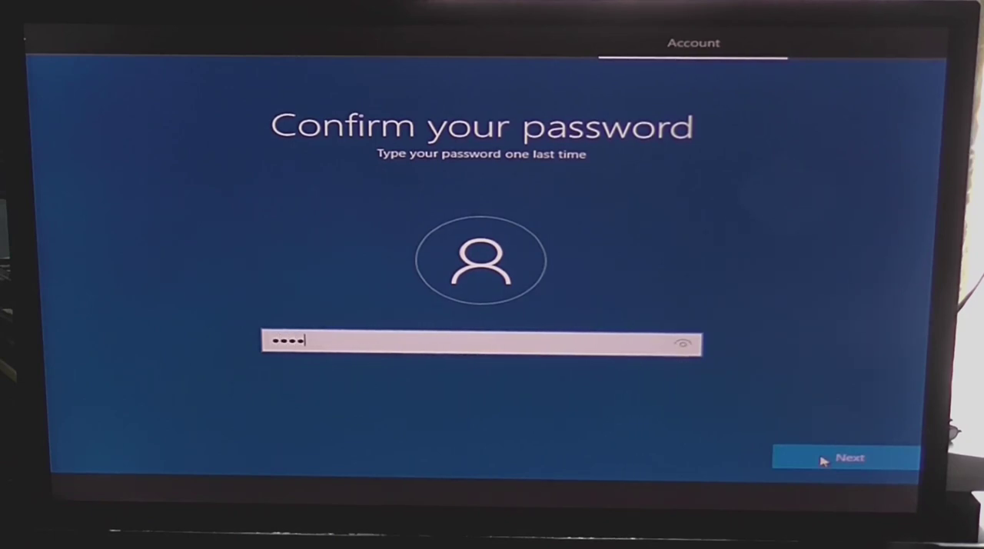
click(846, 458)
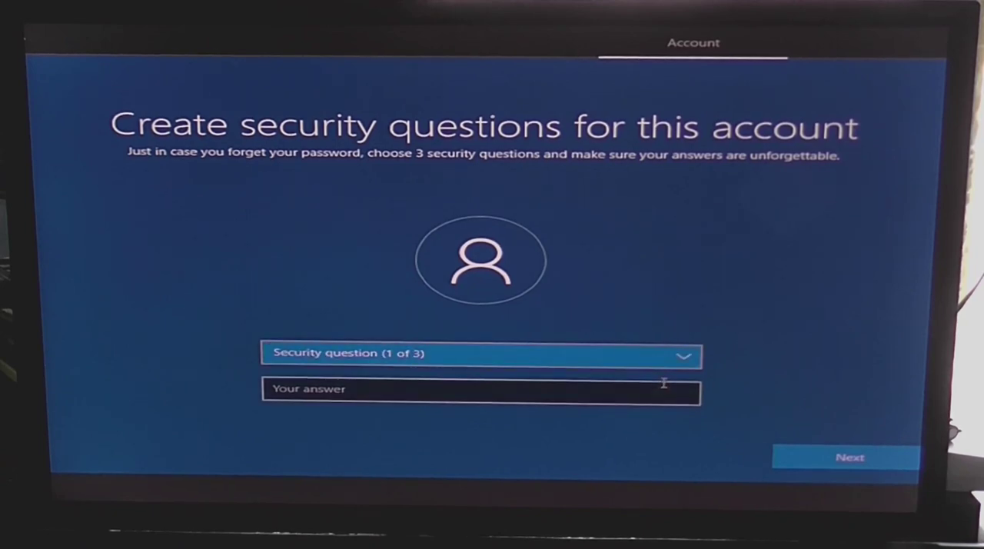
Choose 'What was your first pet's name?' as the first security question.
click(683, 356)
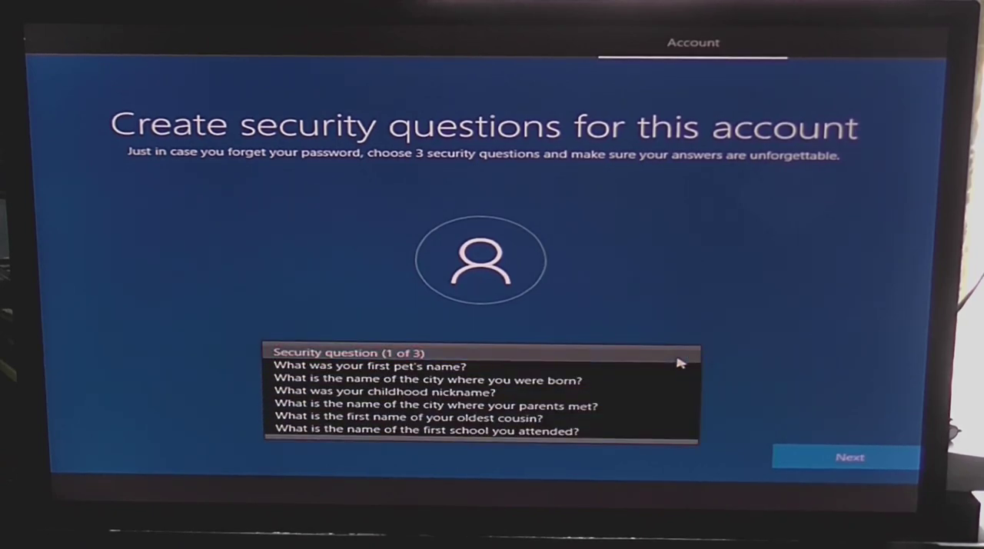
click(849, 457)
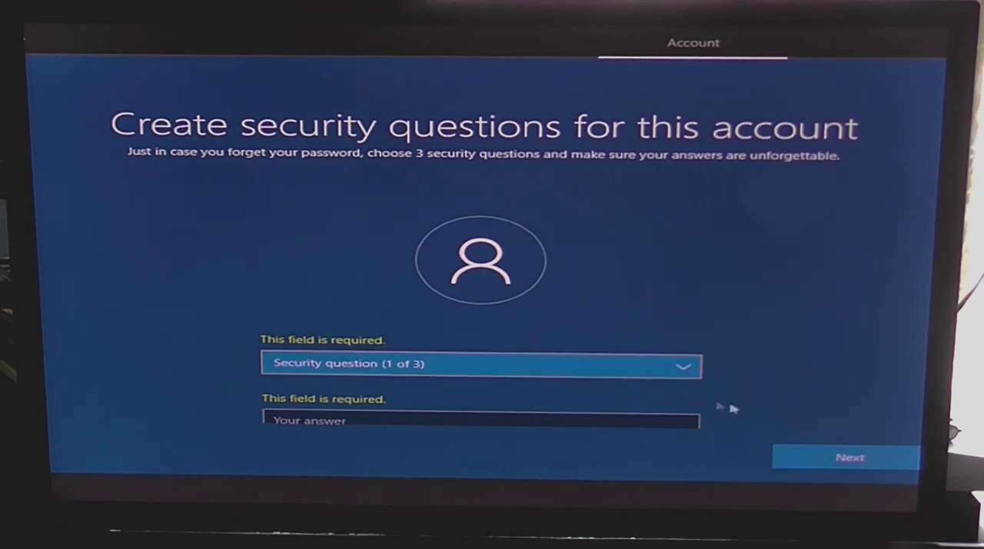
click(480, 363)
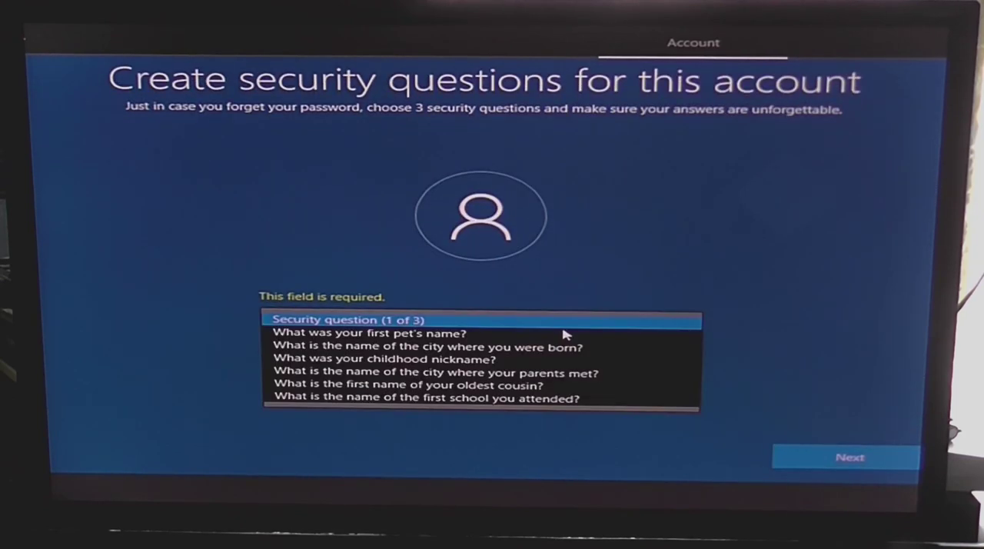
click(369, 332)
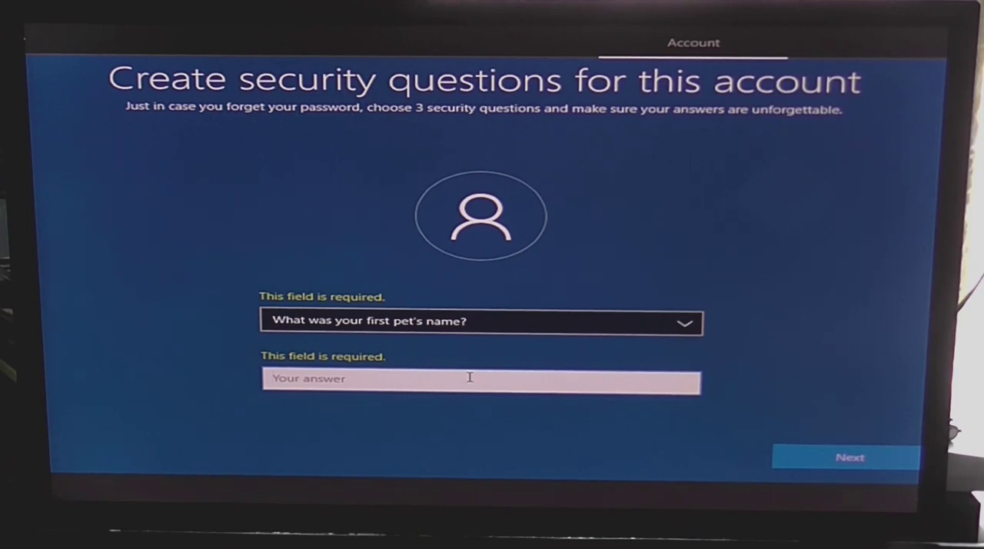
text(Tha)
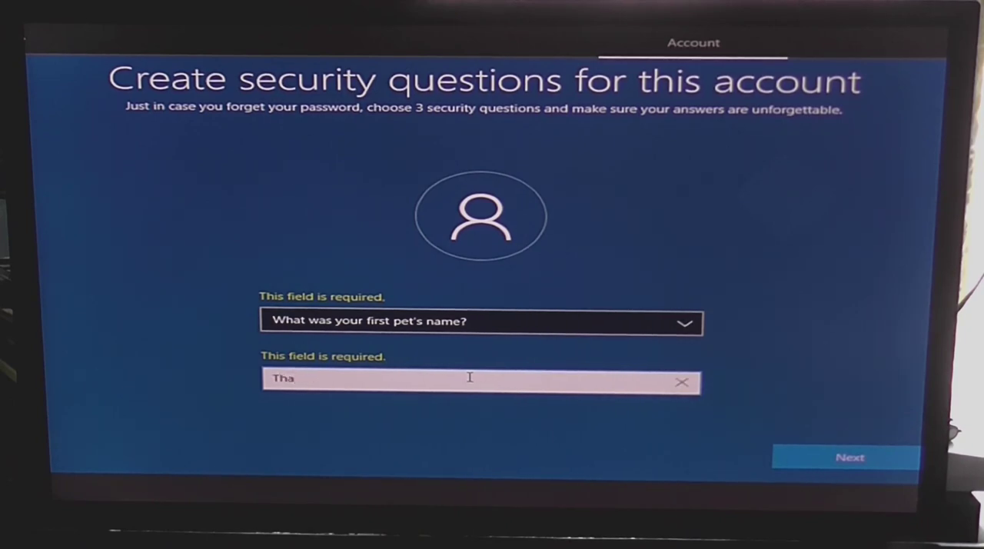
text(cth)
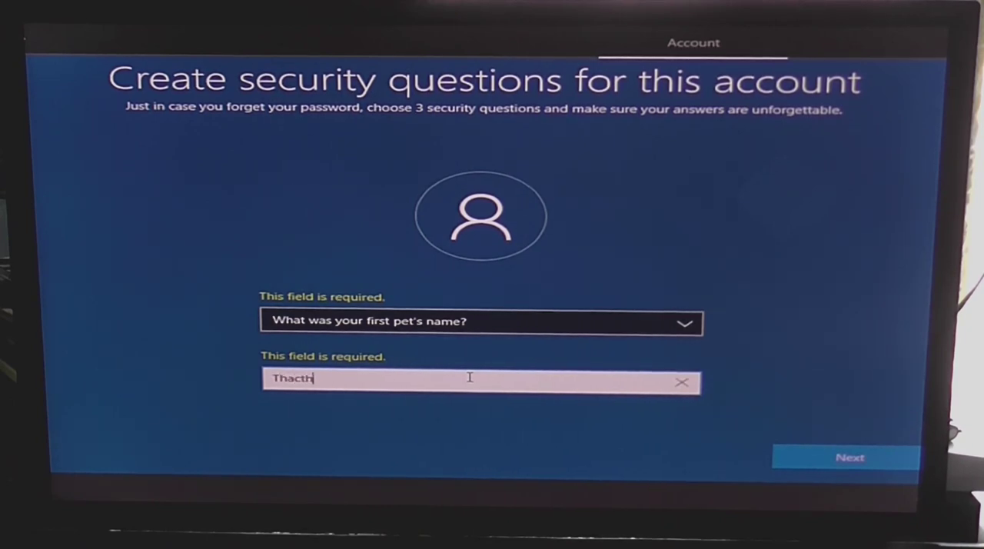
text(ier)
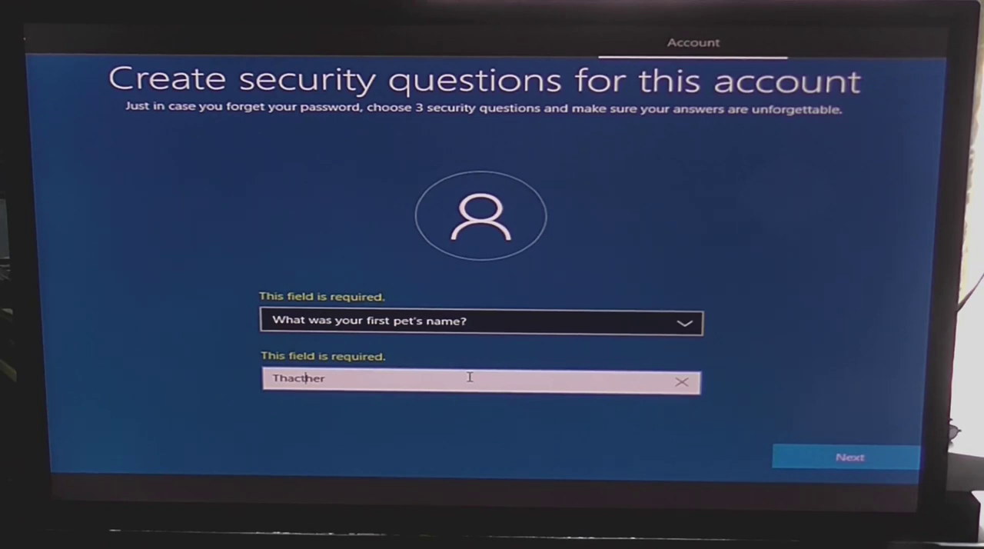
text(c)
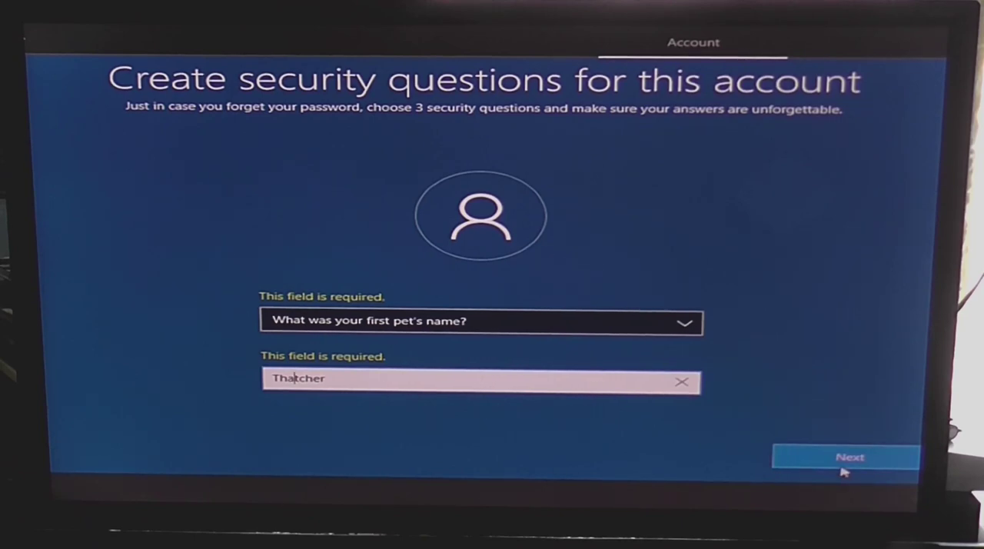
Submit the first question and answer the second, about city of birth, starting with 'New'.
click(846, 457)
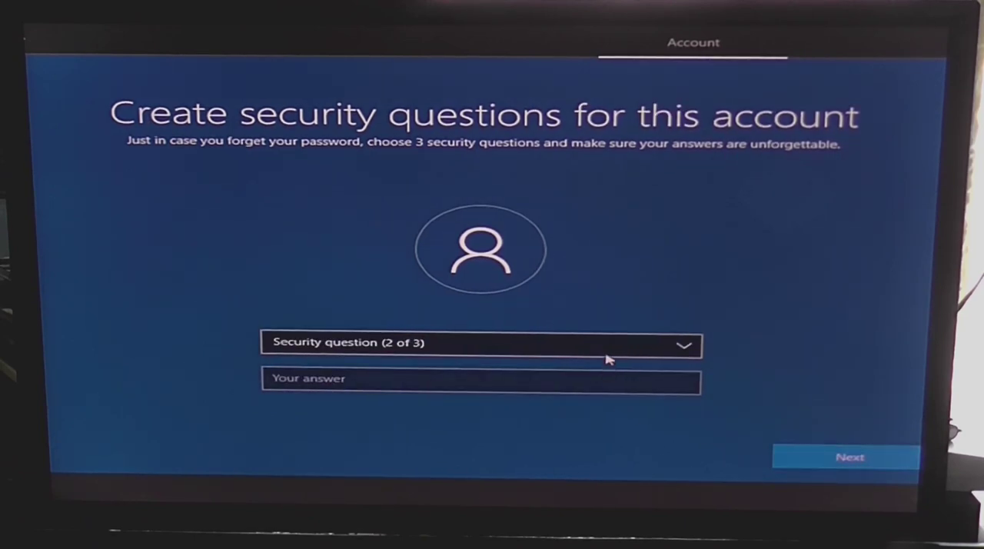
click(480, 343)
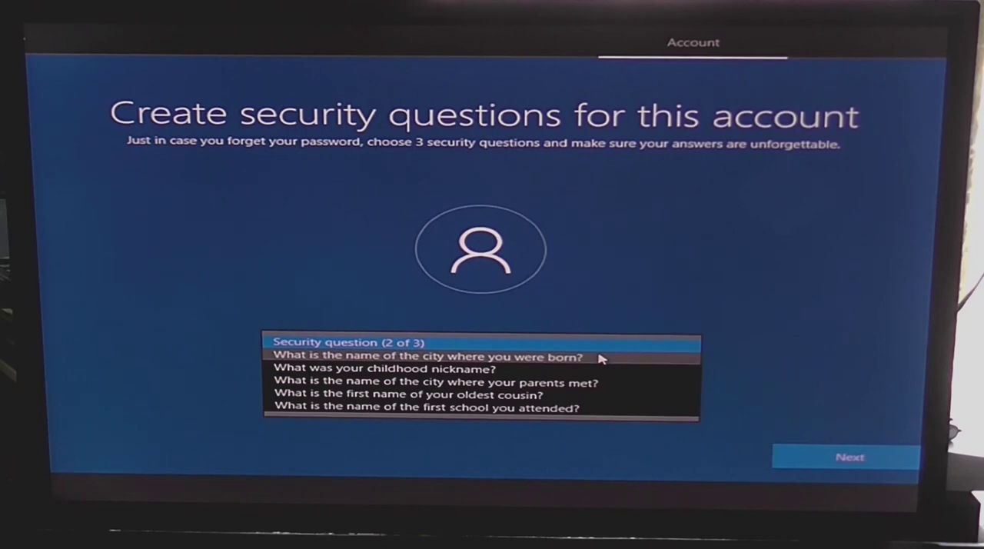
click(427, 356)
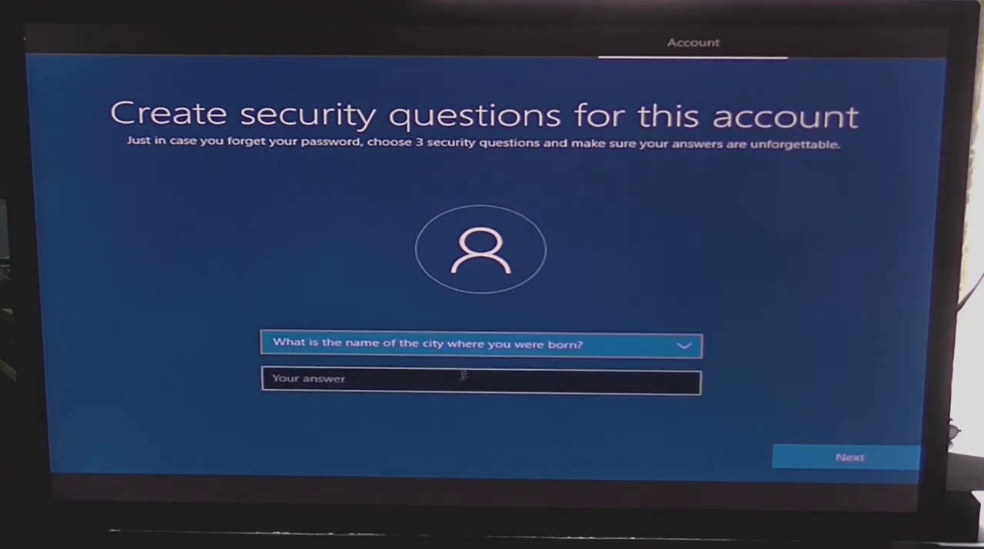
click(480, 381)
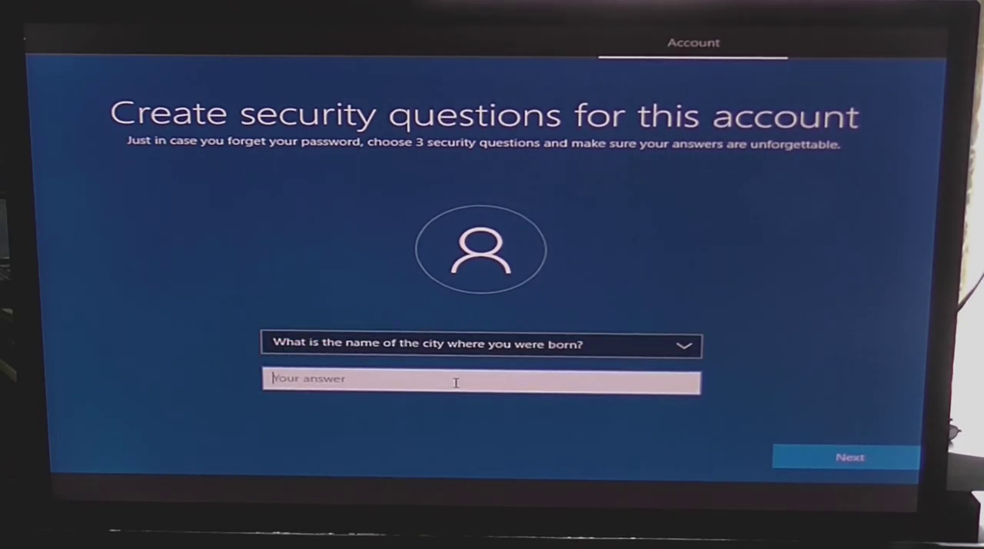
text(New)
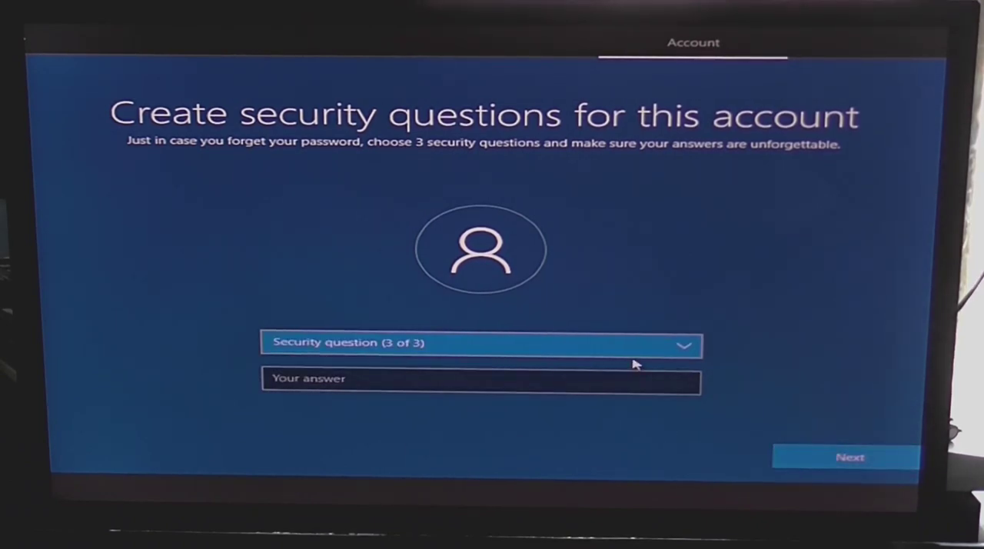
click(480, 343)
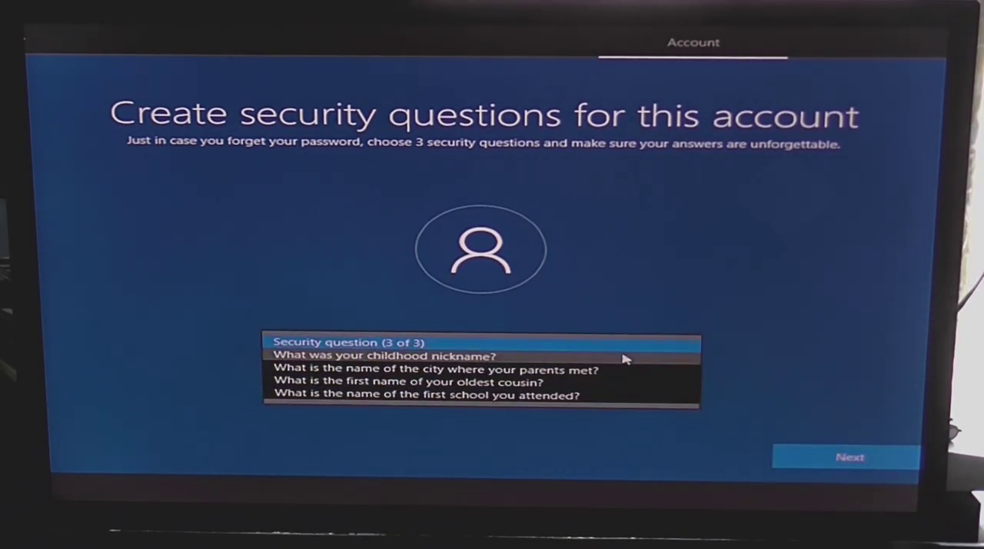
mouse_move(622, 363)
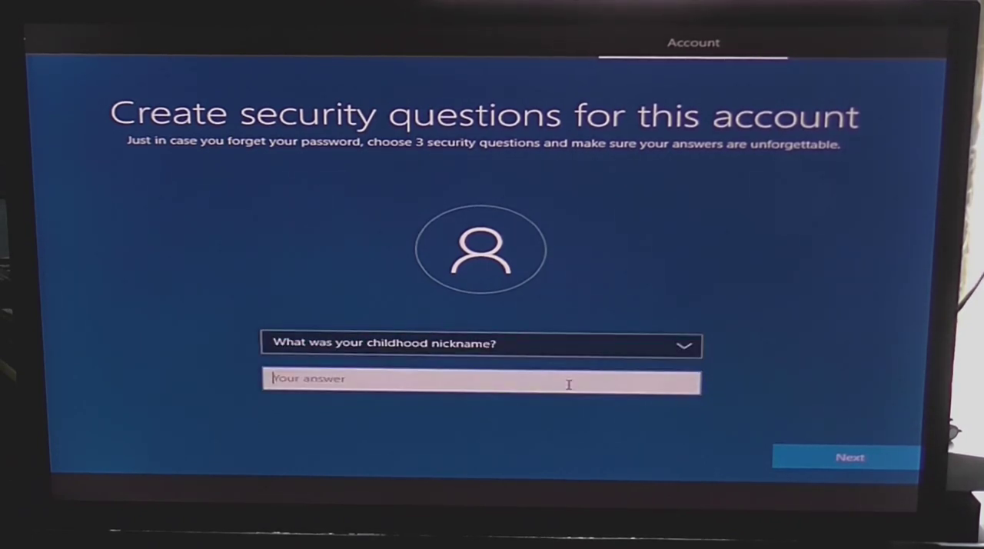
text(d)
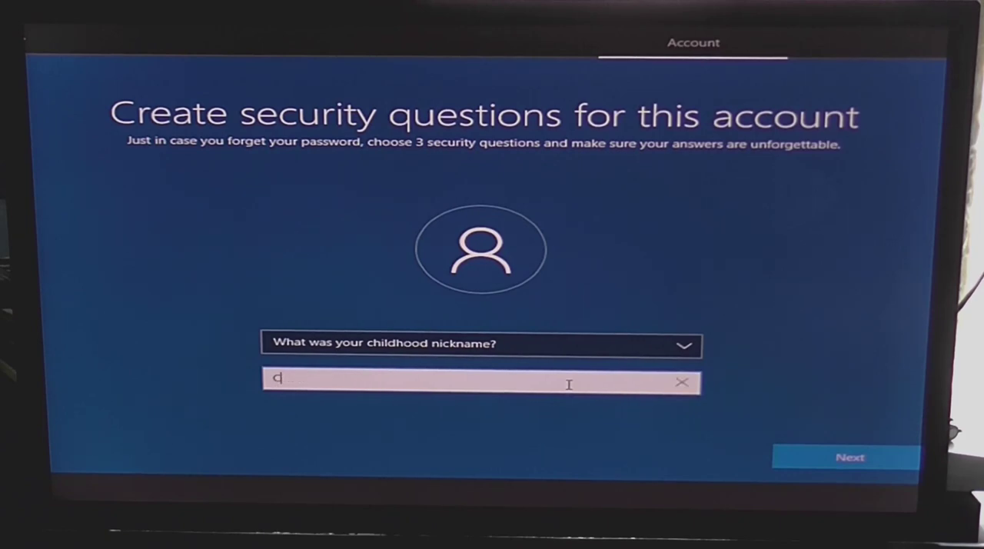
text(Cool)
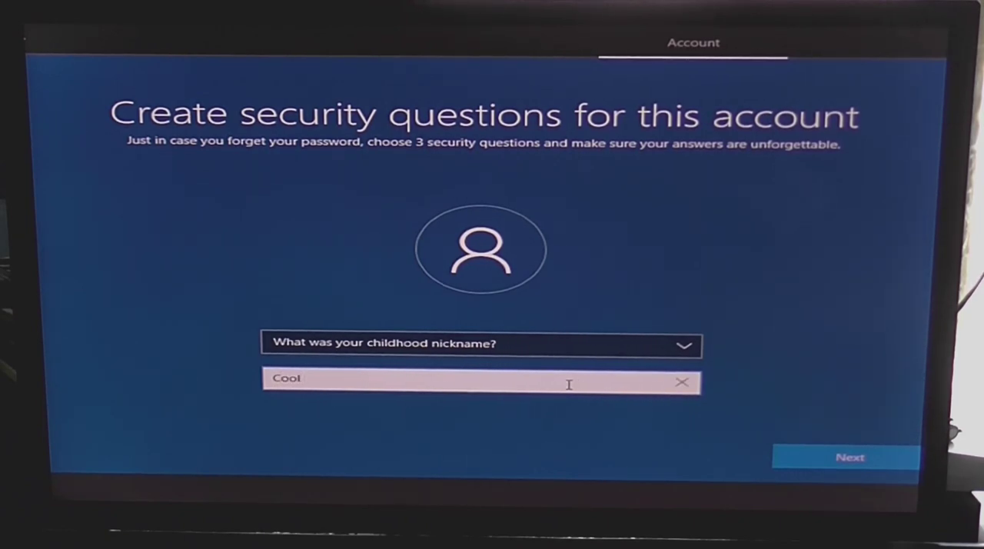
text(Dude)
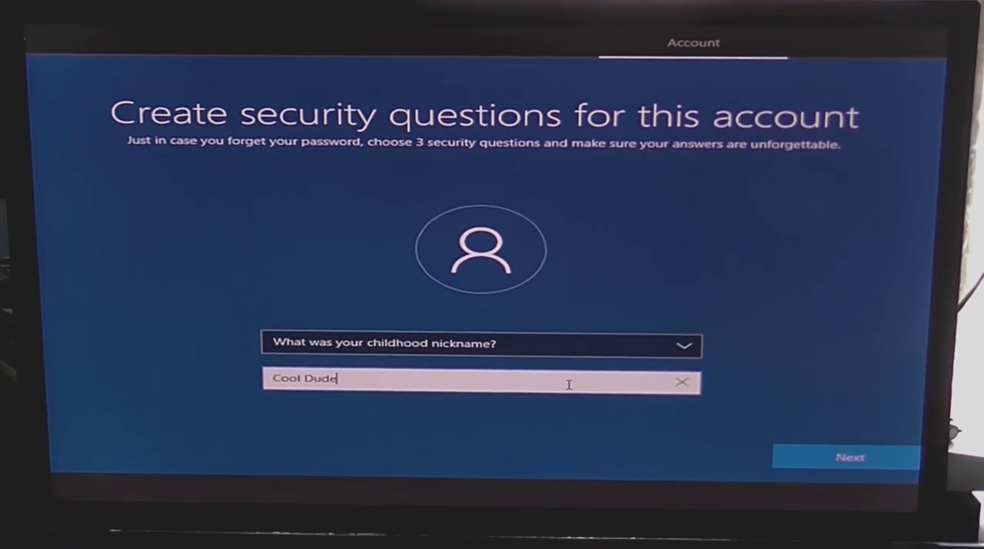
text(Clem)
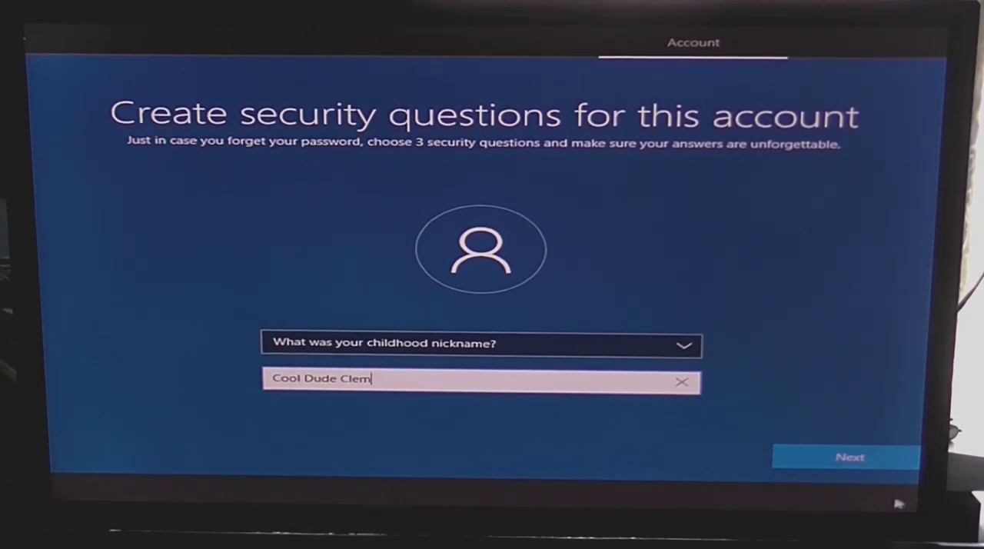
Submit the security questions, then decline activity history, online speech, location and Find my device.
click(851, 457)
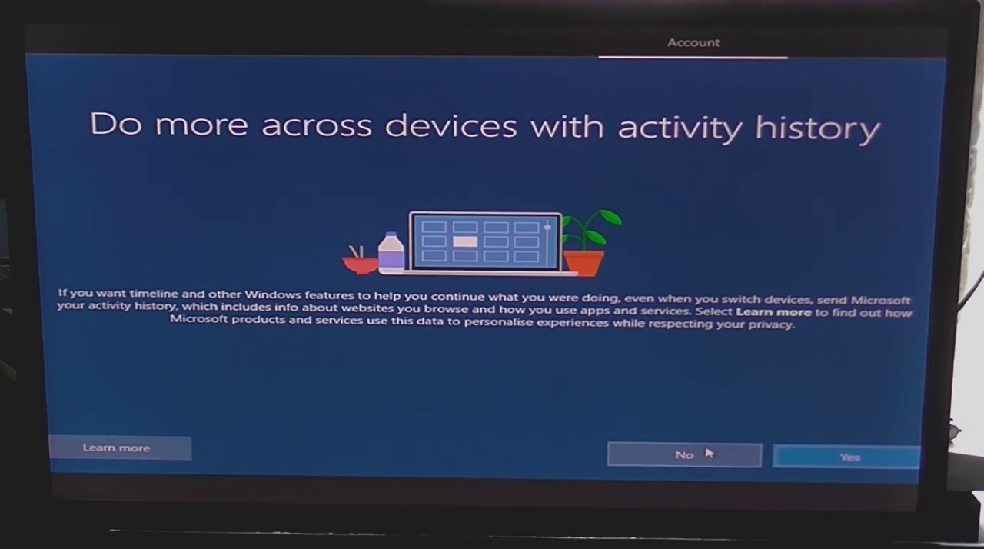
click(849, 456)
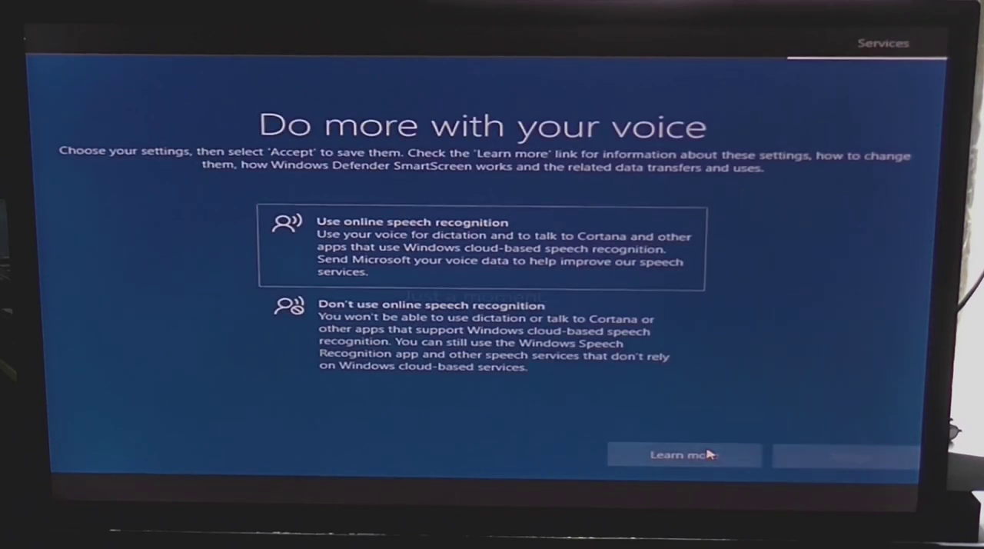
click(480, 336)
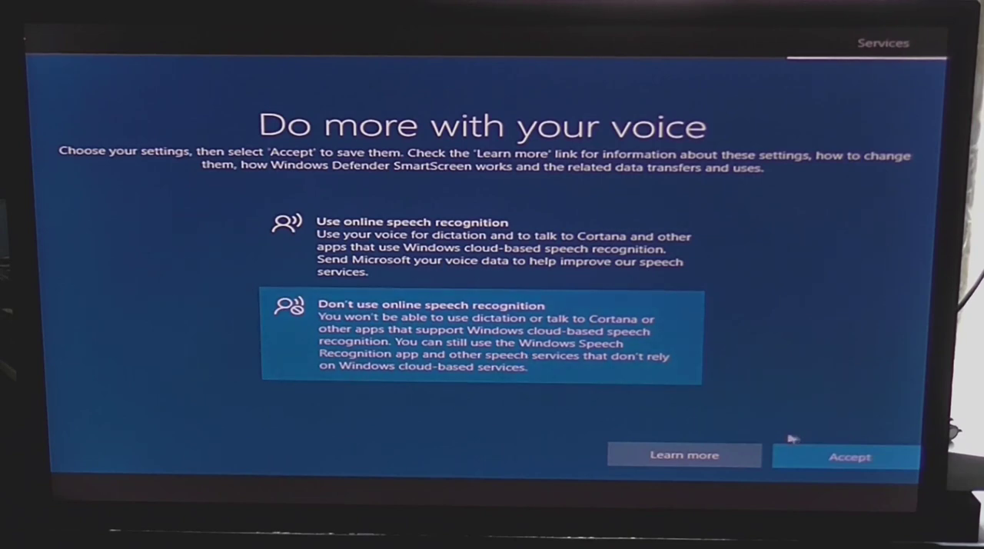
click(849, 455)
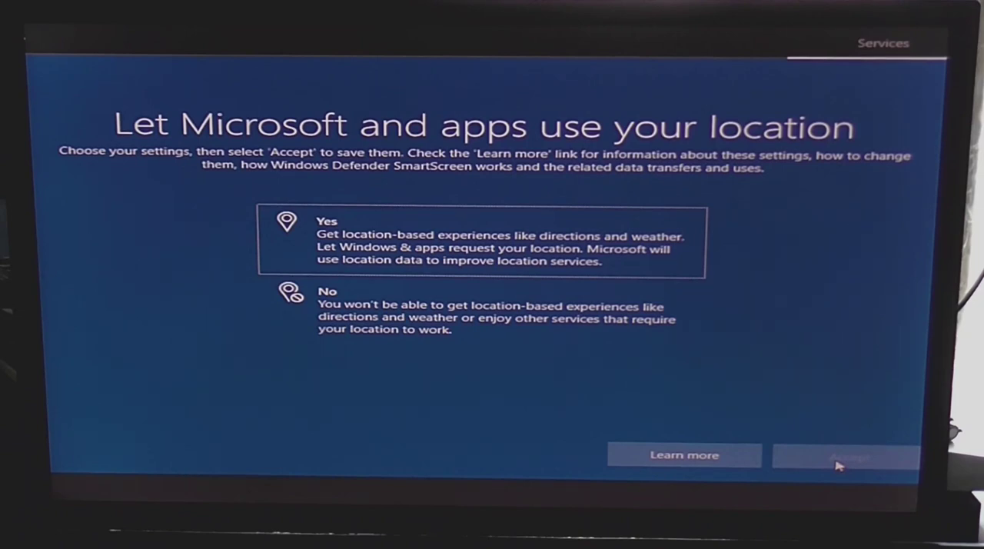
click(480, 311)
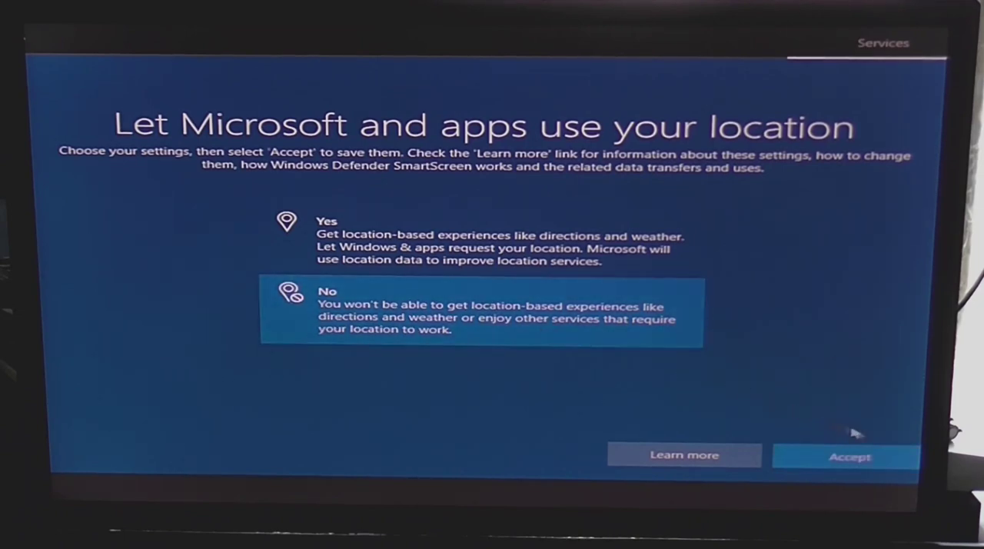
click(849, 455)
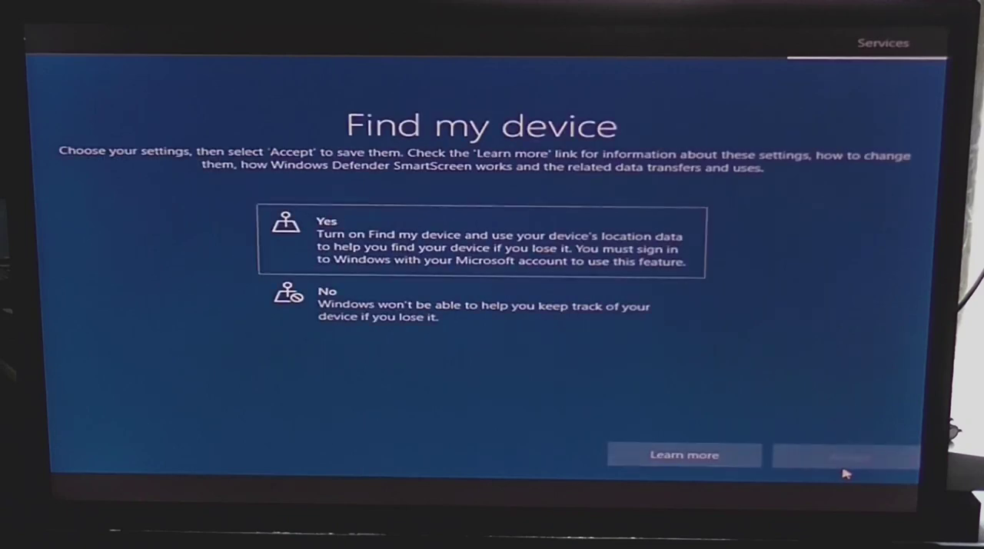
click(480, 305)
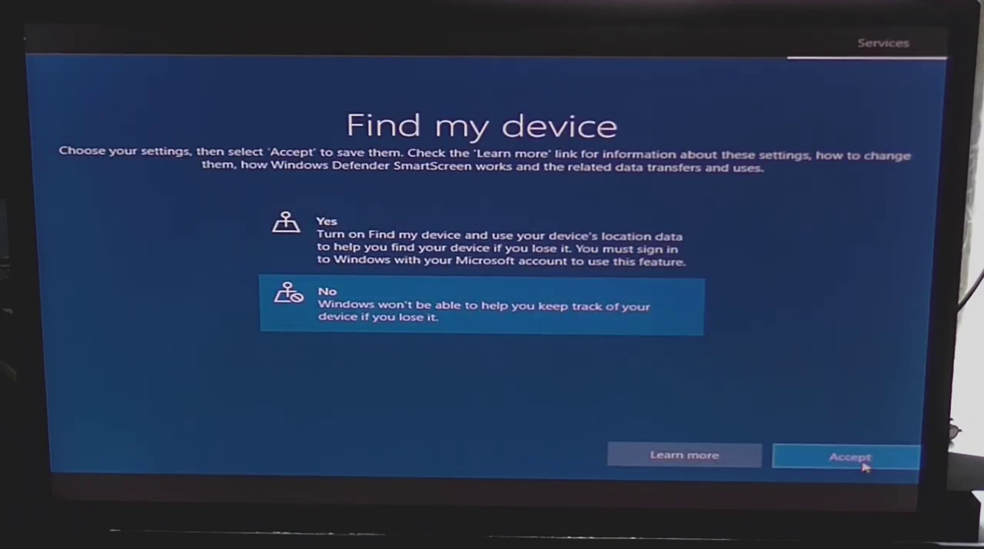
click(849, 455)
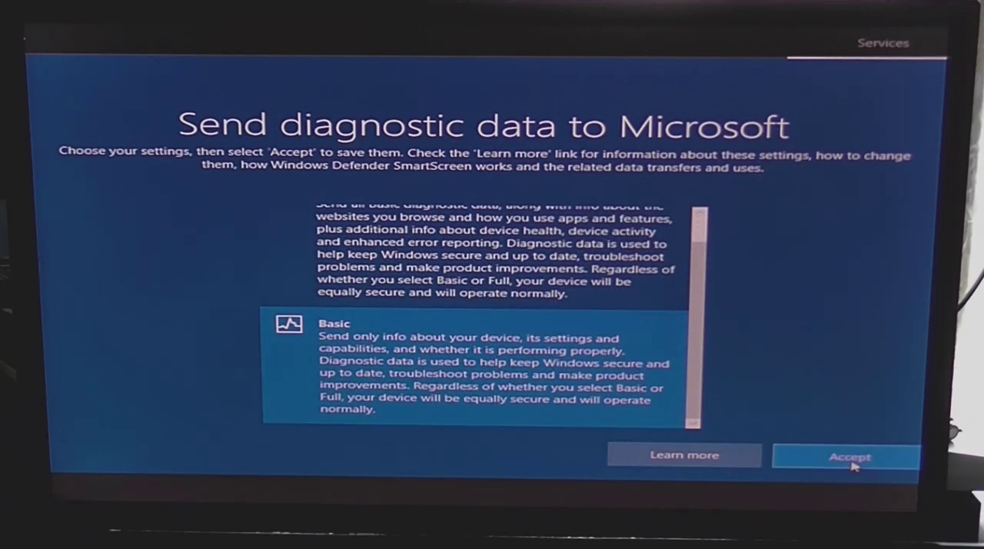
Keep Basic diagnostics and decline inking data, tailored experiences and advertising ID.
click(849, 455)
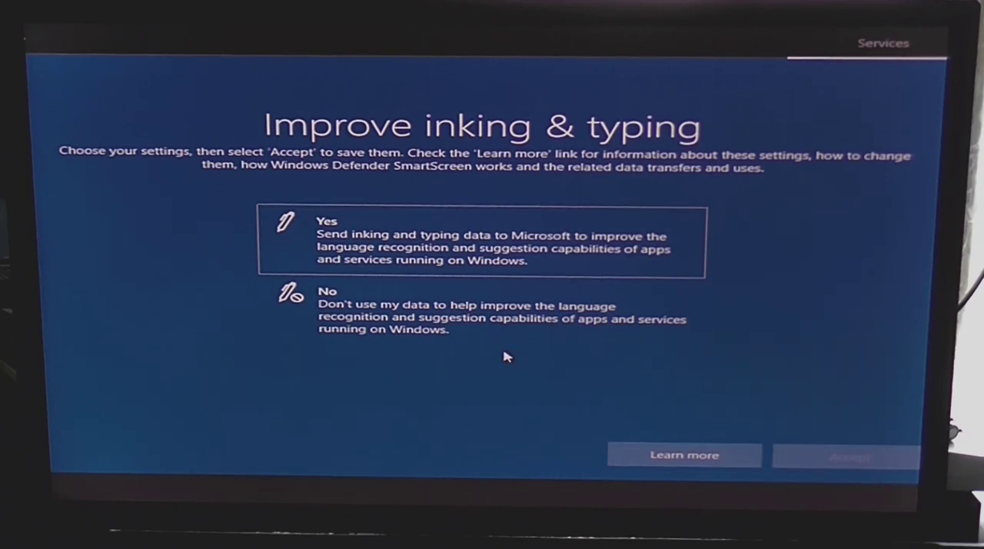
mouse_move(506, 350)
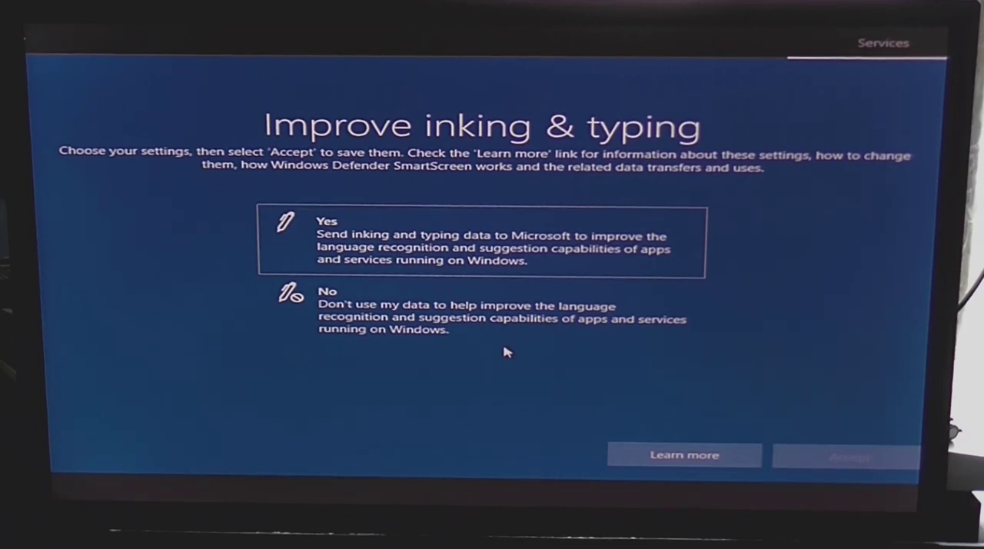
click(476, 311)
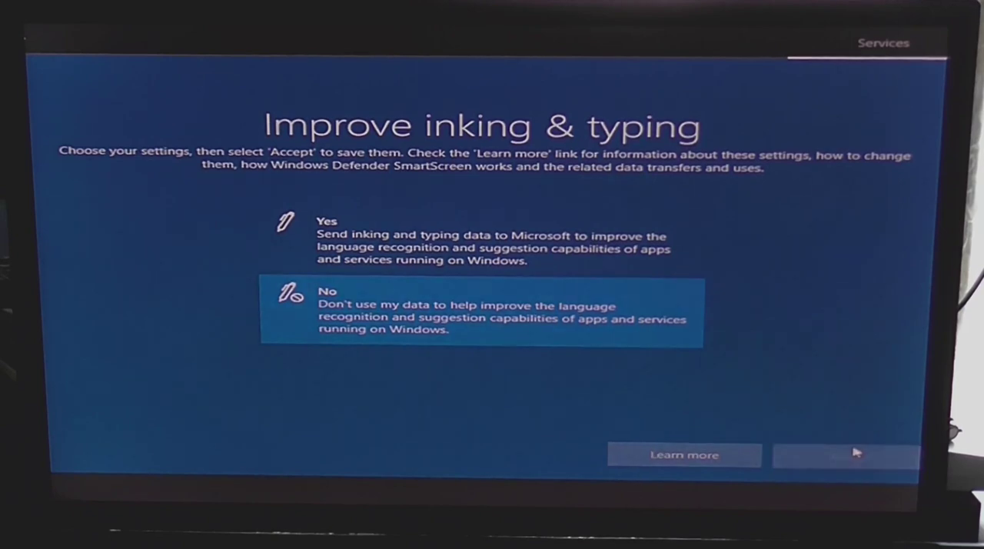
click(846, 455)
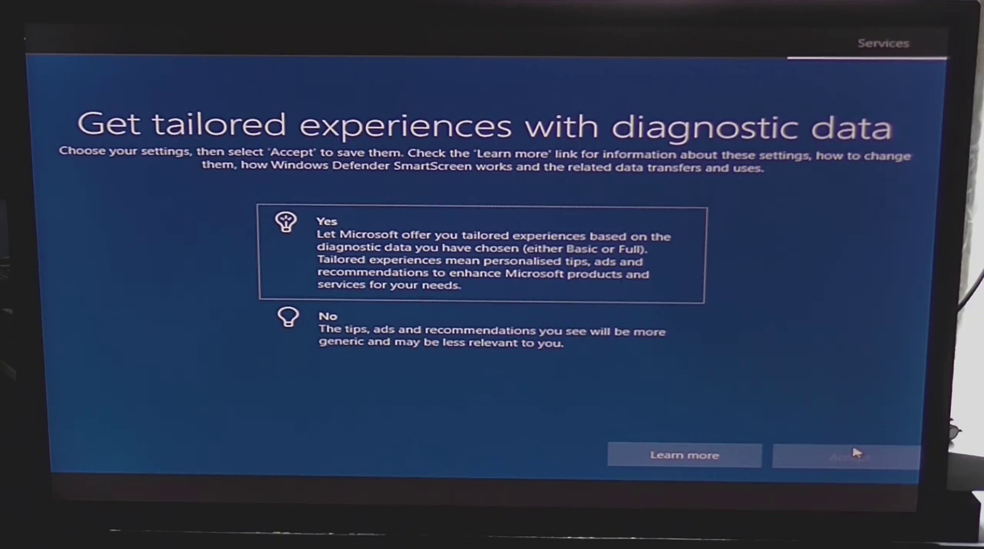
click(480, 329)
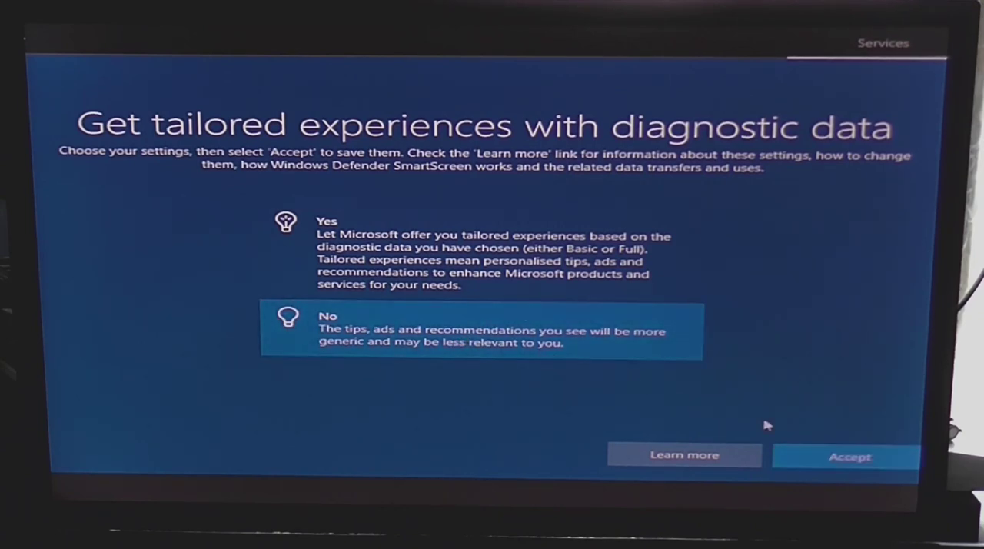
click(849, 455)
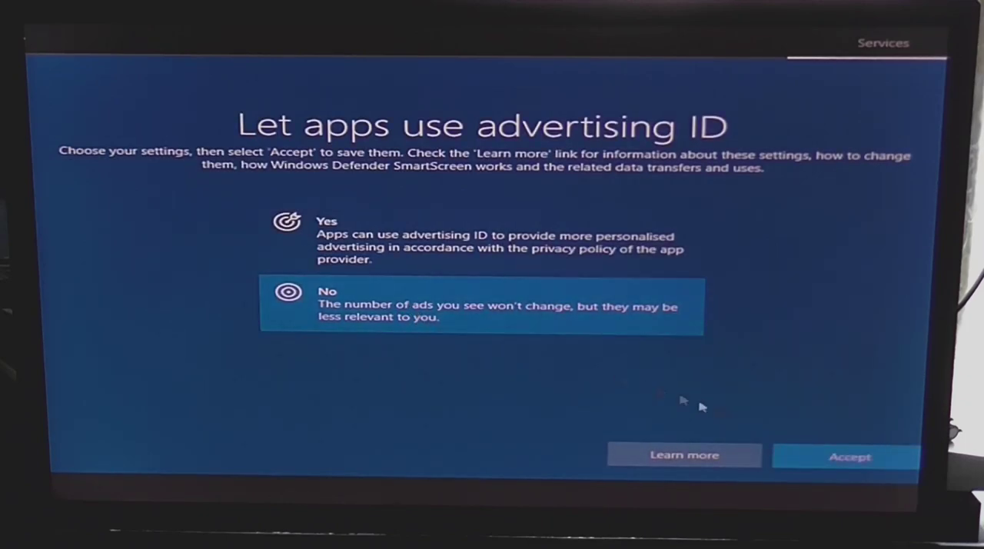
click(849, 455)
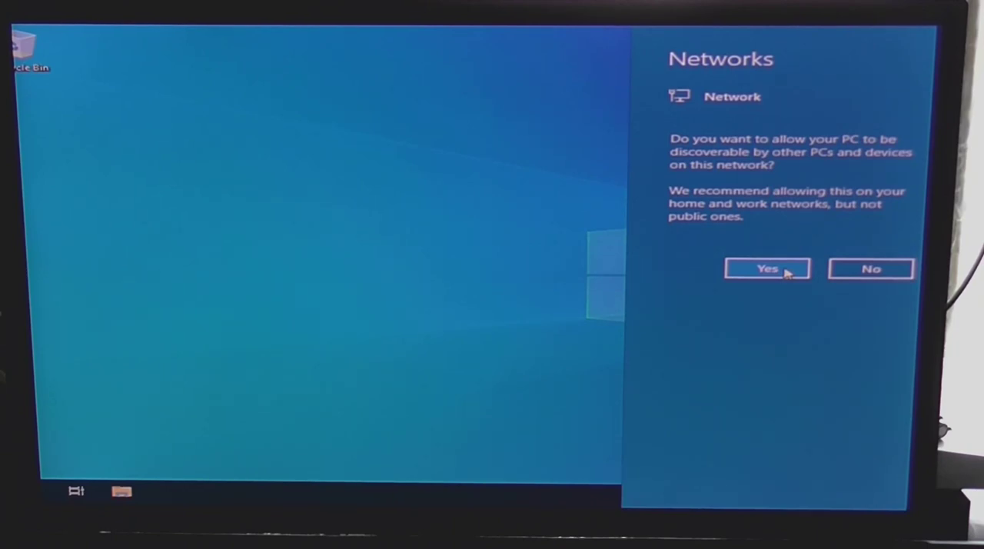
Allow the PC to be discoverable on this network from the Networks pane.
click(766, 267)
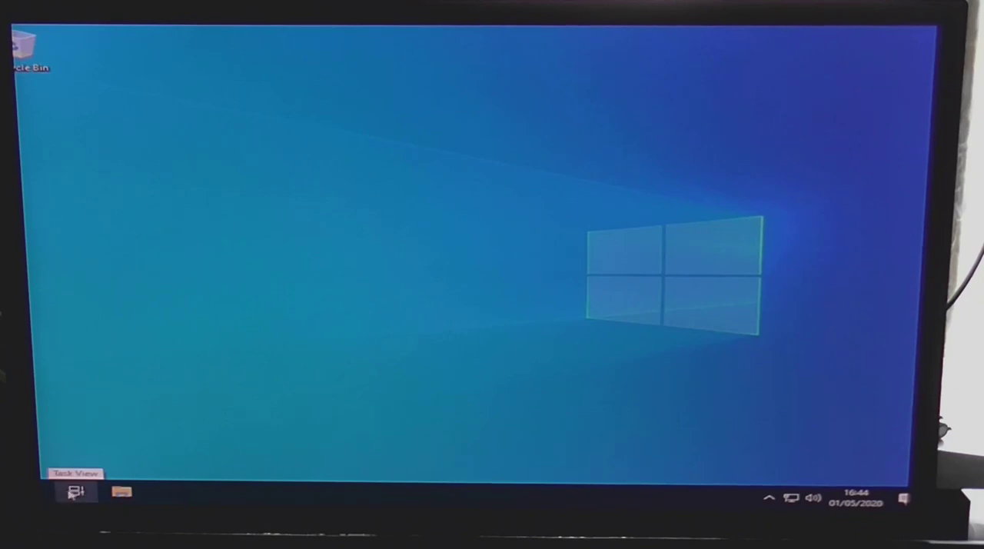
Show the Start menu's app list and expand the Windows Accessories group.
click(75, 493)
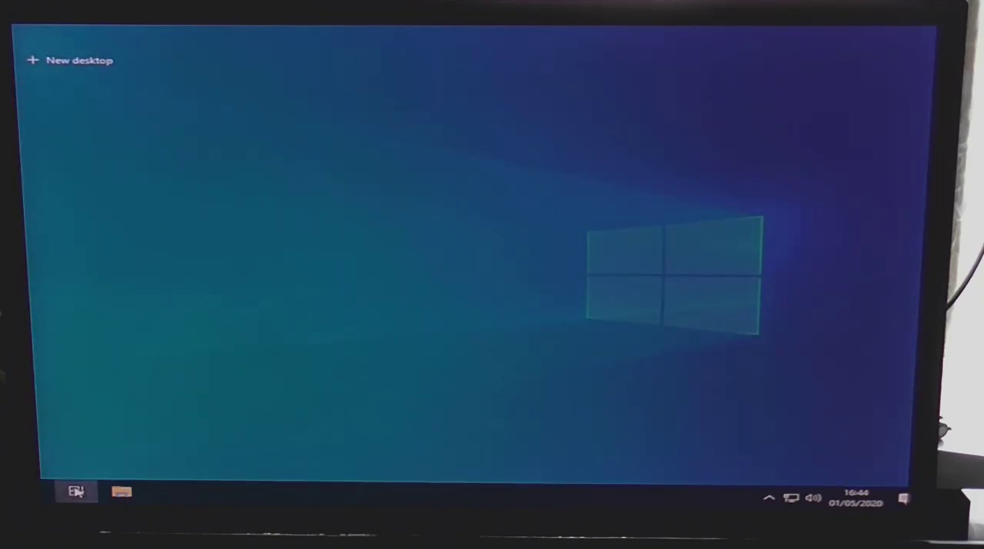
click(75, 492)
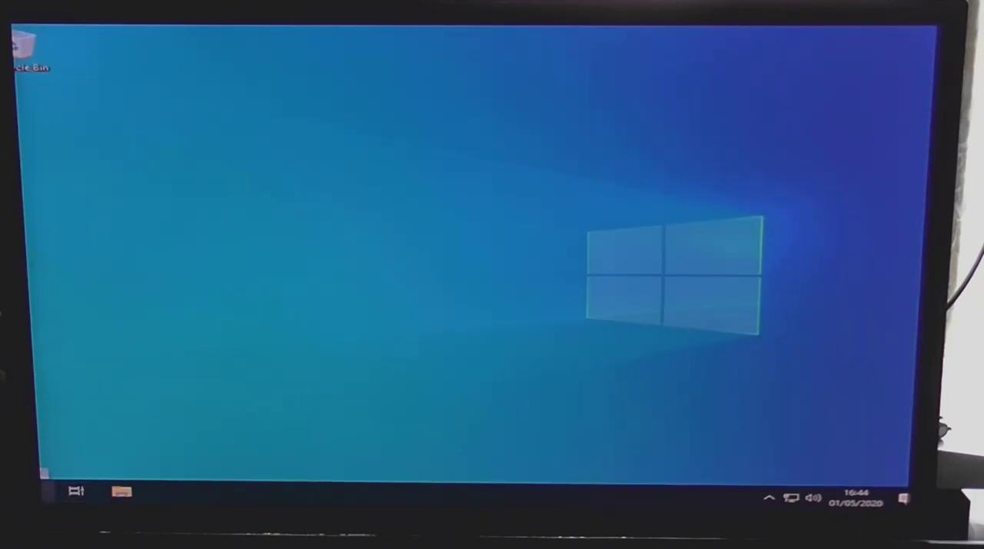
click(74, 492)
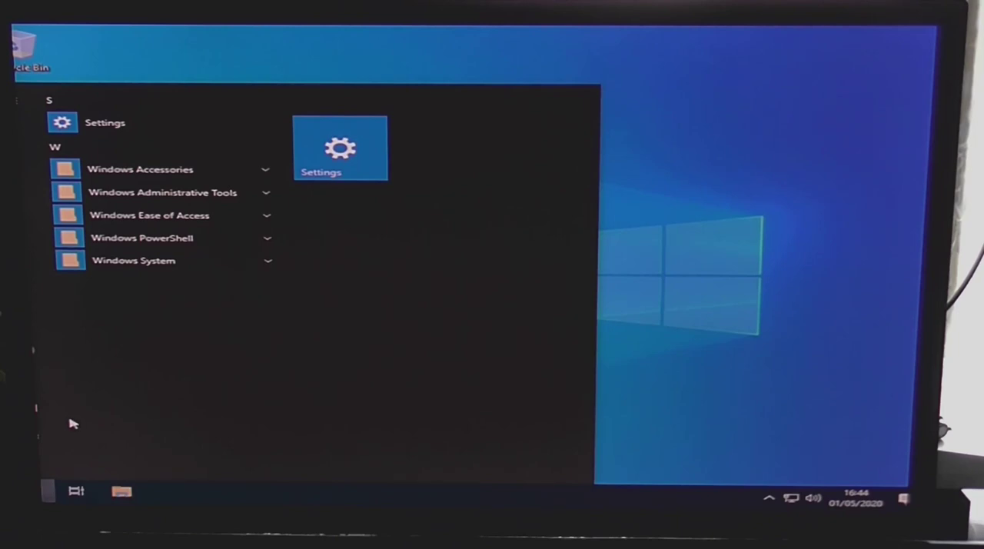
mouse_move(120, 169)
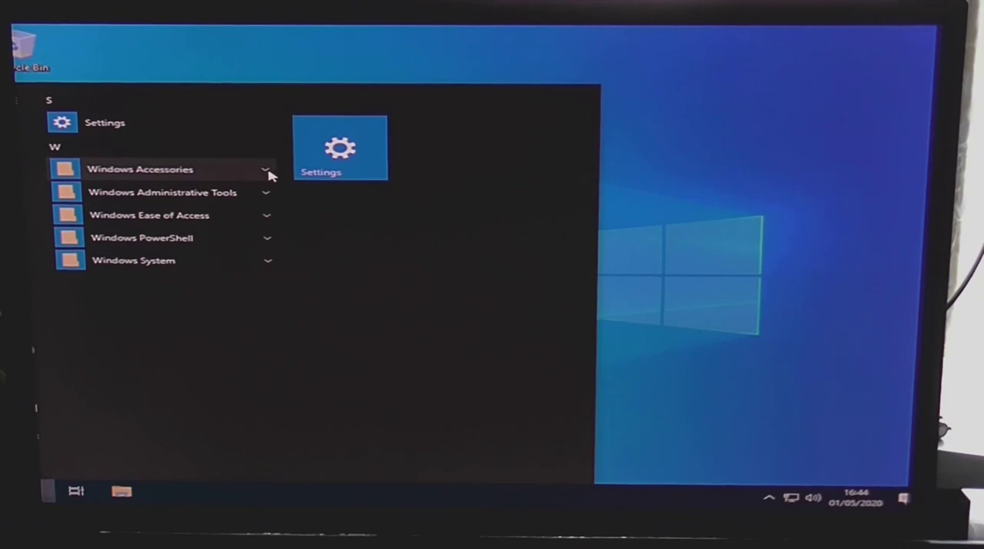
click(140, 169)
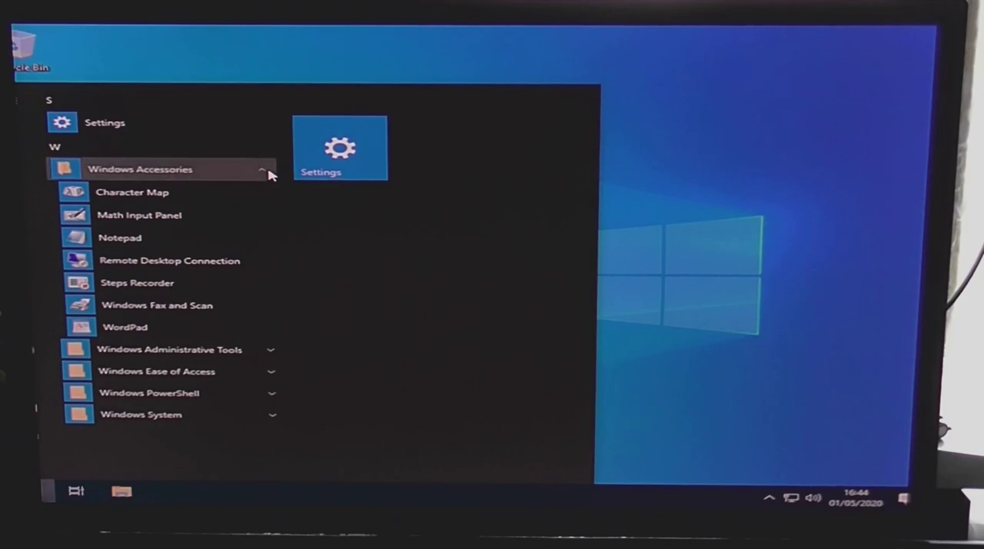
Expand Windows Administrative Tools and Windows System, then launch File Explorer.
click(140, 169)
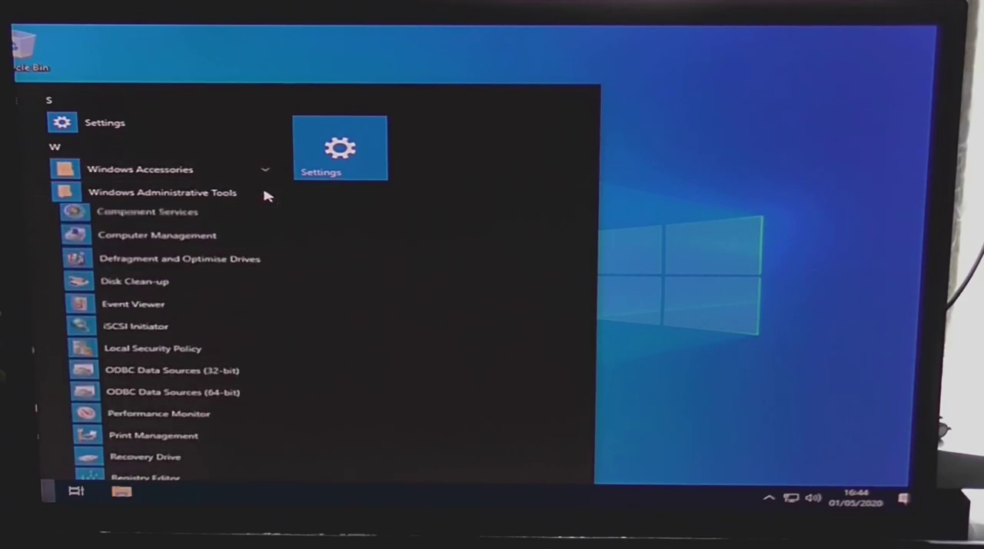
scroll(down, 3)
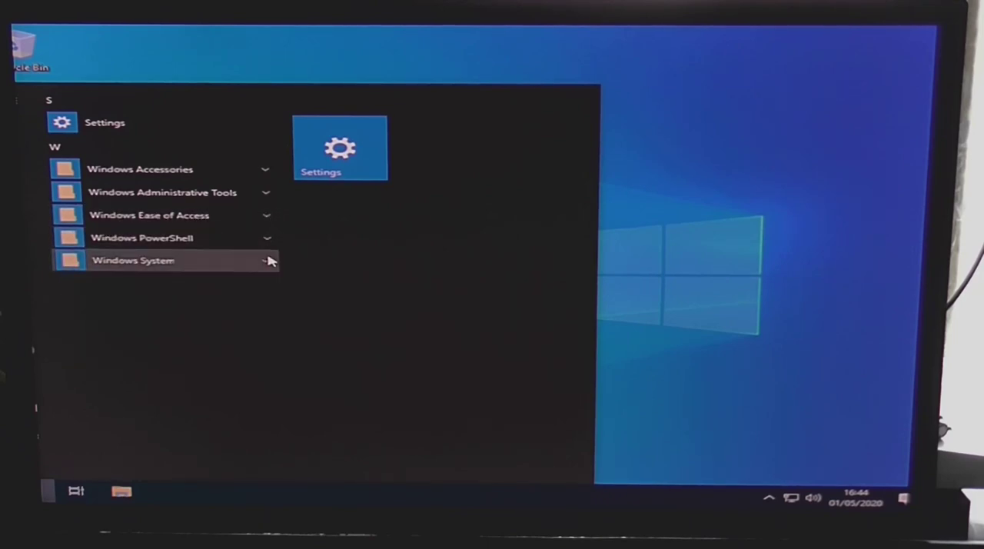
click(134, 260)
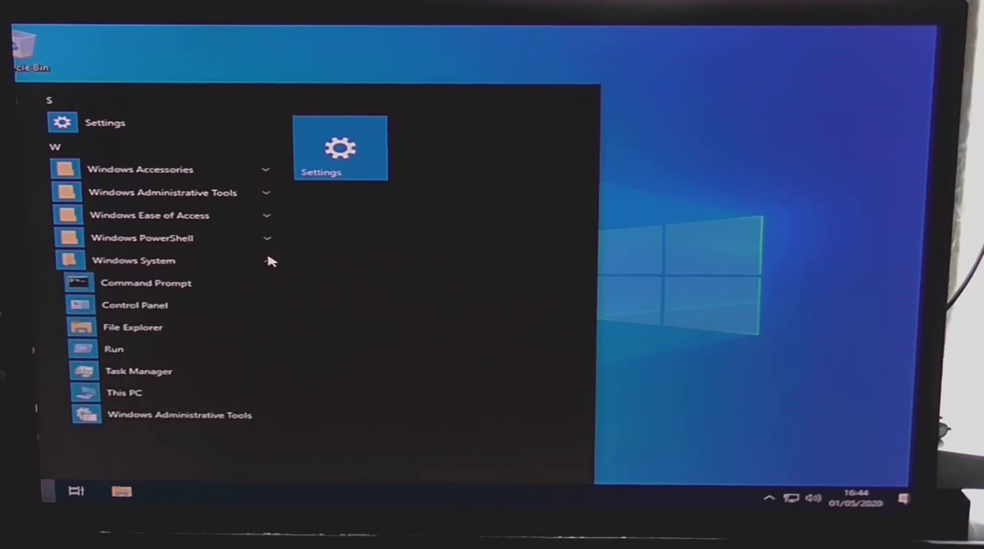
click(134, 260)
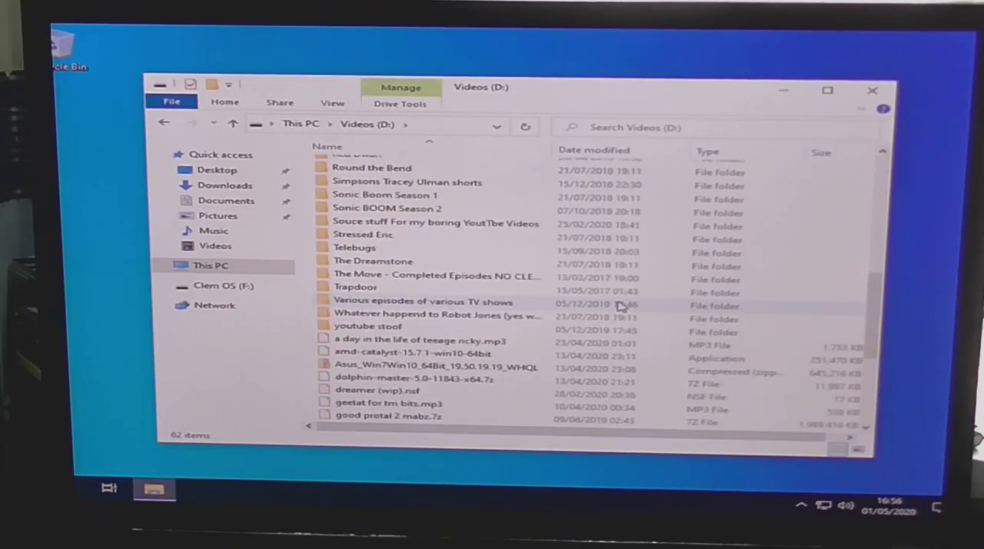
Launch amd-catalyst-15.7.1-win10-64bit from the Videos drive, allow UAC, and unpack to the default folder.
scroll(down, 3)
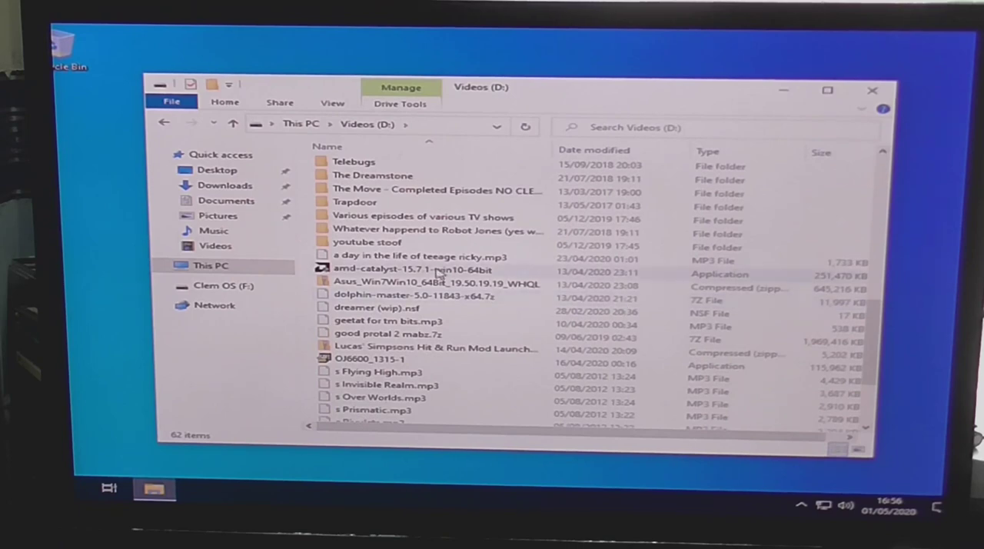
click(409, 270)
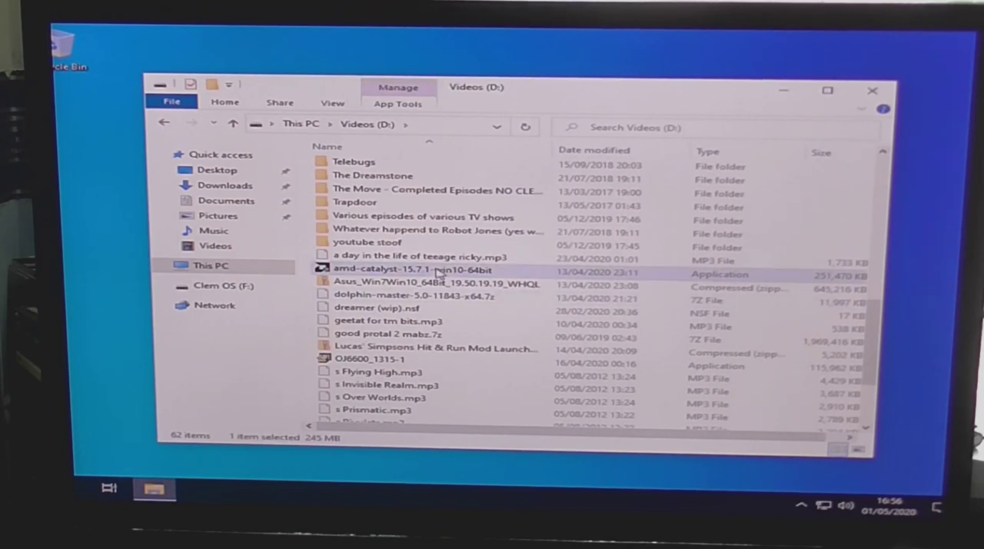
double_click(409, 271)
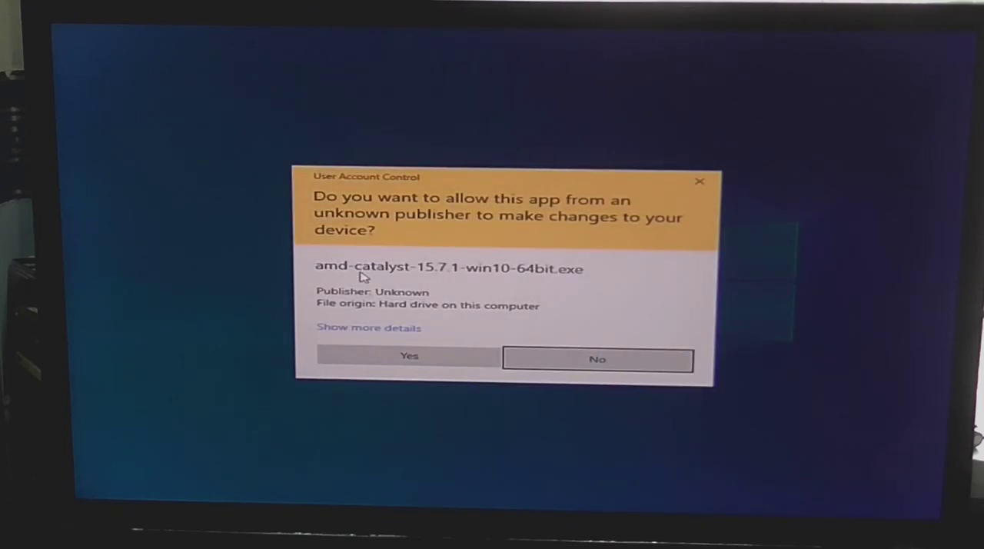
click(597, 360)
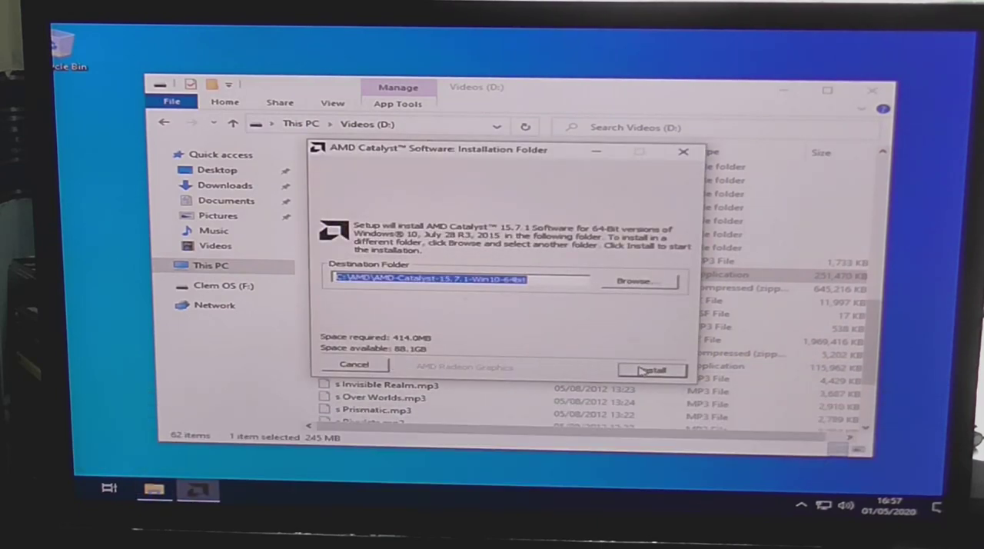
click(652, 371)
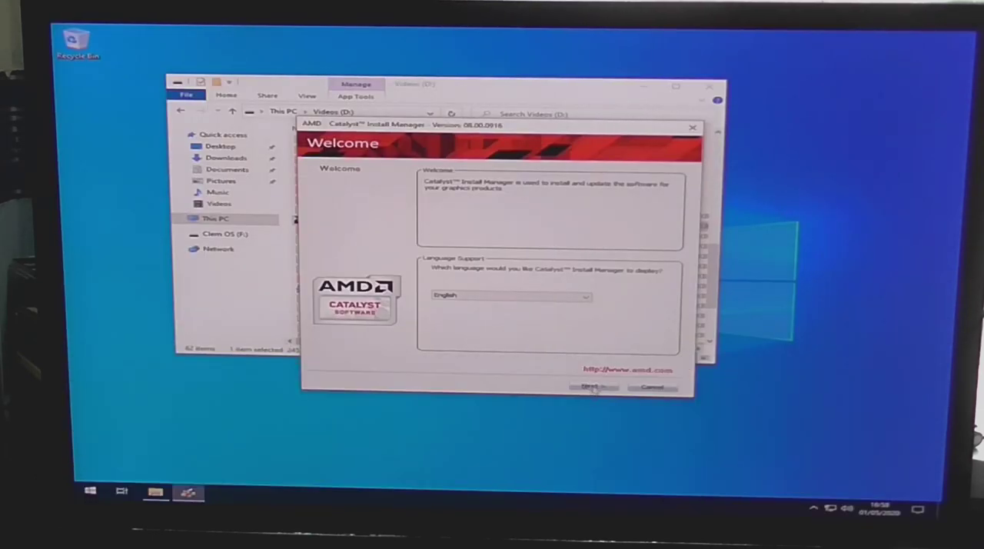
Proceed through the Welcome pages in English, accept the EULA, and confirm exiting Install Manager.
click(594, 387)
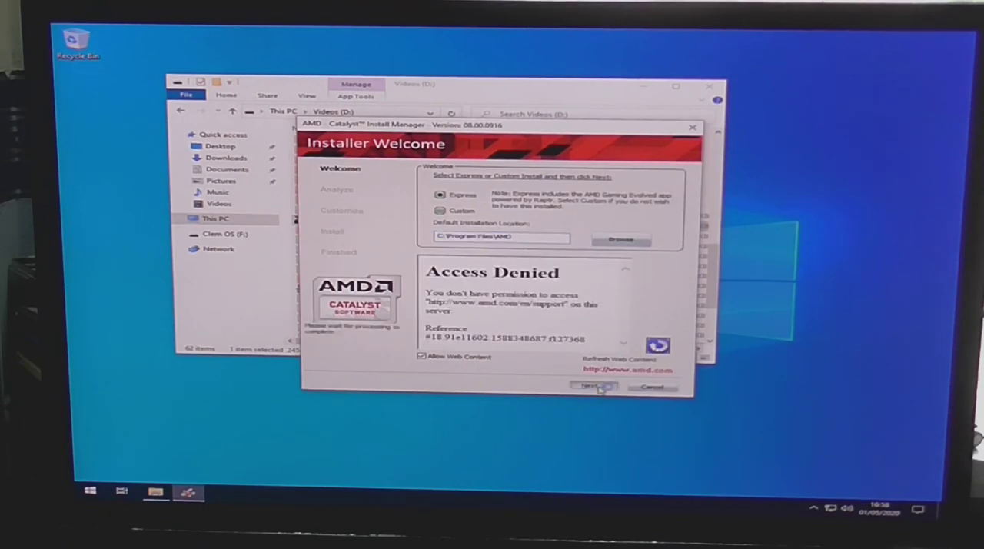
click(592, 386)
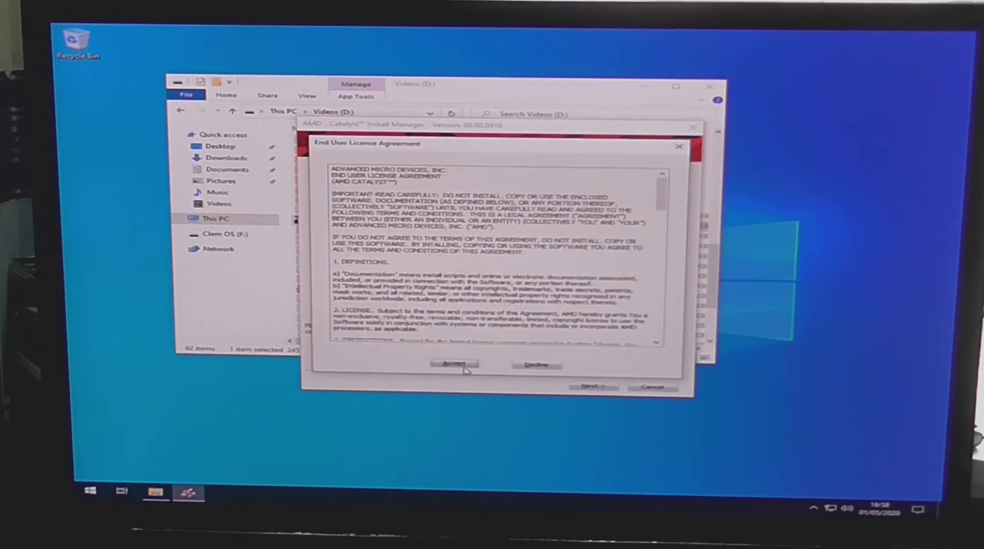
click(453, 363)
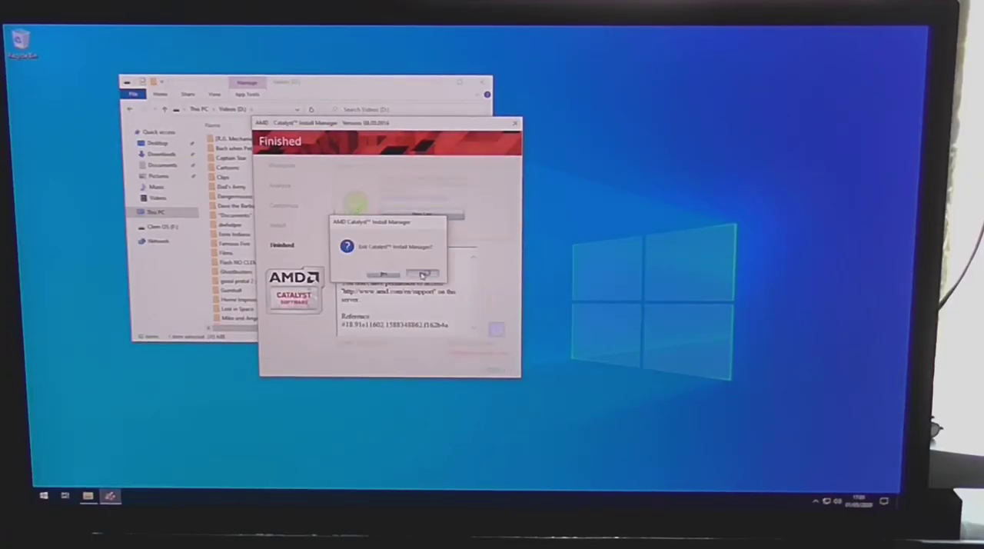
click(423, 274)
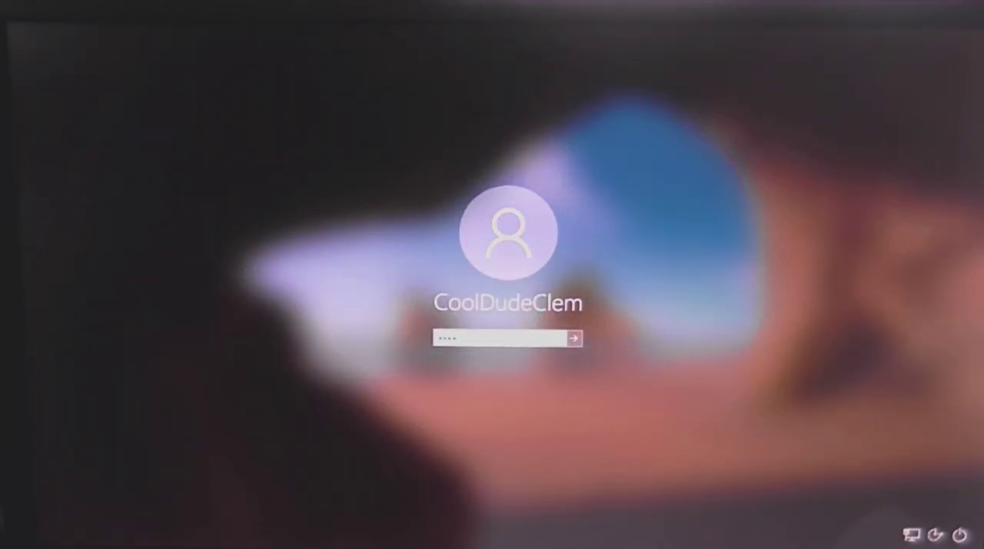
Sign in with the password and confirm AMD Catalyst Control Center appears under Recently added in Start.
click(574, 339)
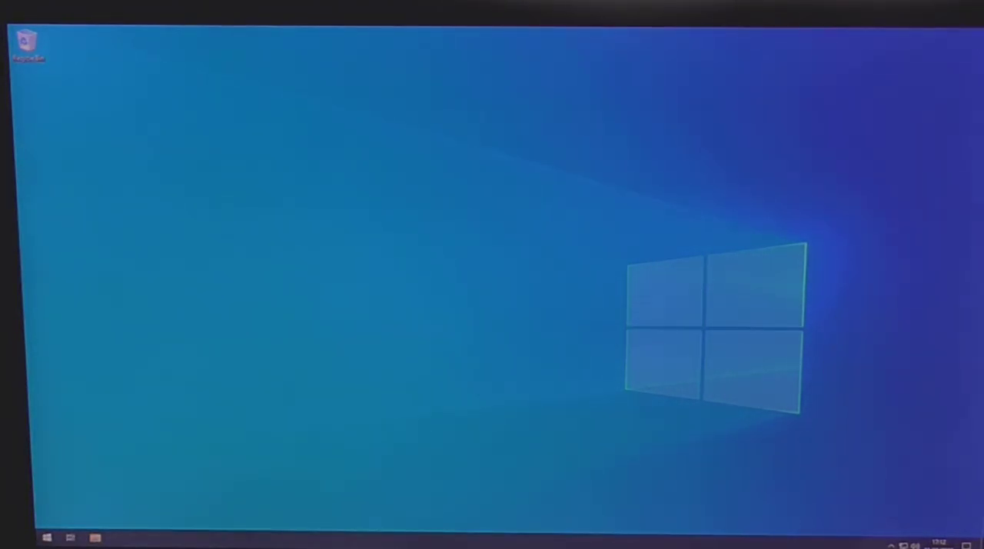
click(46, 537)
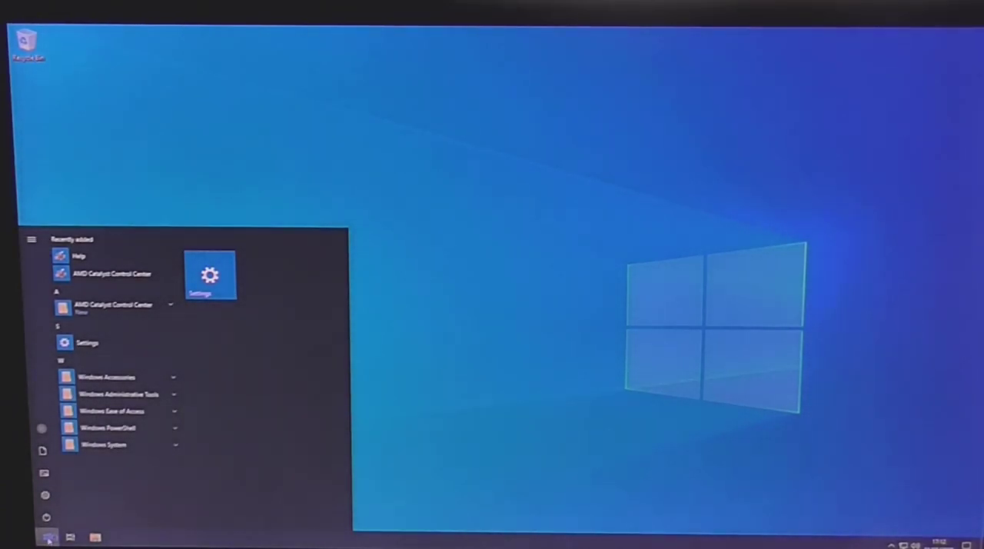
click(48, 537)
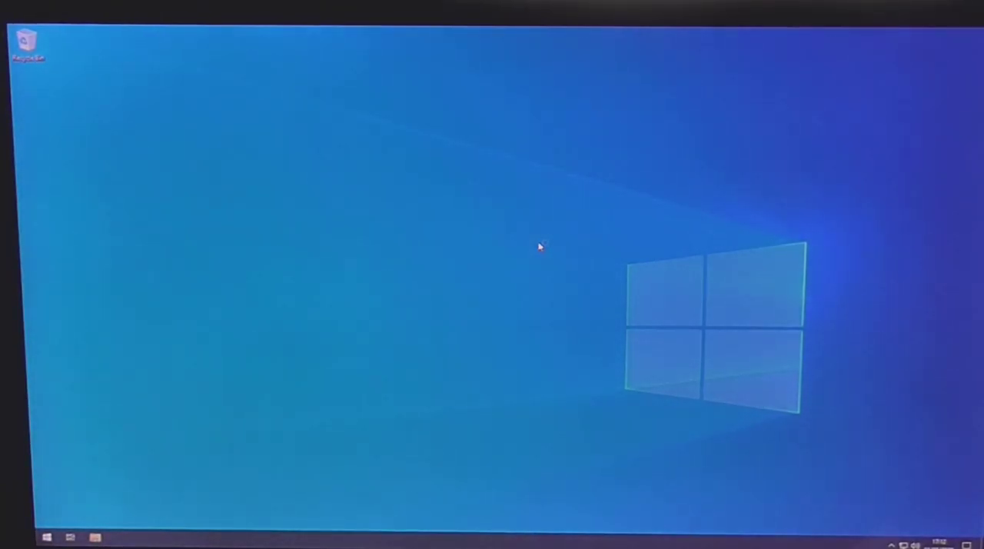
right_click(538, 246)
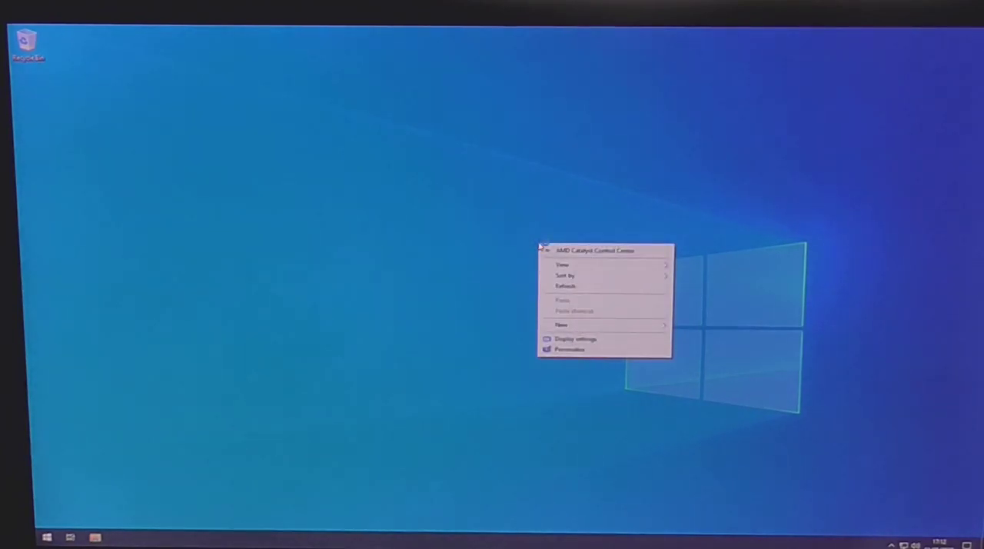
mouse_move(438, 256)
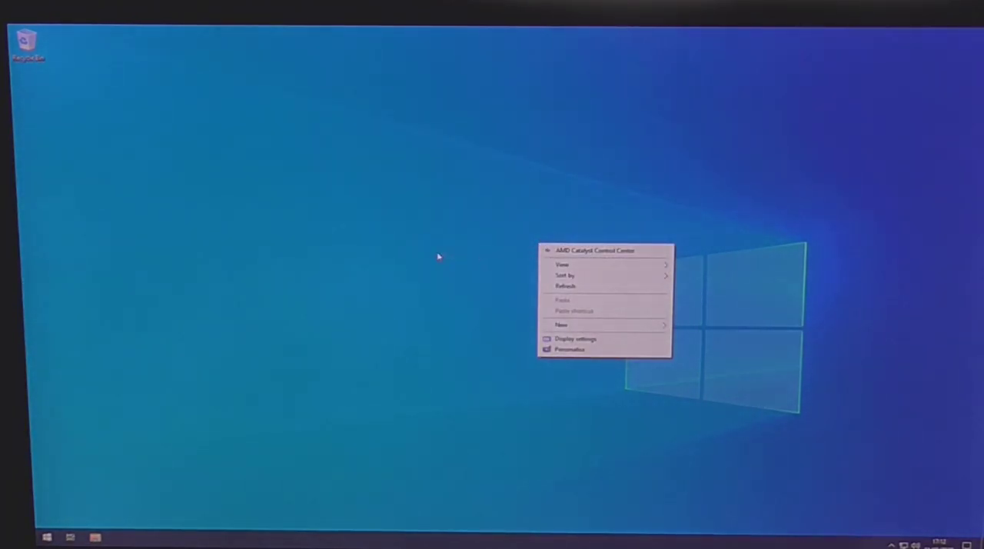
click(46, 537)
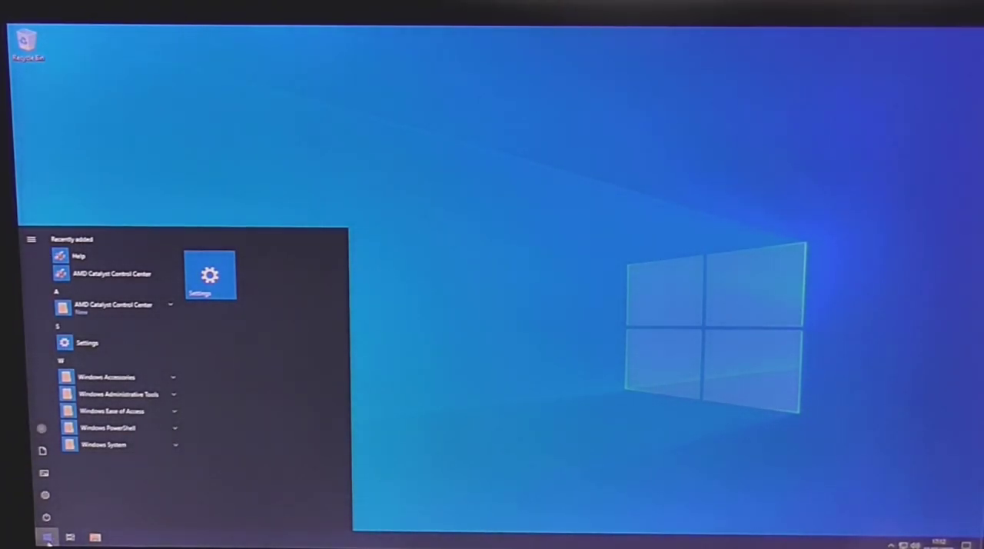
click(47, 537)
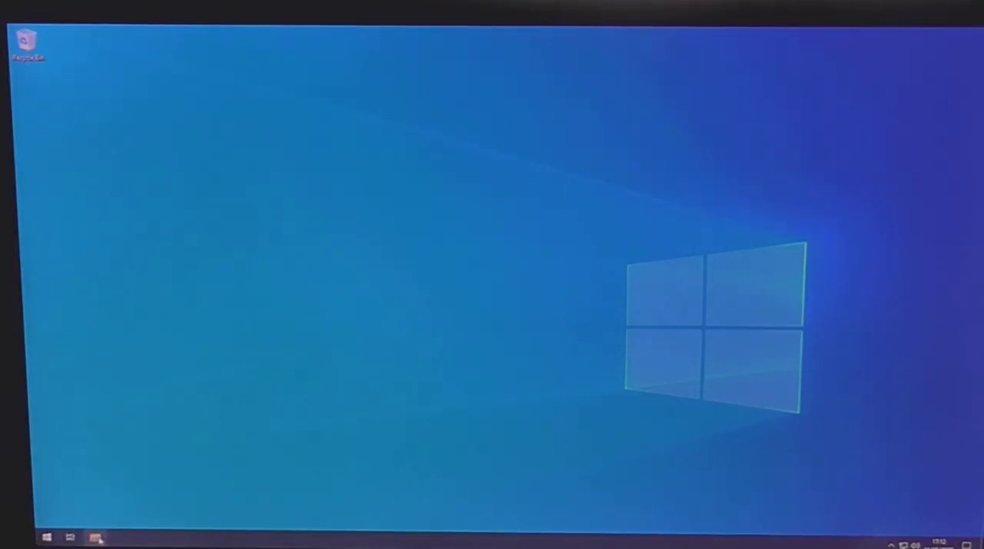
Browse Network to the other computer and enter its laptop sd shared folder.
click(95, 537)
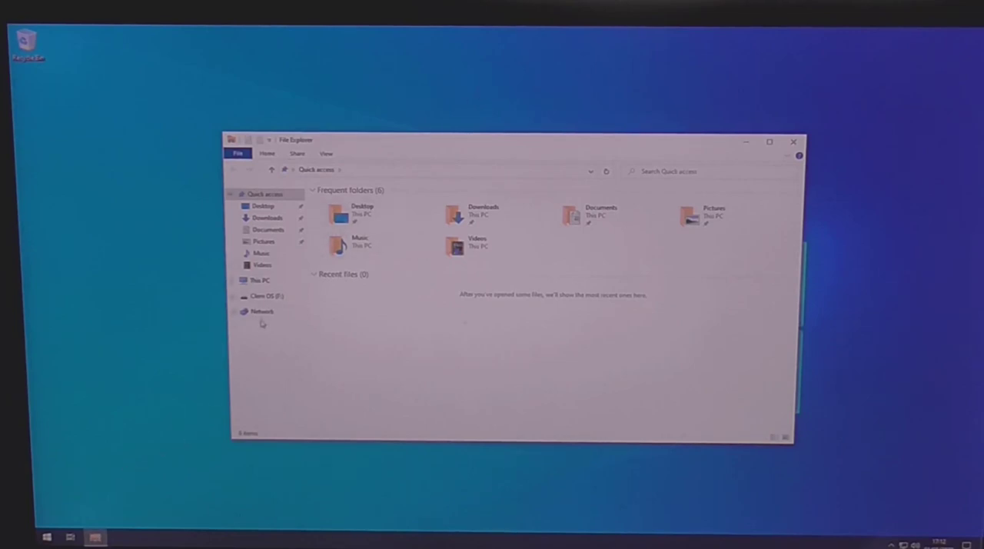
click(261, 310)
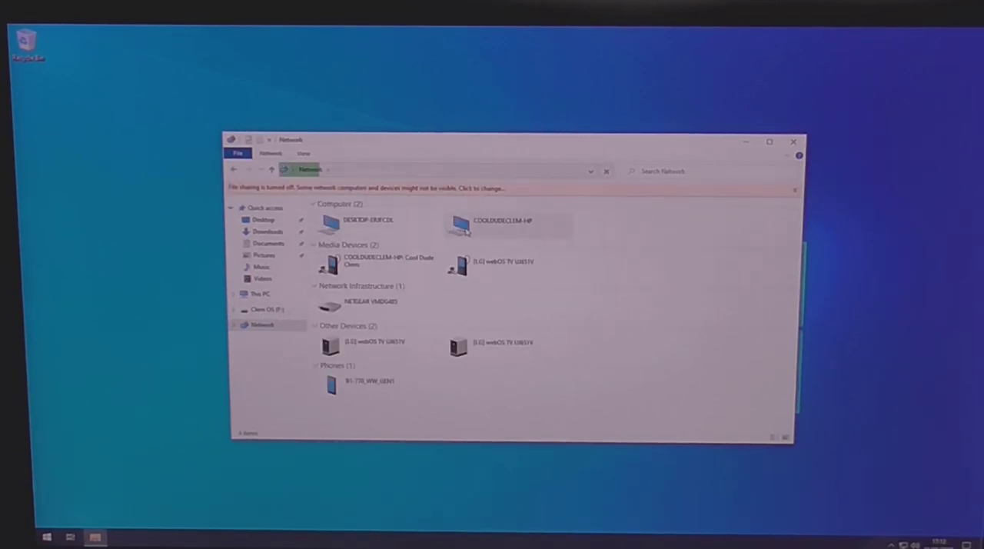
click(508, 224)
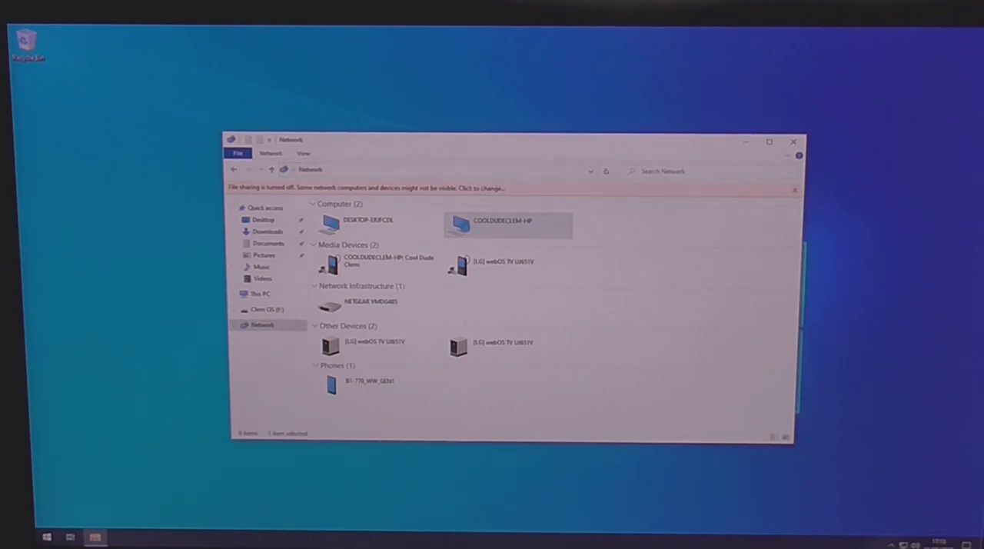
double_click(508, 225)
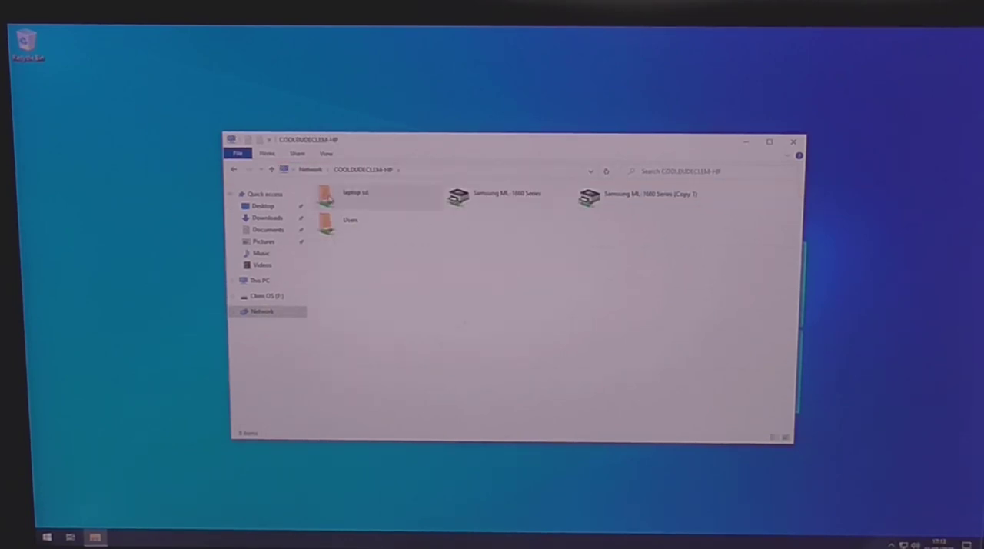
double_click(355, 193)
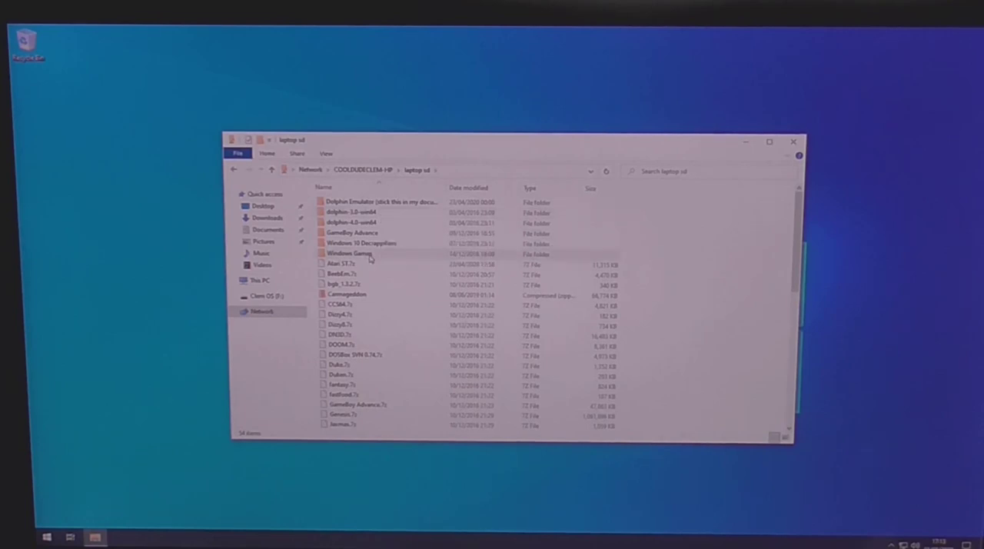
Enter the Windows Games folder and select a game archive from its list.
double_click(349, 253)
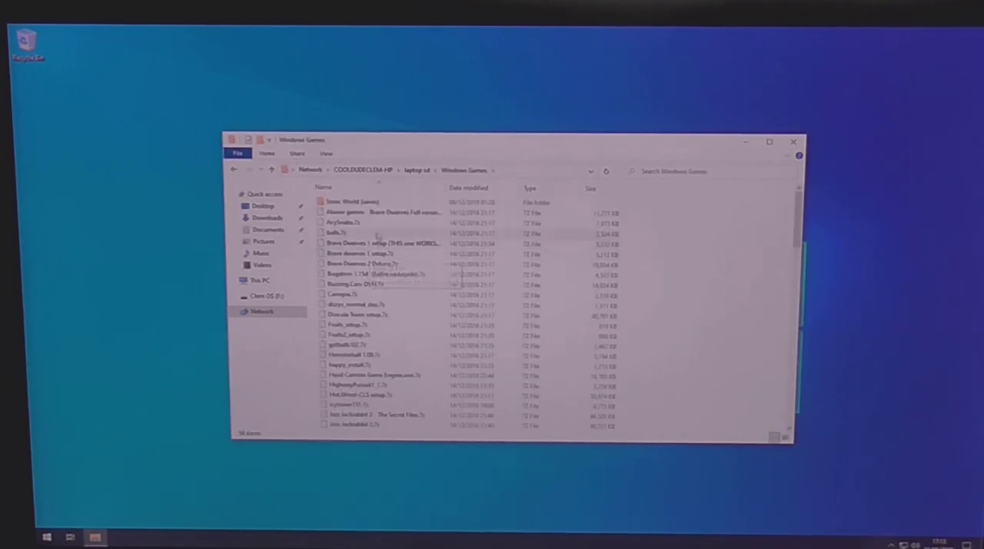
scroll(down, 3)
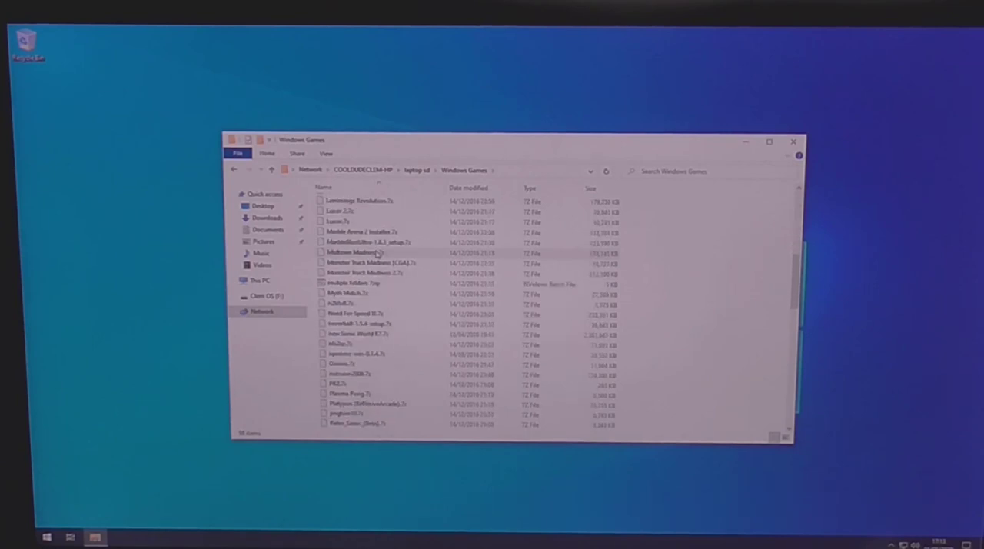
scroll(down, 3)
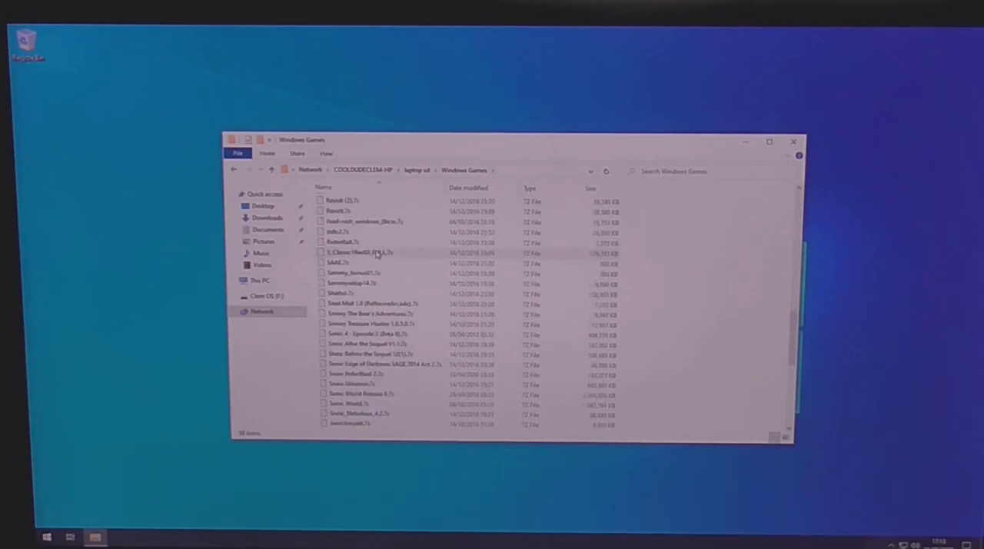
scroll(down, 3)
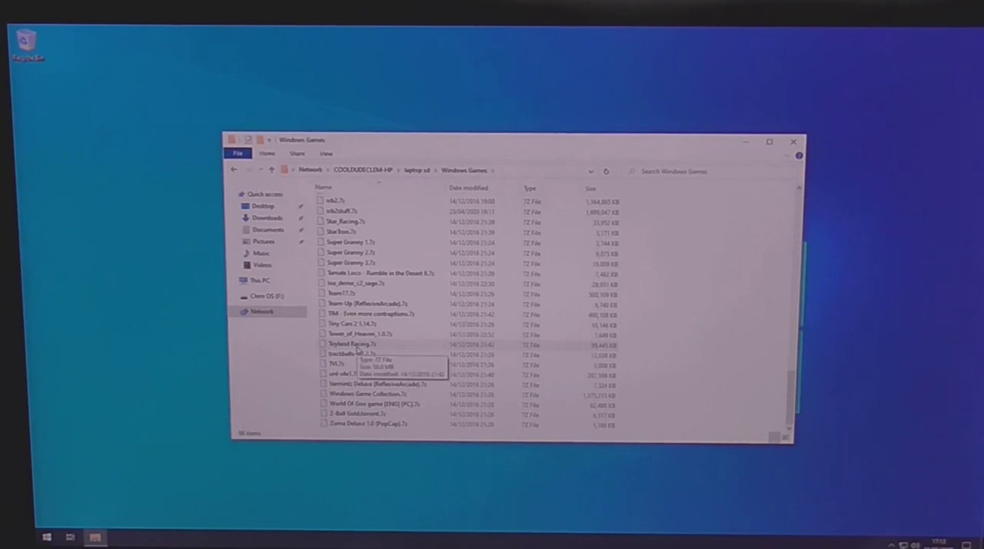
click(793, 141)
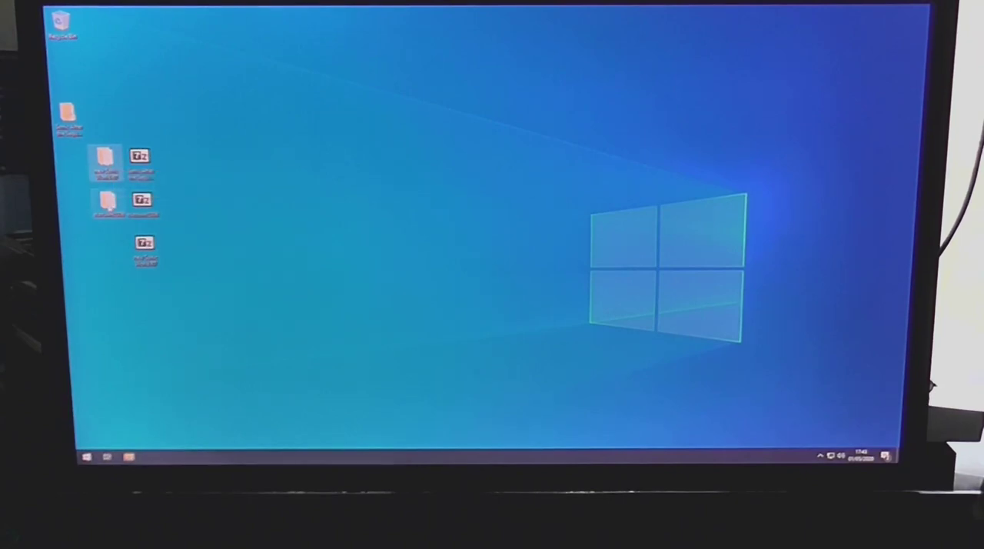
mouse_move(108, 201)
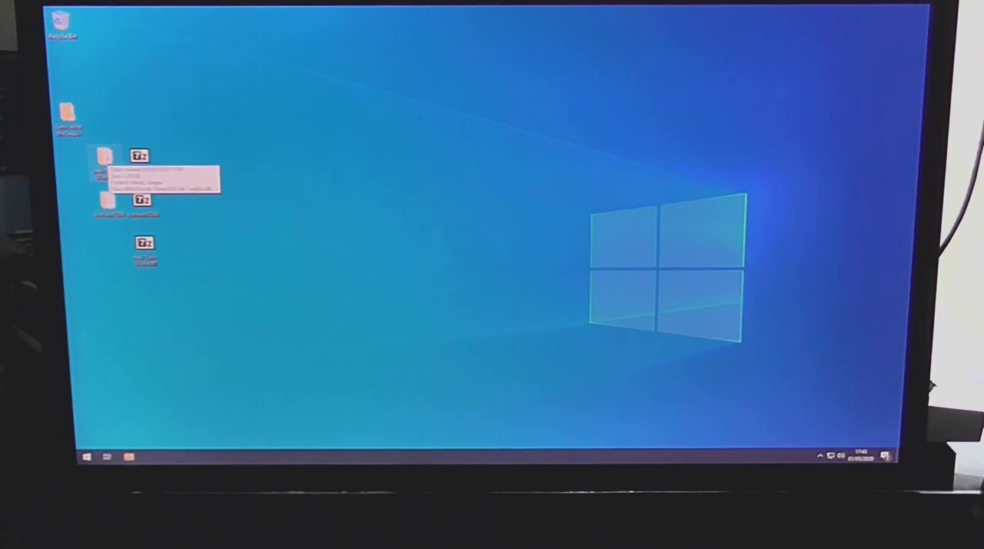
Run Sonic World from its extracted desktop folder, skipping the DirectPlay feature install.
double_click(104, 162)
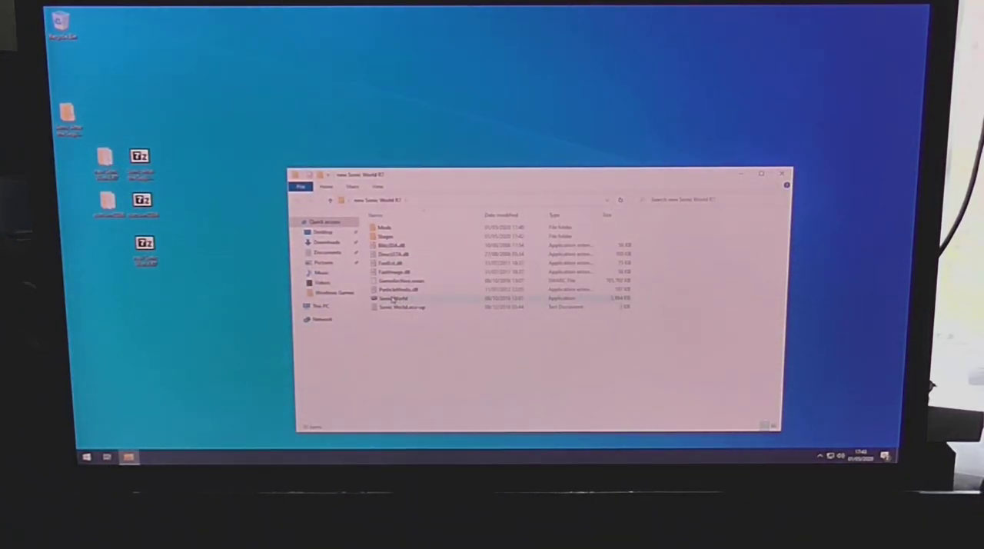
click(397, 298)
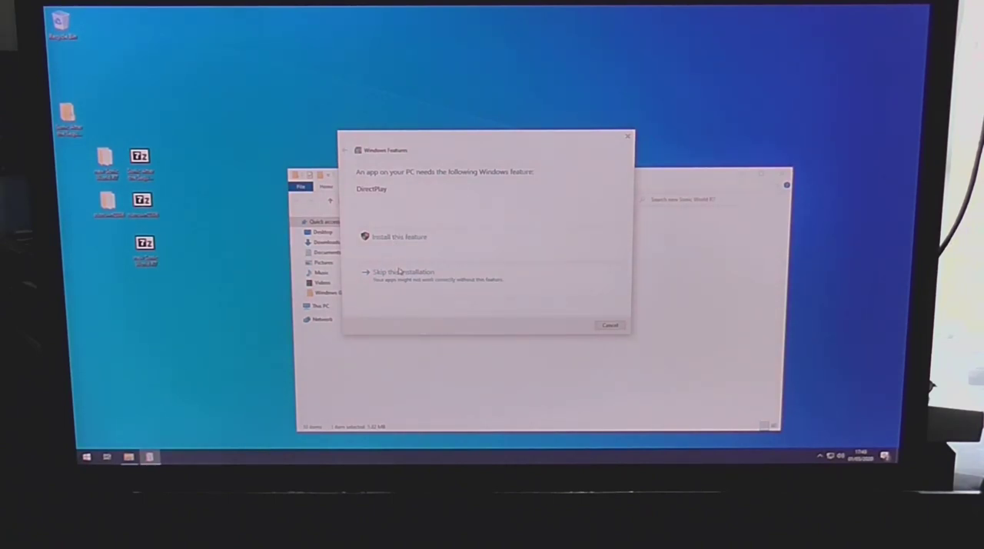
click(400, 237)
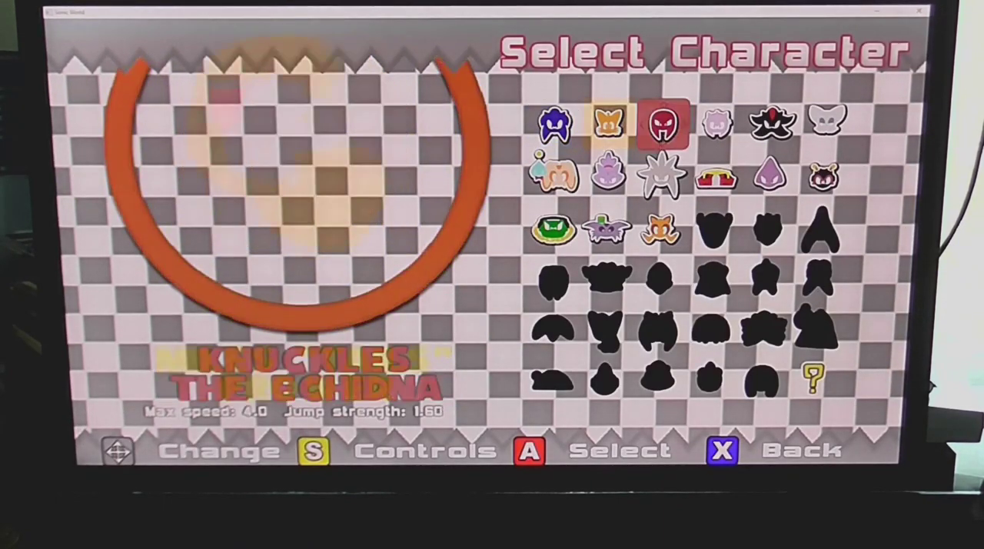
Highlight Knuckles the Echidna on the Select Character screen to play as him.
key(Left)
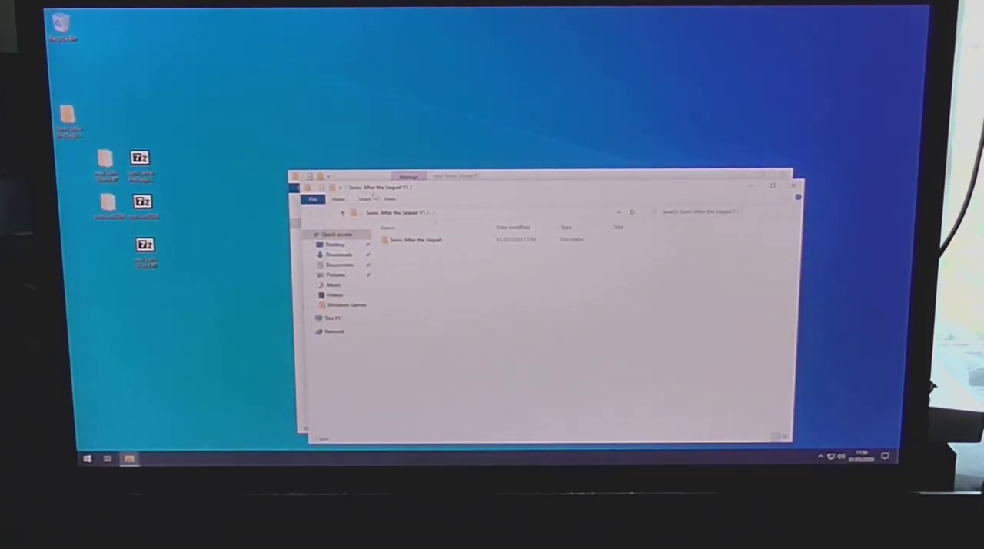
Run the Sonic After the Sequel exe, start it from the launcher, and dismiss the stdrt.exe application error.
double_click(415, 240)
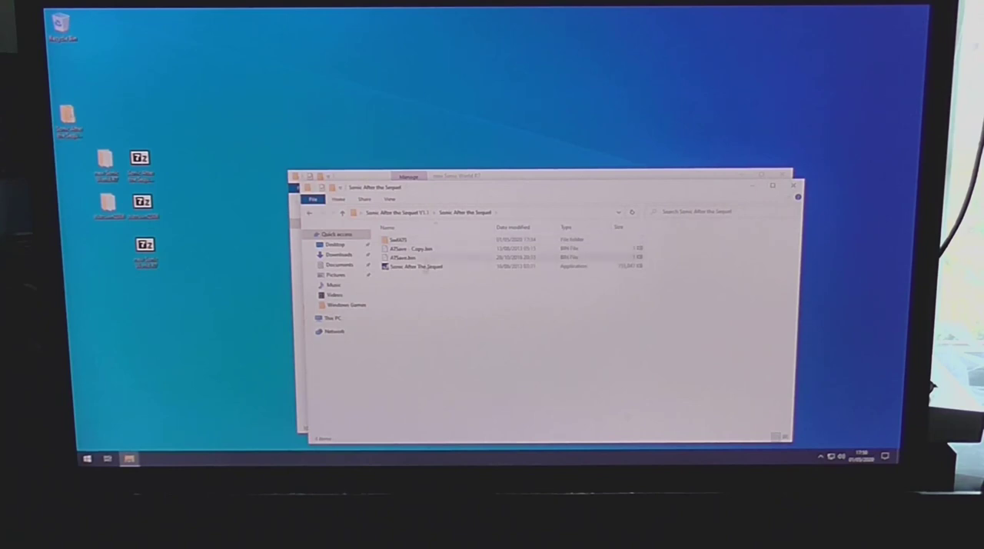
click(415, 266)
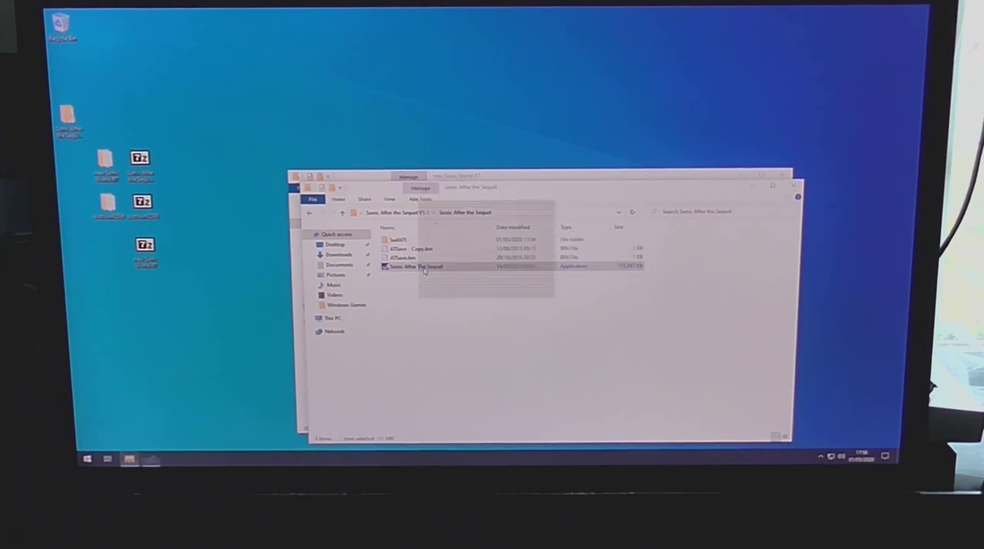
double_click(413, 266)
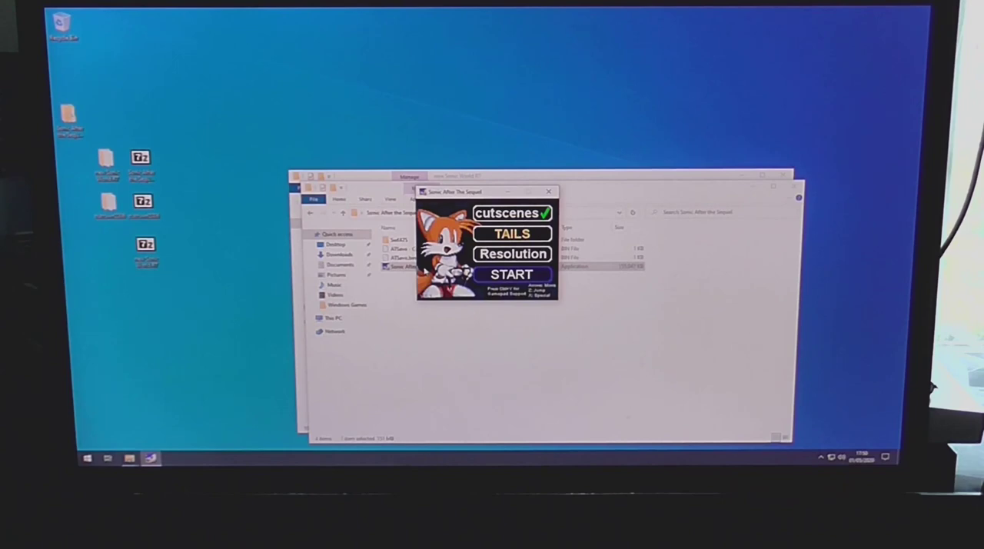
click(511, 274)
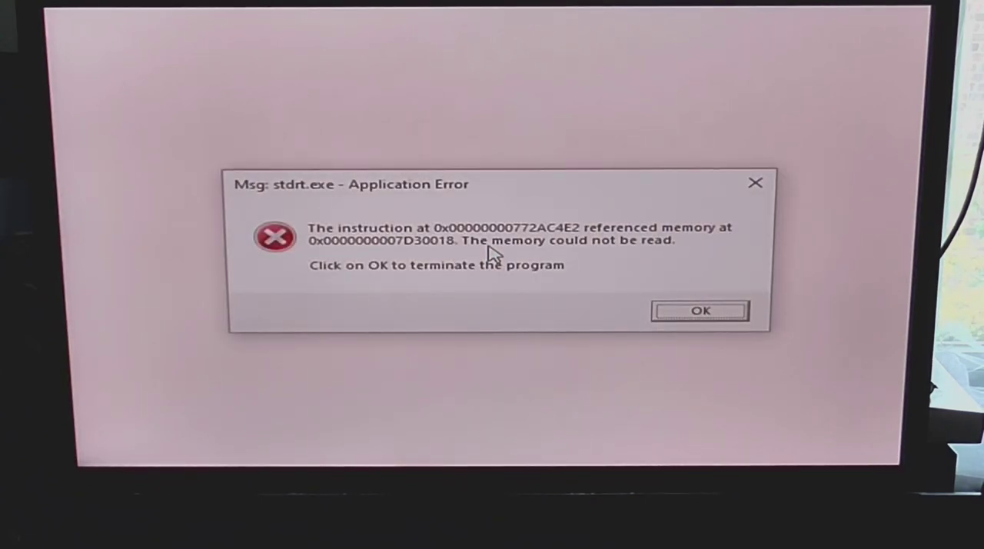
click(699, 311)
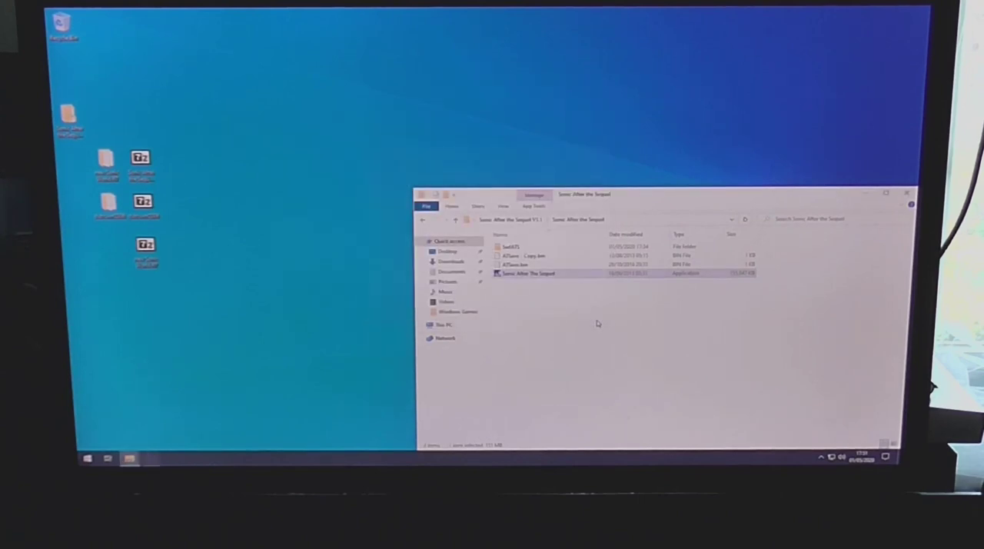
Start the compatibility troubleshooter on the game exe, reporting it worked on earlier Windows.
right_click(529, 273)
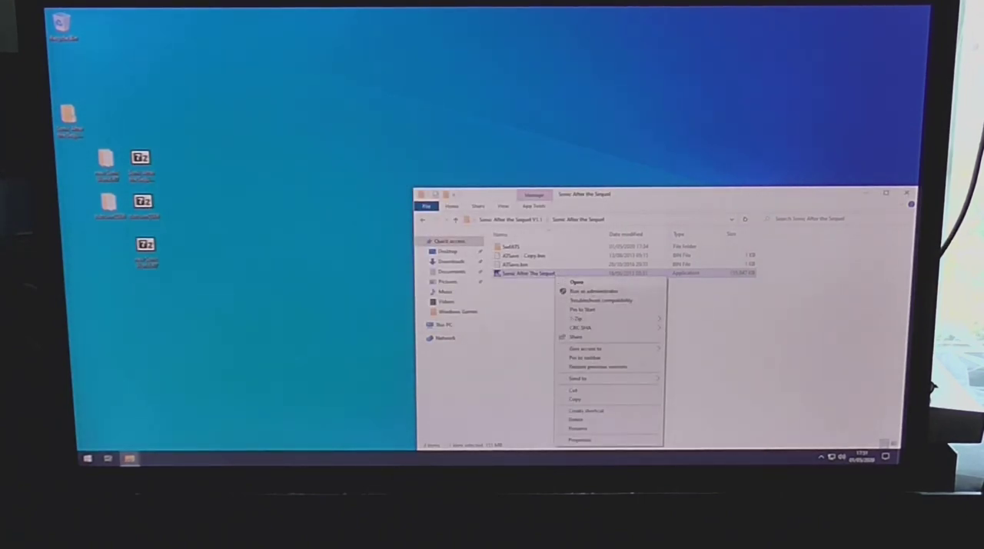
click(601, 300)
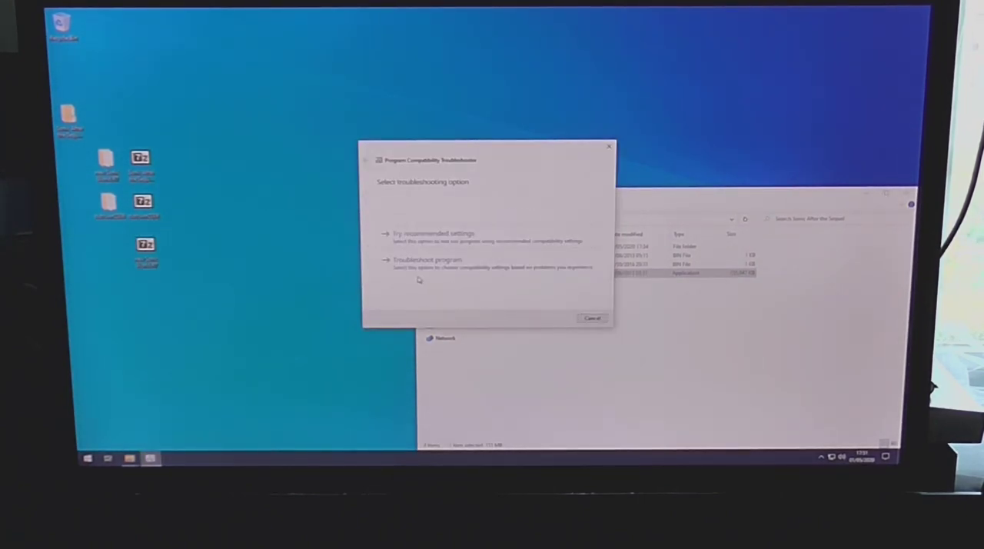
click(428, 259)
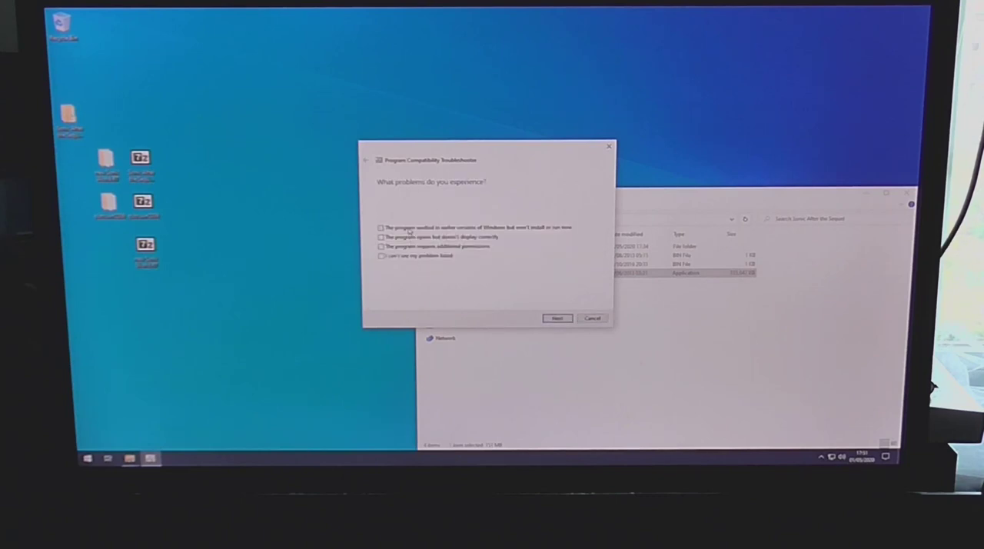
click(556, 318)
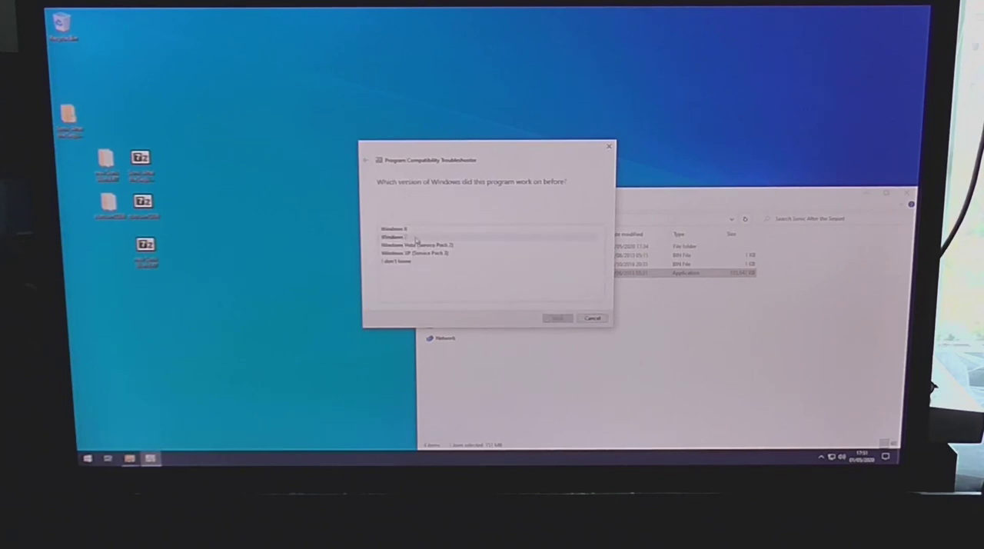
Apply Windows XP (Service Pack 3) settings and test-launch the game, allowing UAC.
click(415, 253)
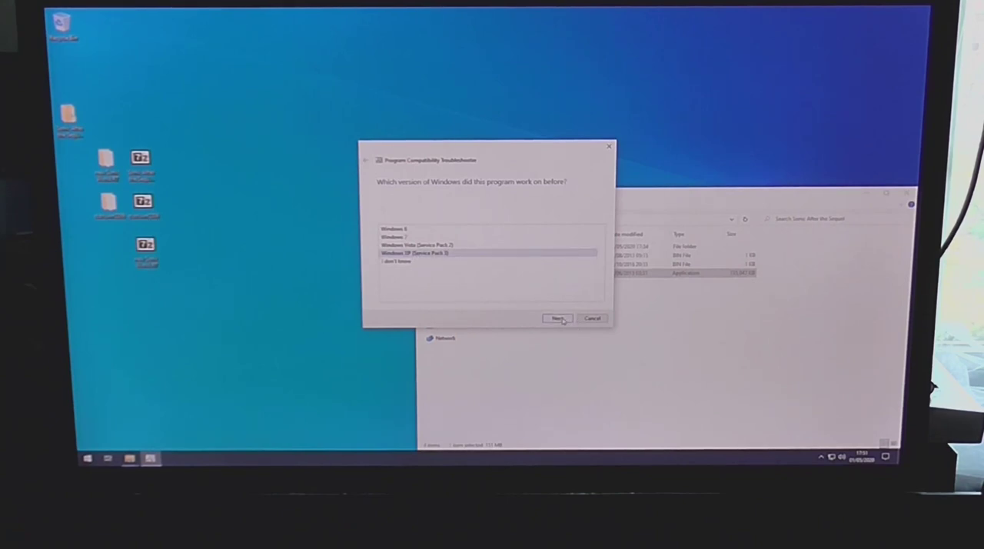
click(557, 319)
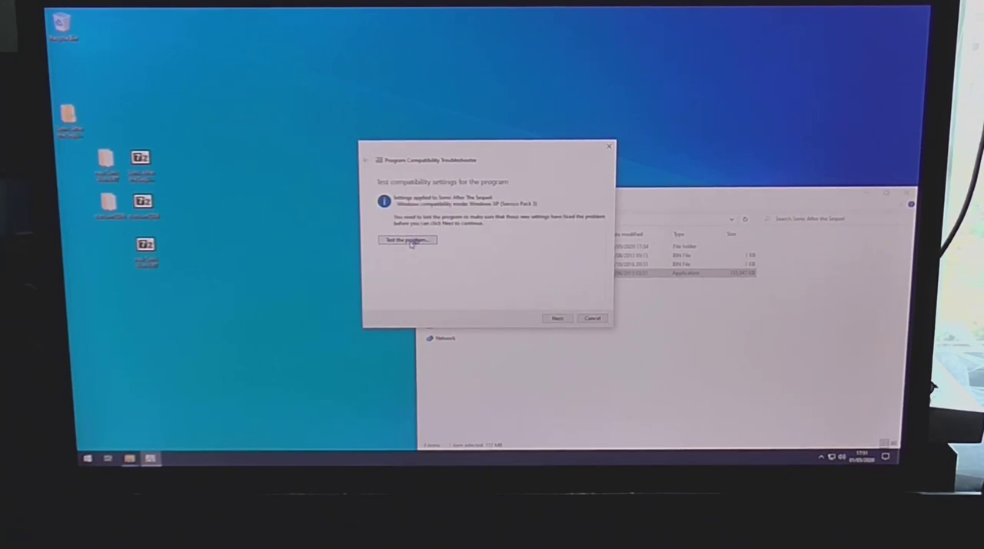
click(406, 240)
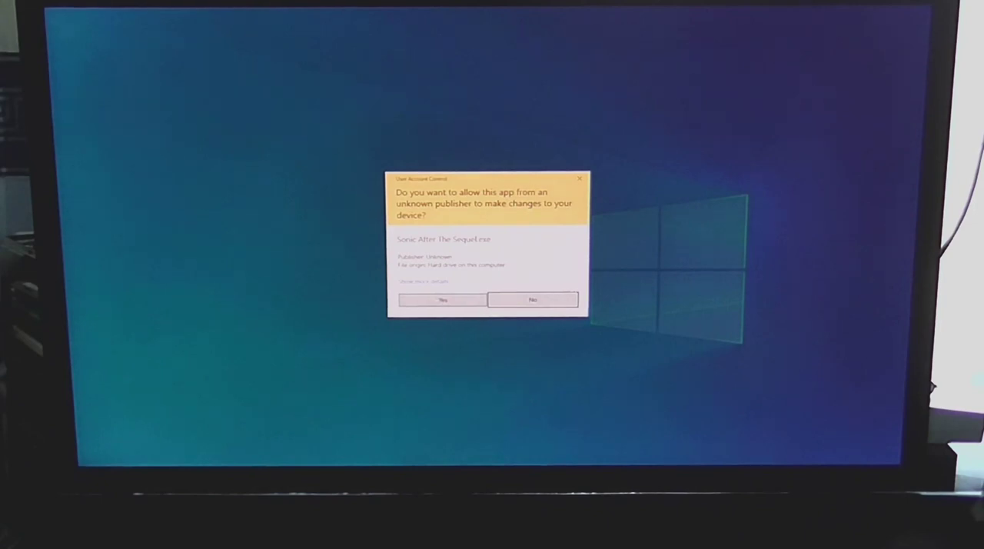
click(443, 300)
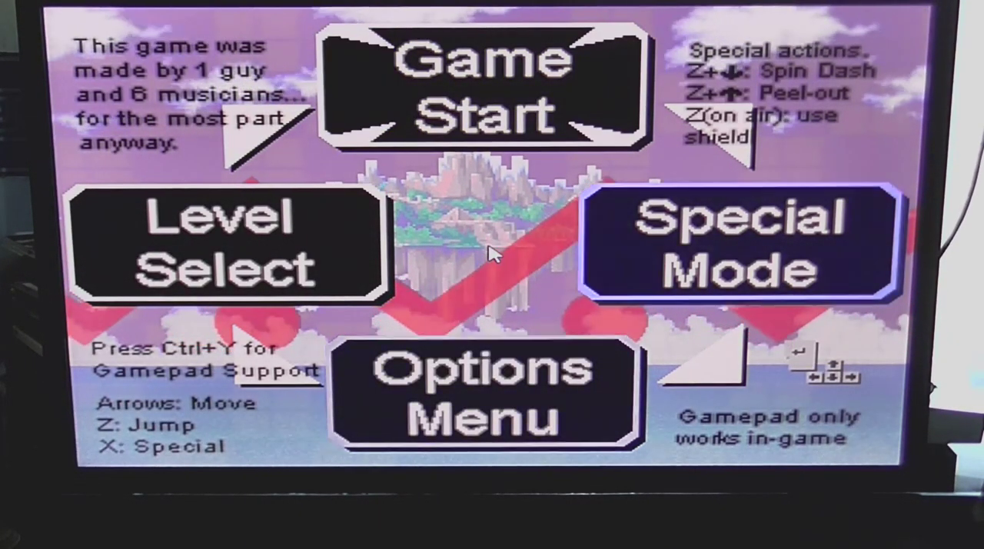
Choose Level Select from the Sonic After the Sequel main menu.
click(742, 243)
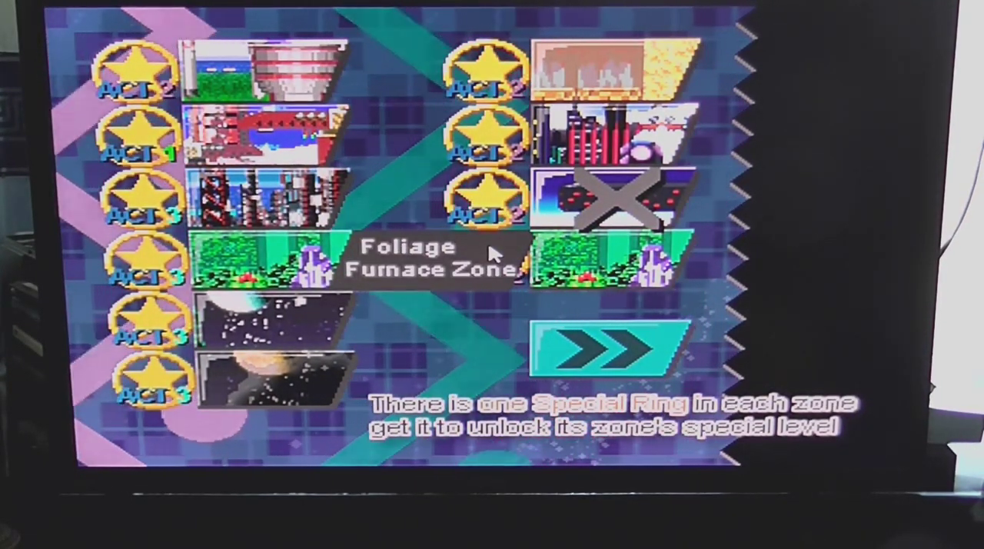
Start the Foliage Furnace Zone act from the level select screen.
click(607, 342)
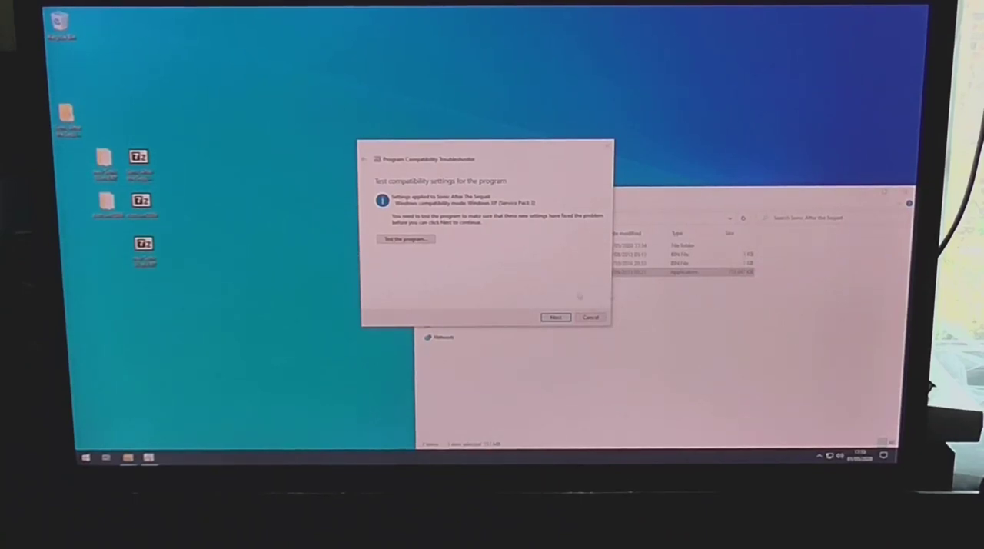
Save the tested Windows XP compatibility settings as working and close the troubleshooter.
click(555, 317)
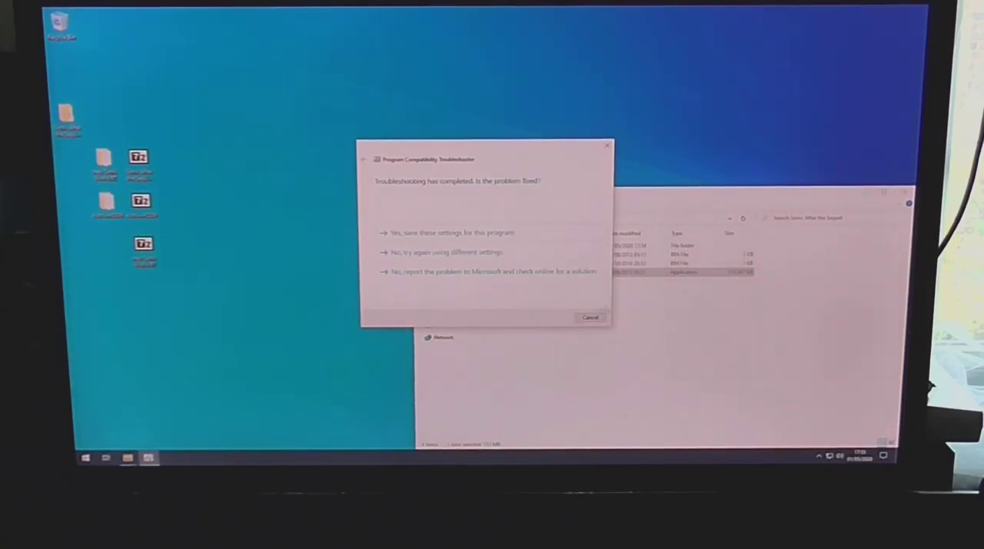
click(450, 232)
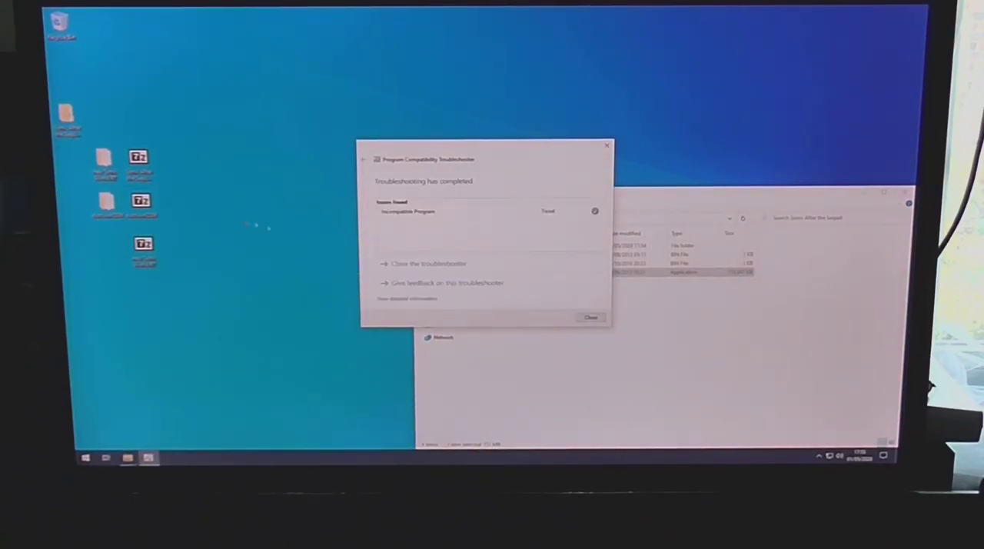
click(591, 318)
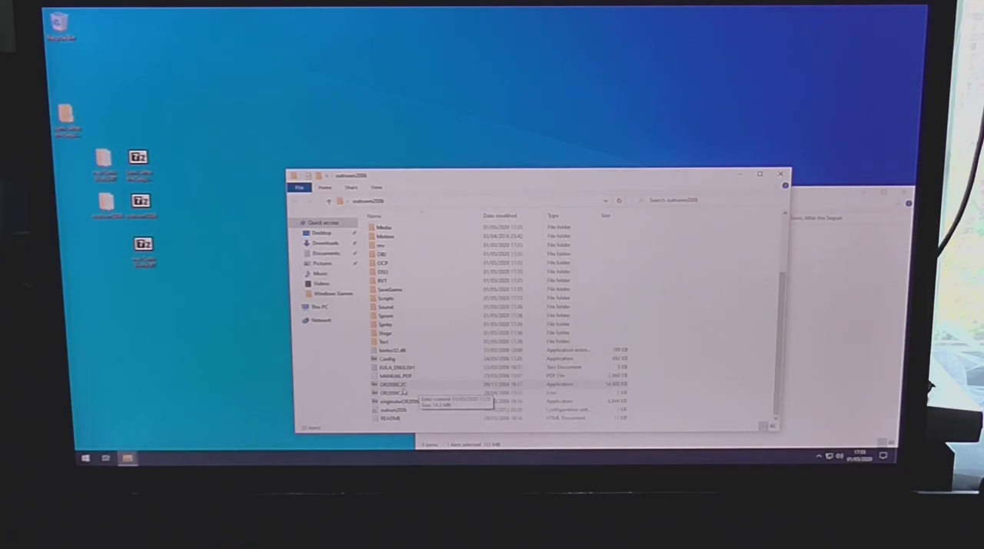
Launch the OutRun 2006 executable from the outrun2006 folder.
click(399, 384)
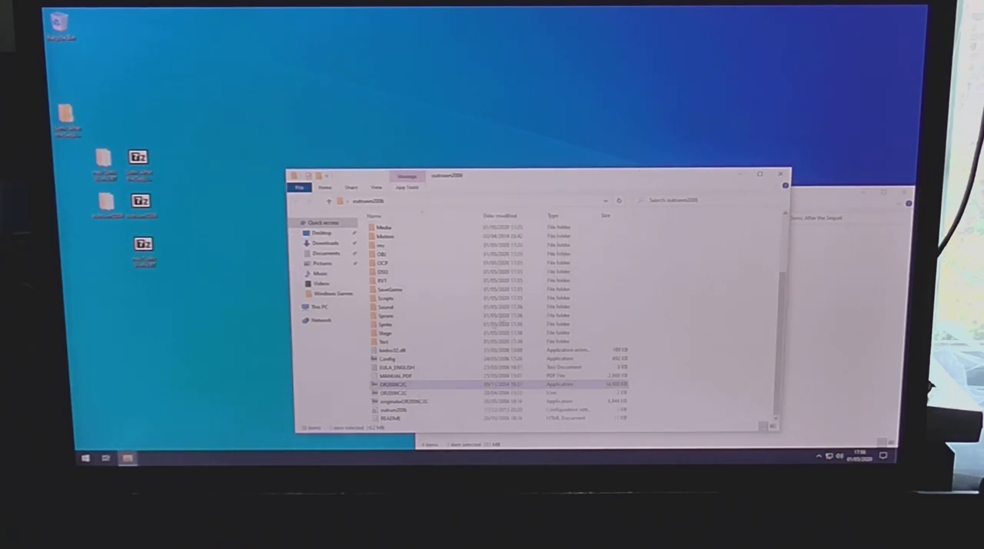
double_click(394, 385)
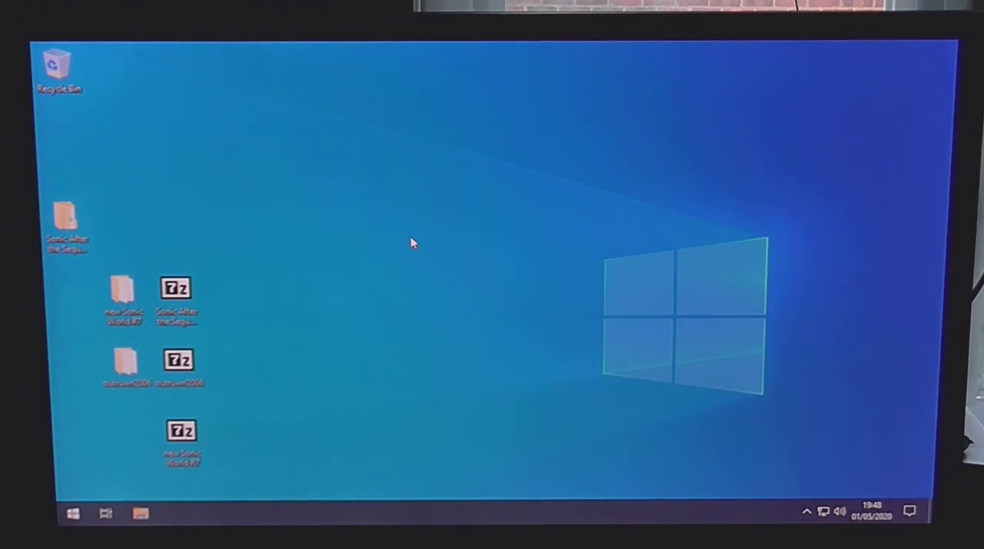
Browse to Clem OS (F:) > Software and junk and select directx_Jun2010_redist.
click(140, 514)
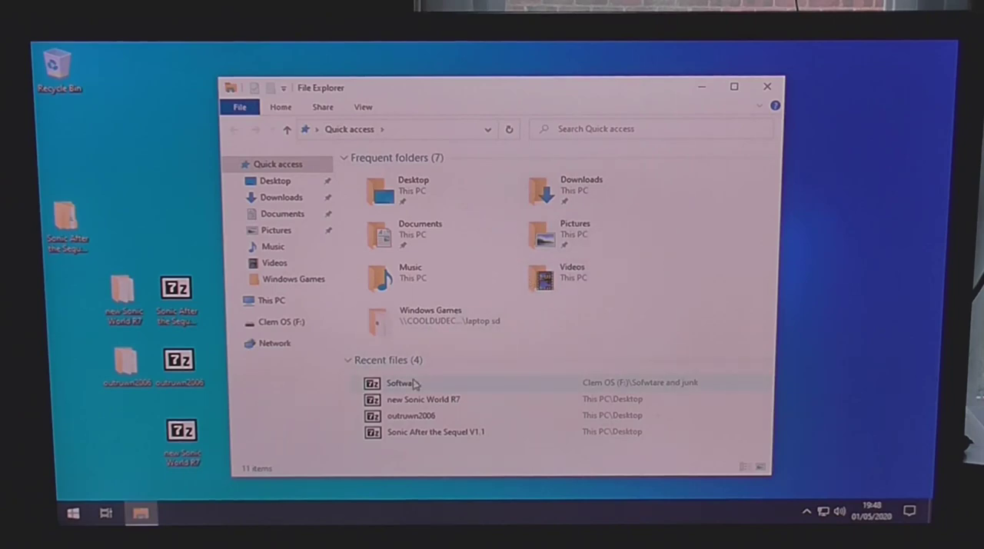
mouse_move(401, 383)
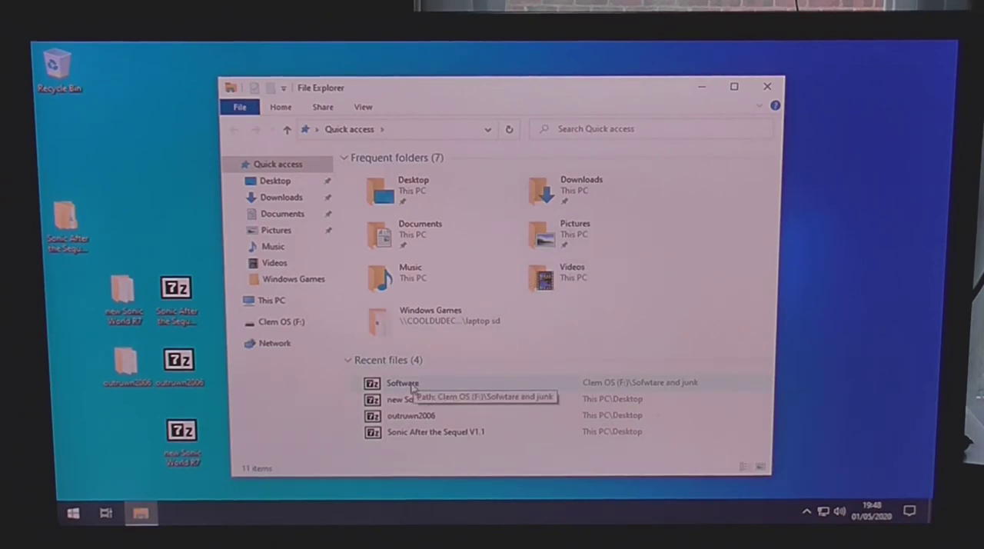
click(281, 322)
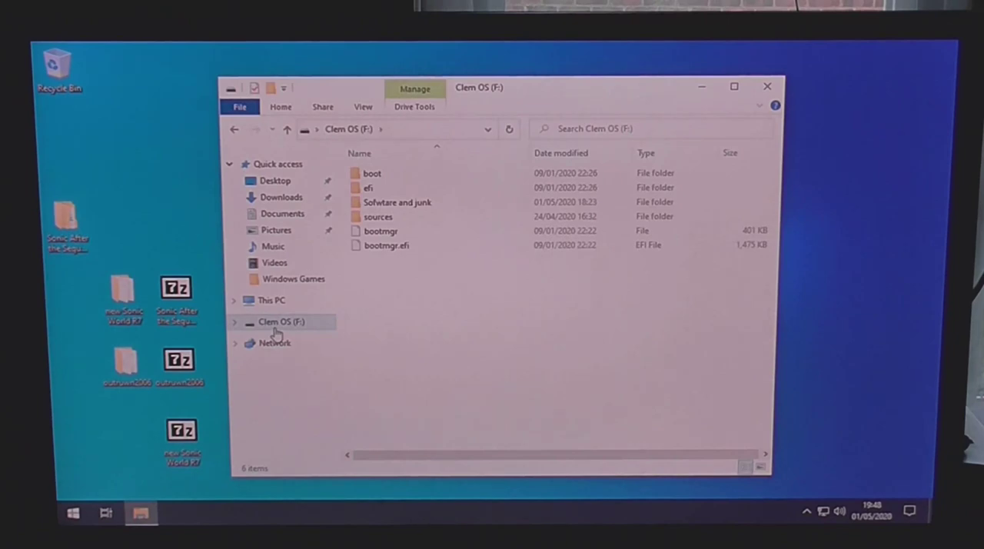
double_click(397, 203)
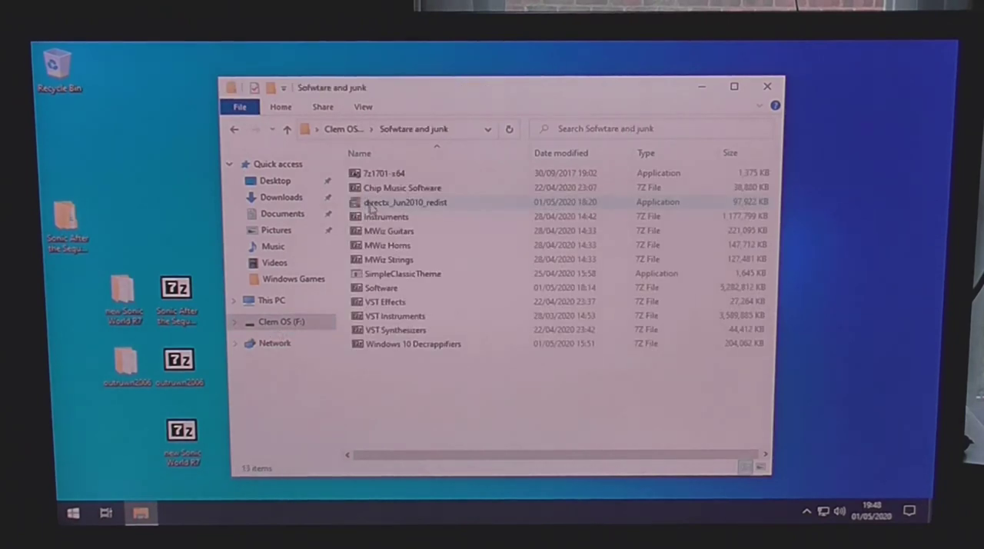
click(406, 201)
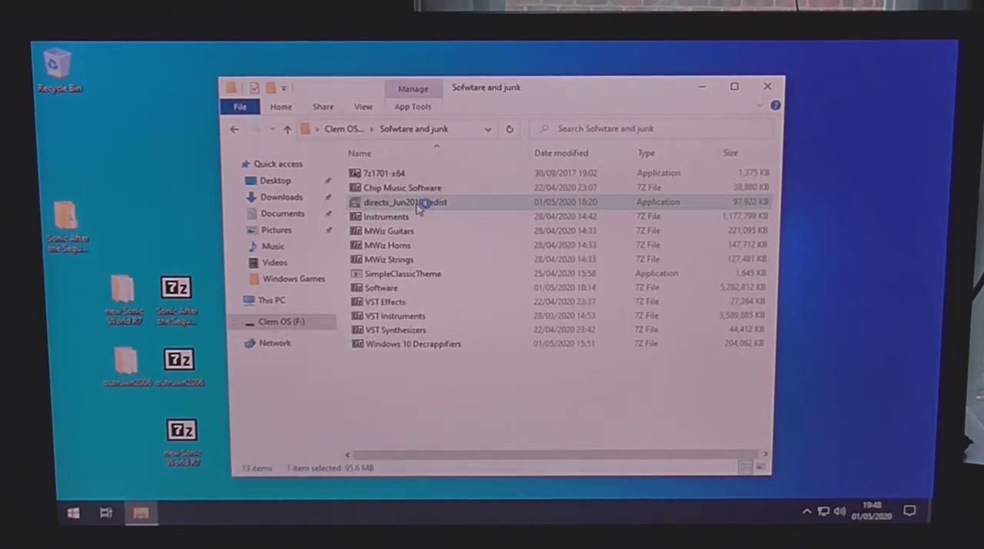
Run directx_Jun2010_redist, accept its licence and extract its files to the chosen folder.
double_click(406, 202)
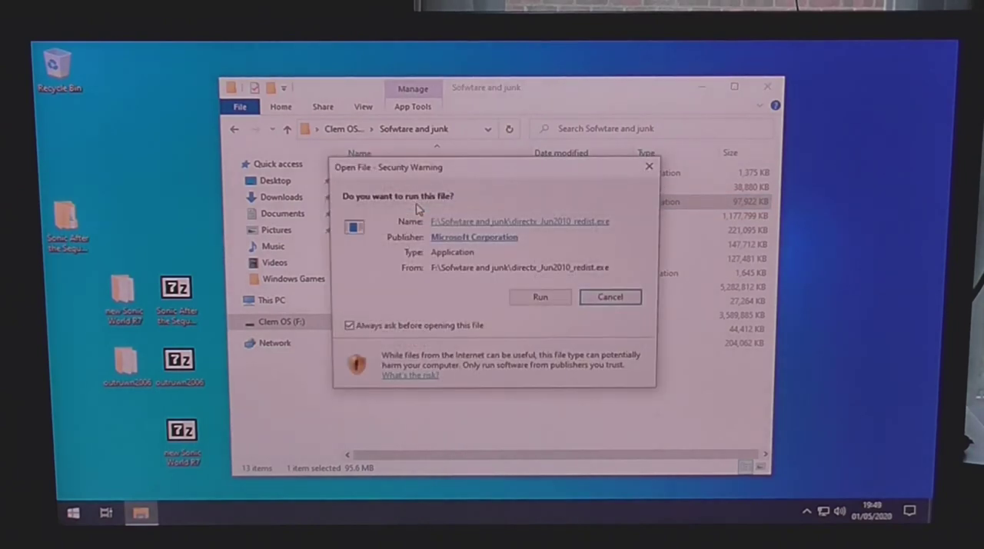
click(540, 297)
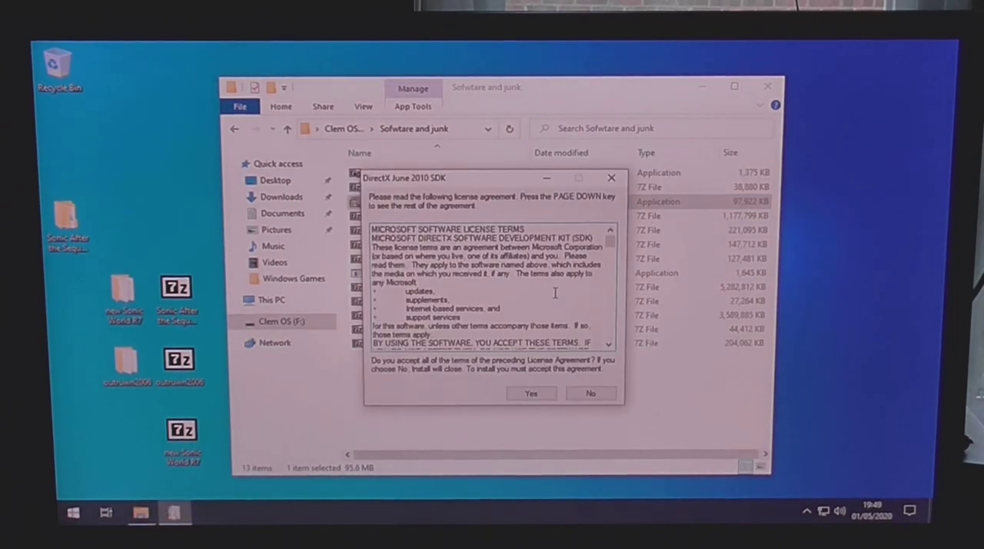
click(531, 394)
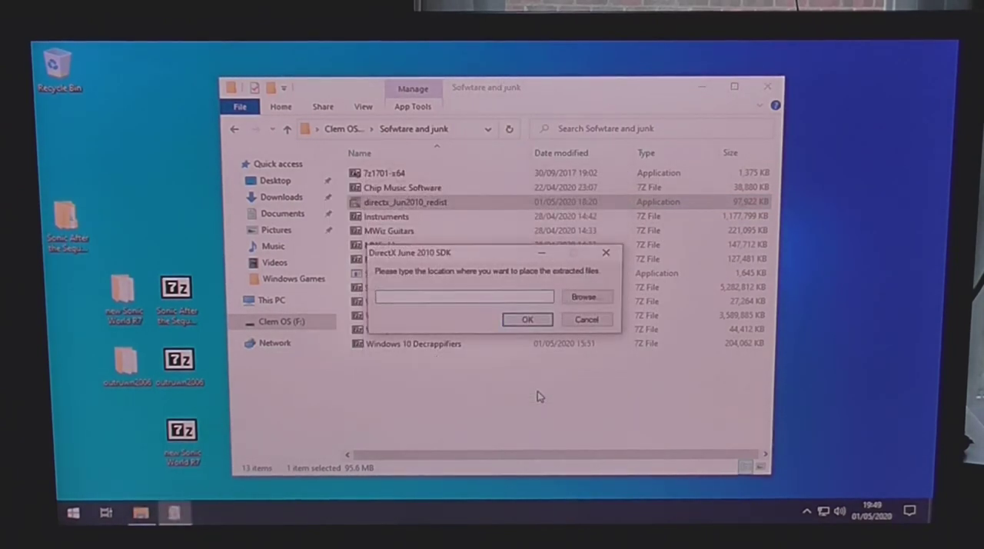
click(586, 297)
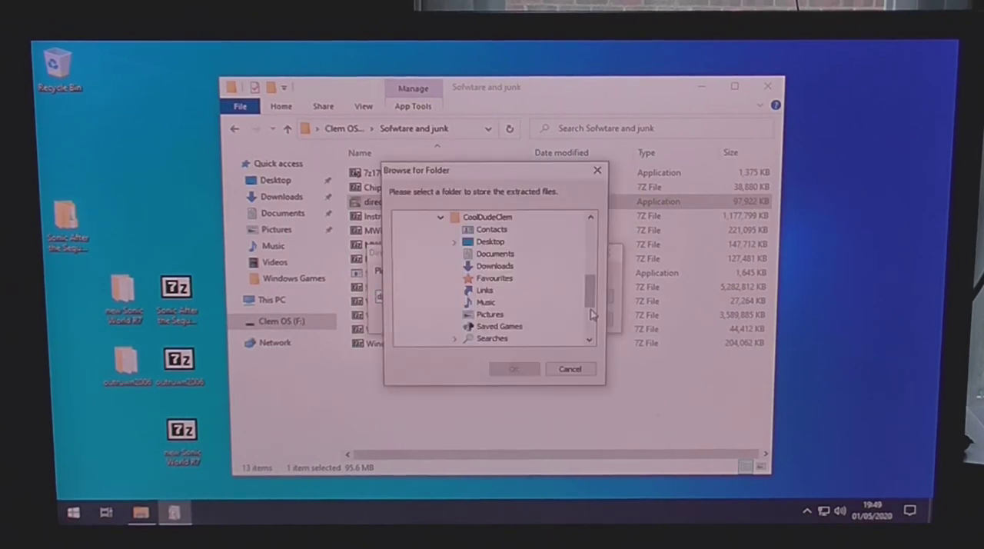
scroll(down, 3)
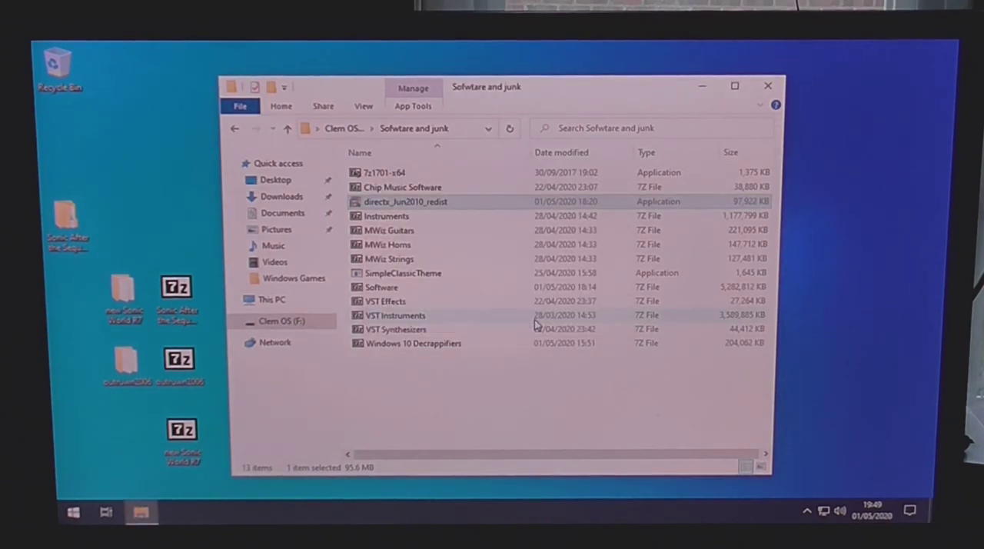
click(73, 511)
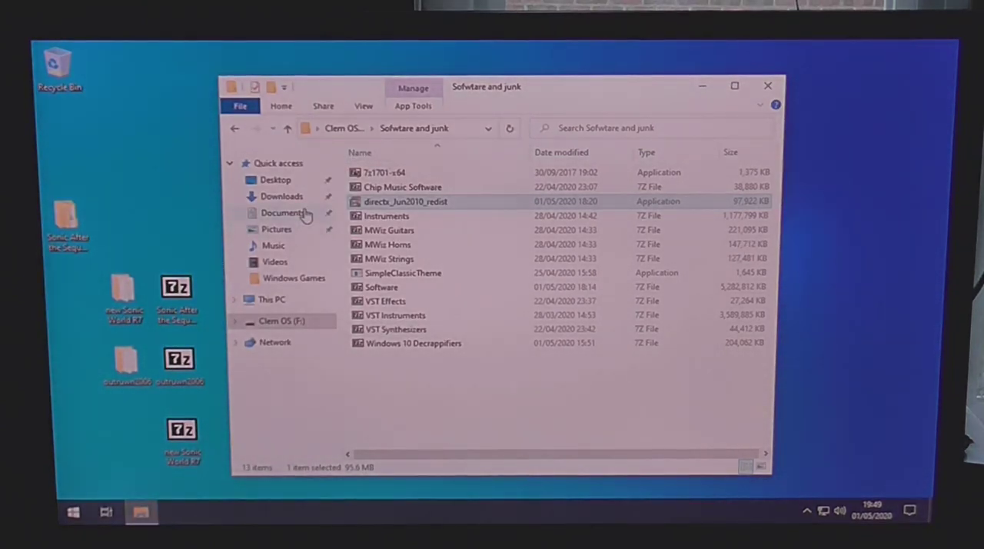
Run DXSETUP from Documents, allow UAC, accept the licence and install the DirectX runtime.
click(283, 213)
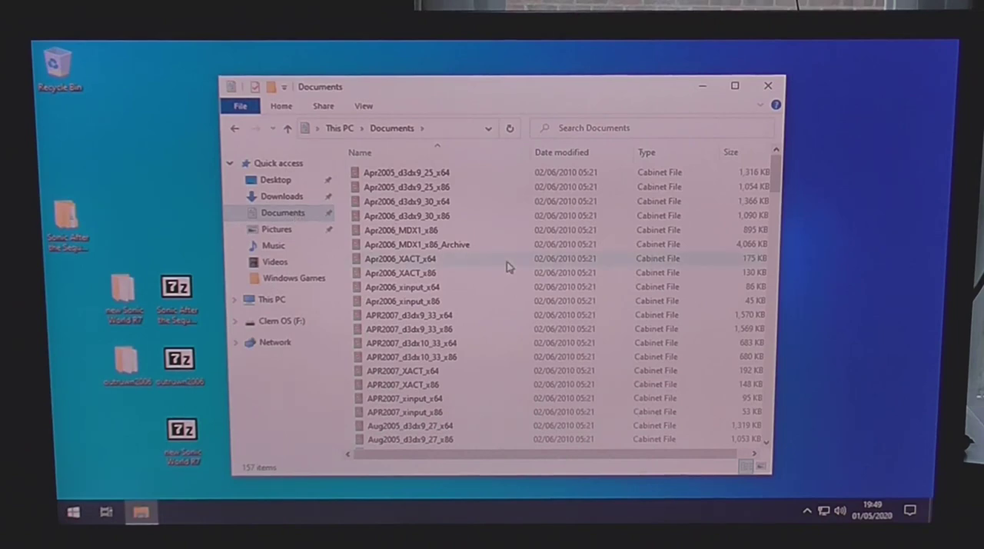
scroll(down, 3)
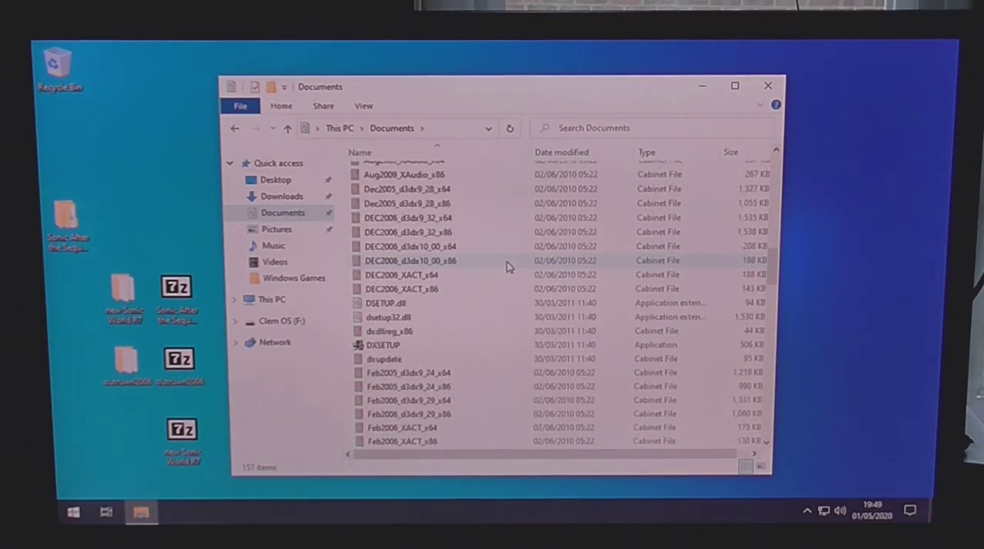
click(383, 344)
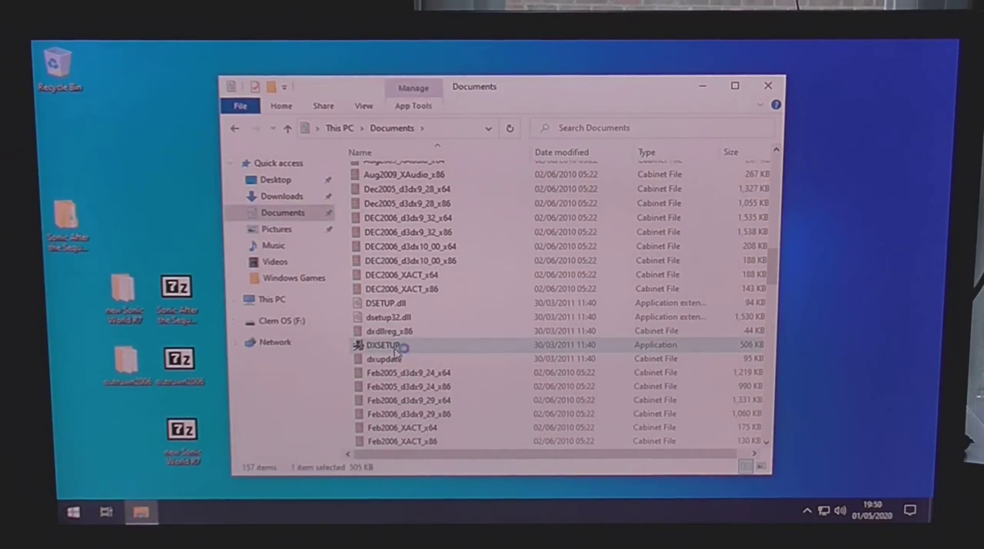
double_click(384, 345)
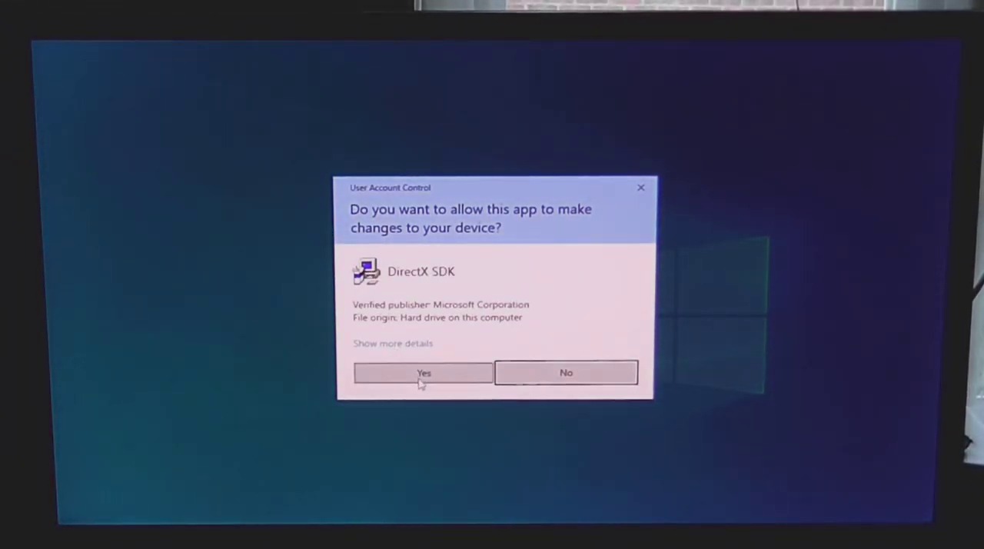
click(424, 372)
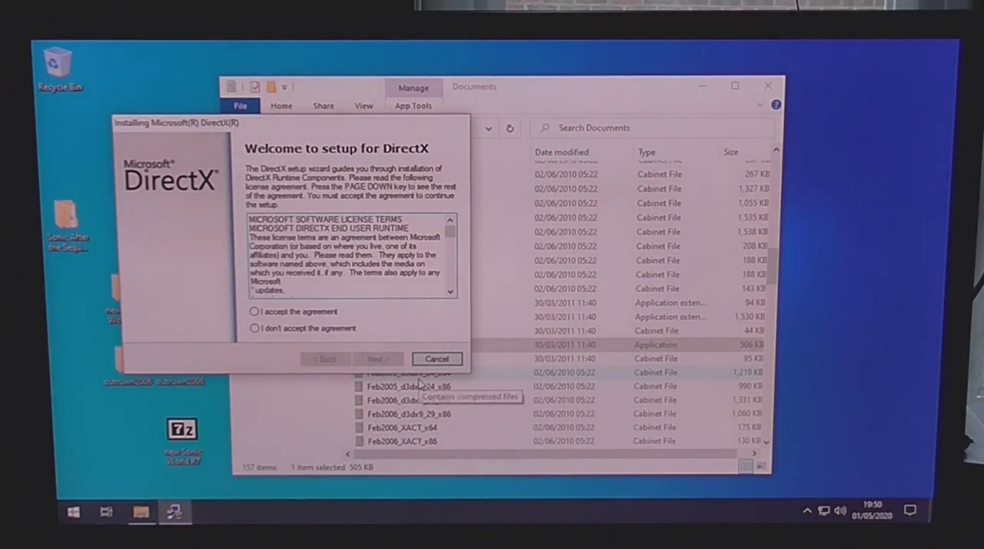
click(253, 311)
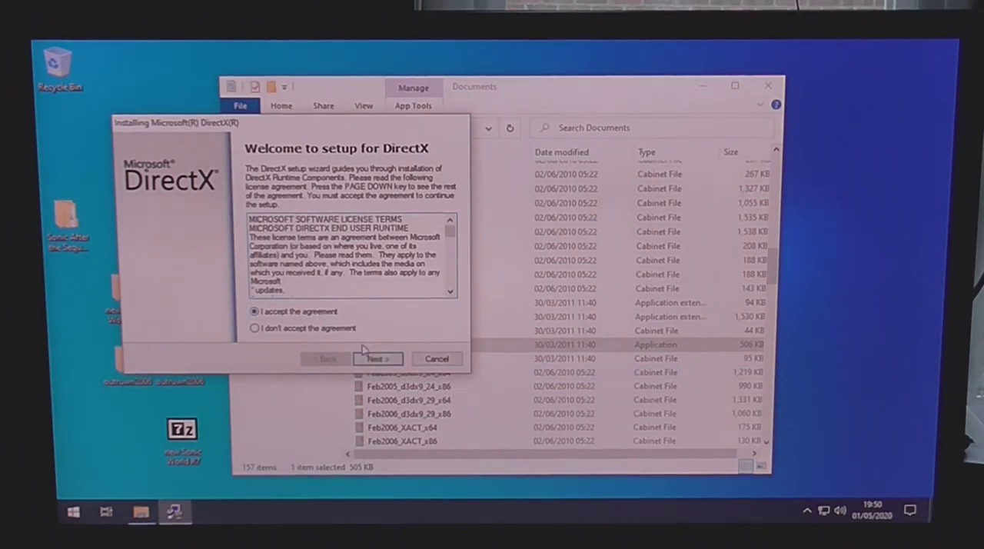
click(377, 359)
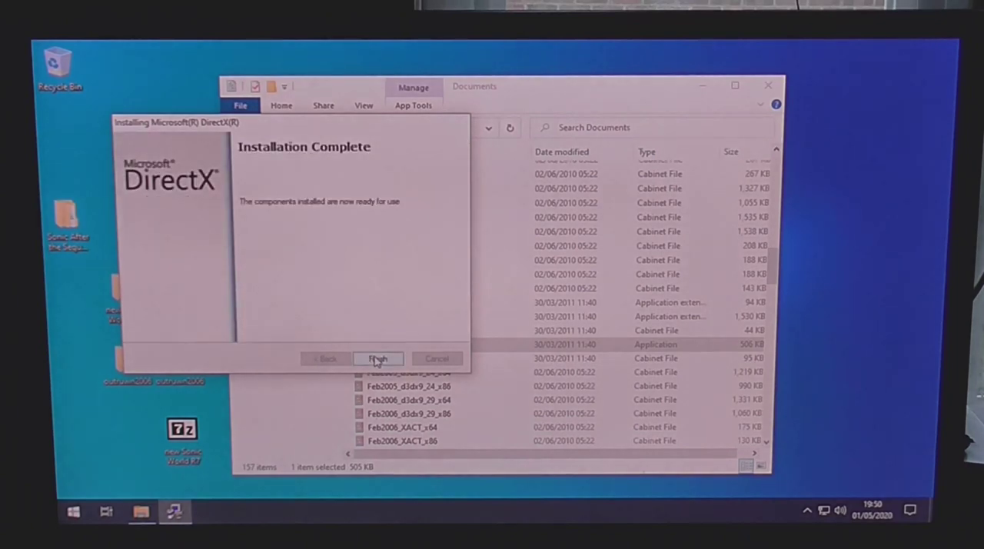
Finish the DirectX installer, then confirm OutRun 2006's 1920x1080 video settings in Config and launch the game.
click(378, 359)
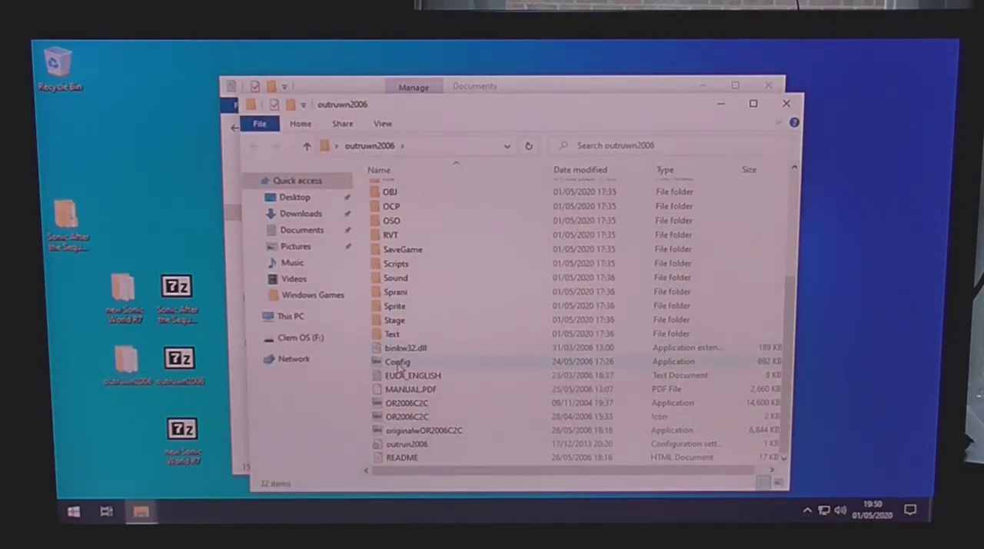
double_click(397, 361)
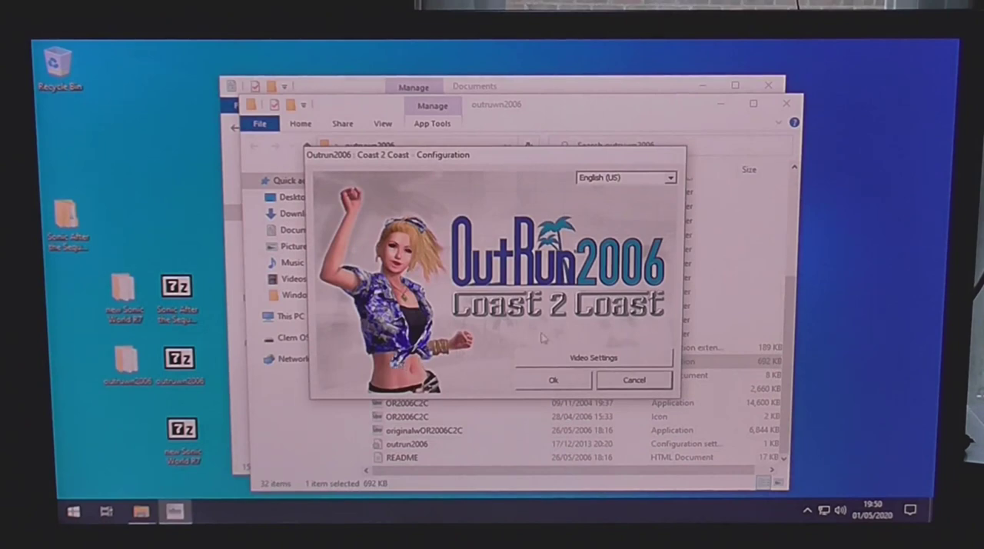
click(594, 357)
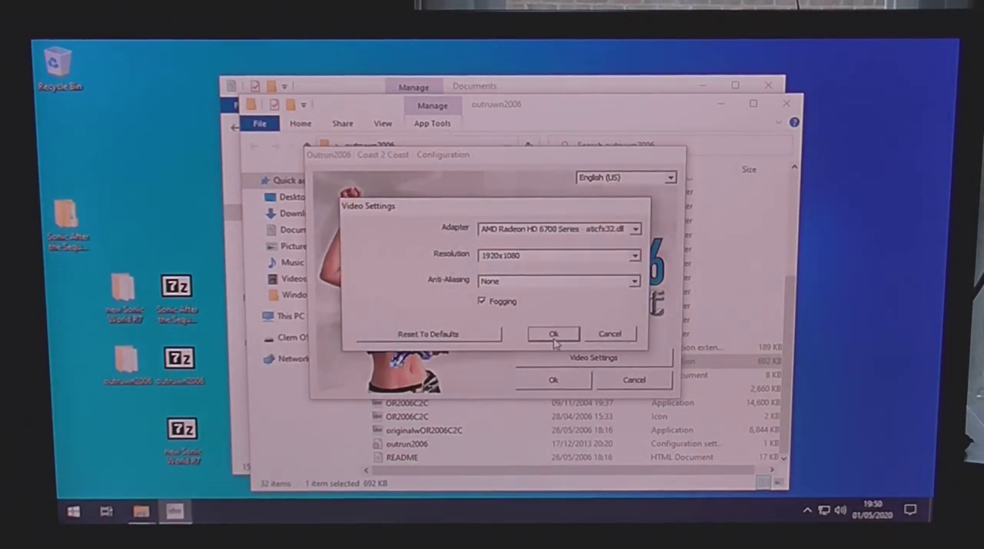
click(554, 334)
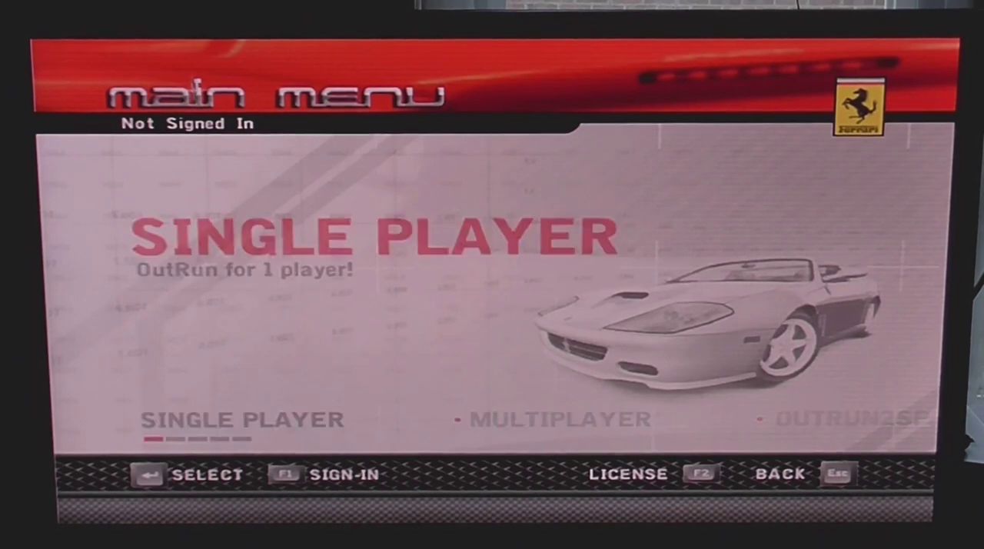
Enter Single Player and start the first Novice map race.
click(243, 418)
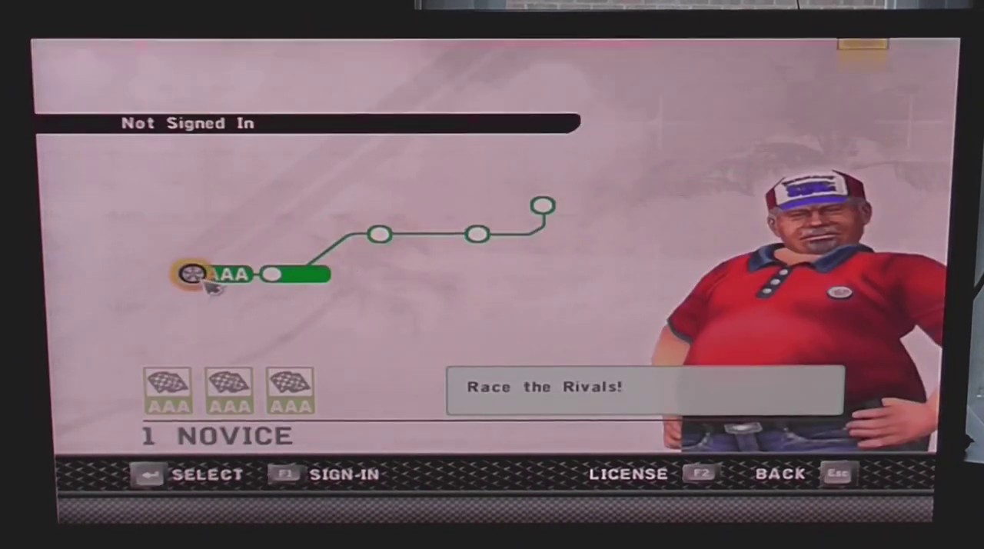
click(191, 274)
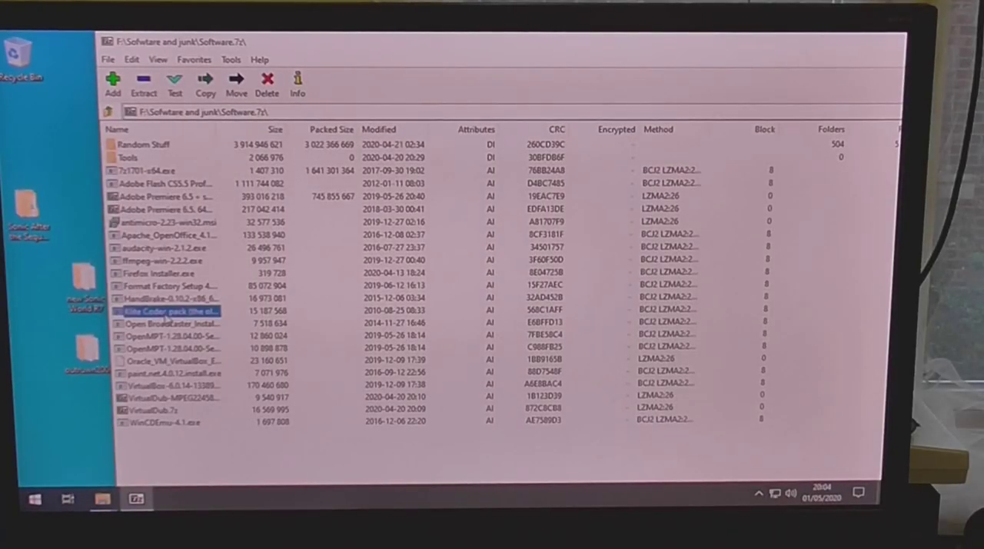
Launch the K-Lite Codec pack .exe from inside Software.7z.
click(206, 80)
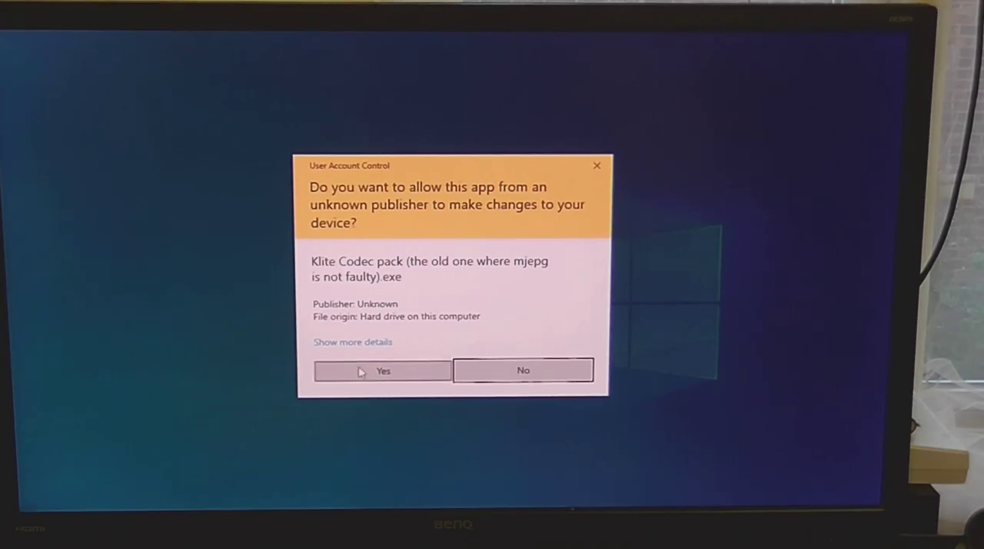
Allow the installer, then accept advanced mode, default folder and decoder settings.
click(382, 371)
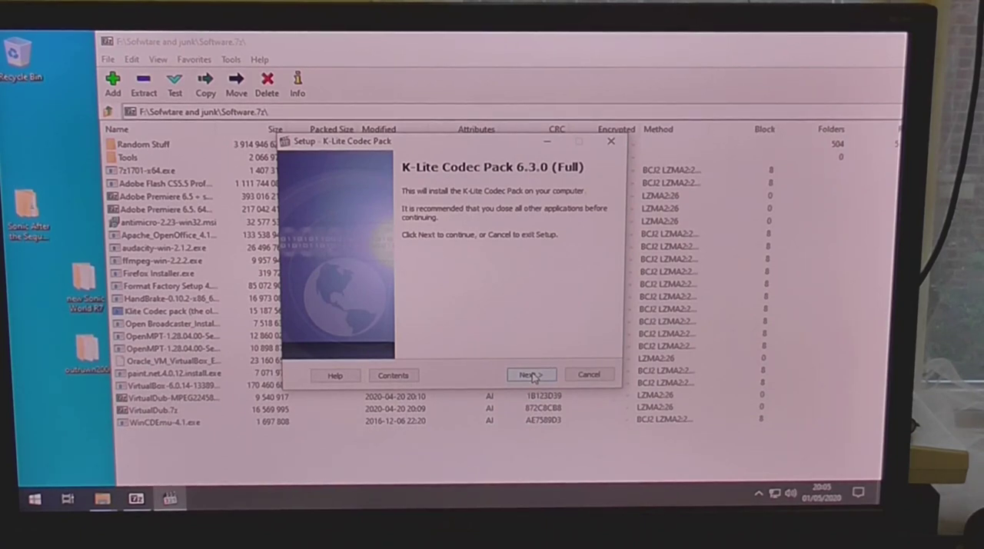
click(532, 375)
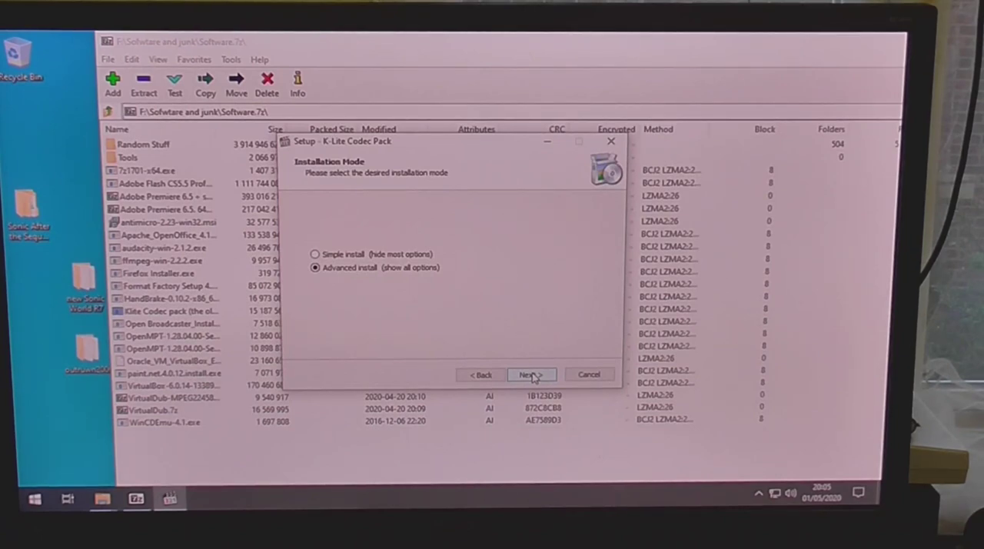
click(532, 375)
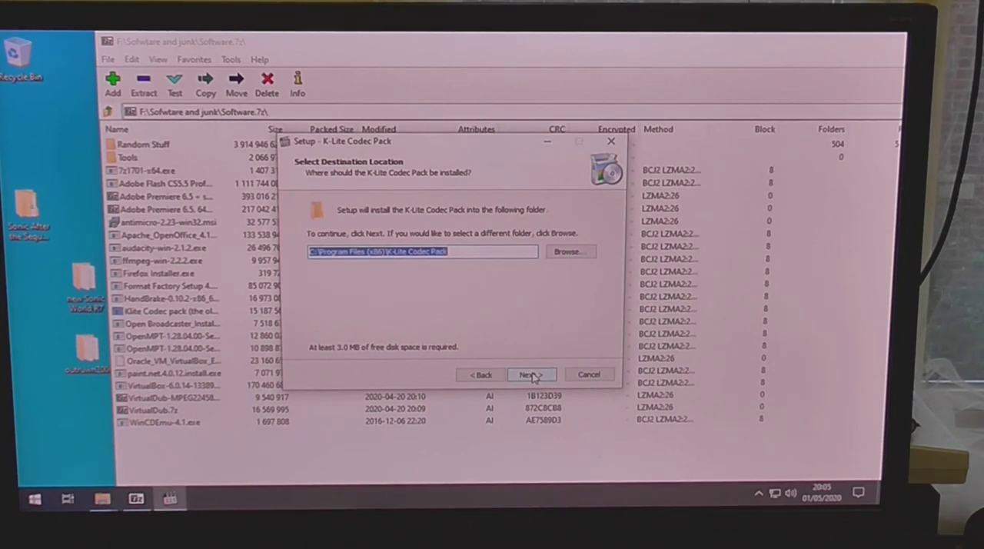
click(531, 375)
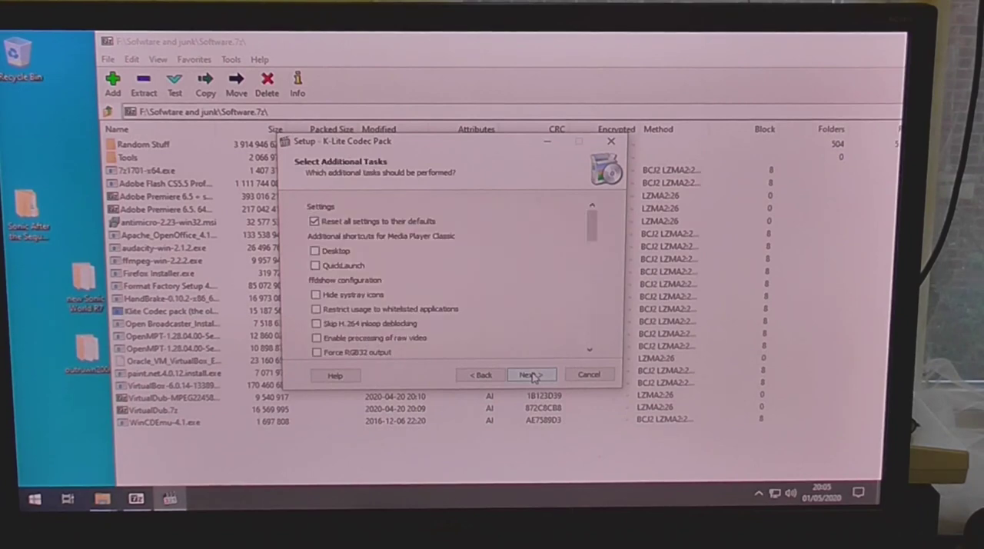
click(531, 375)
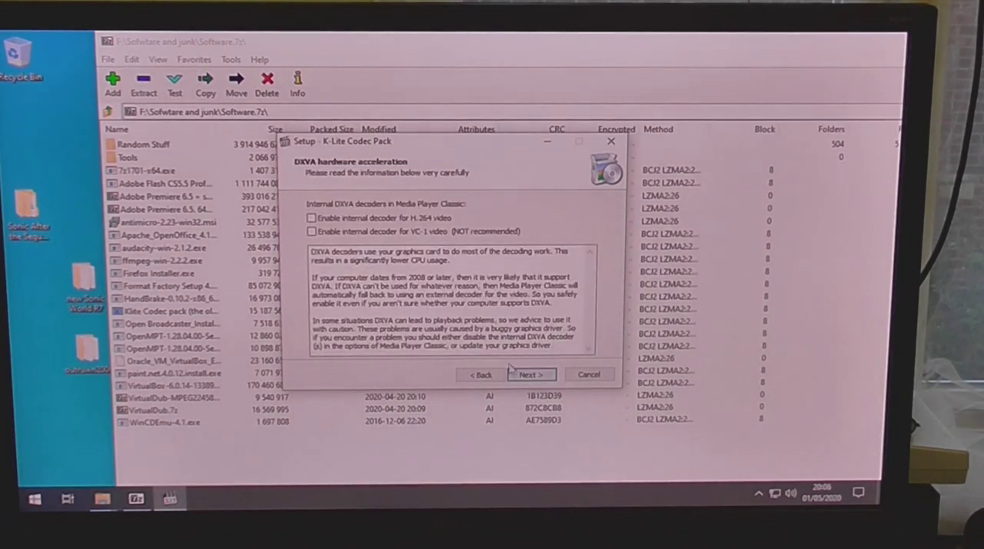
click(529, 376)
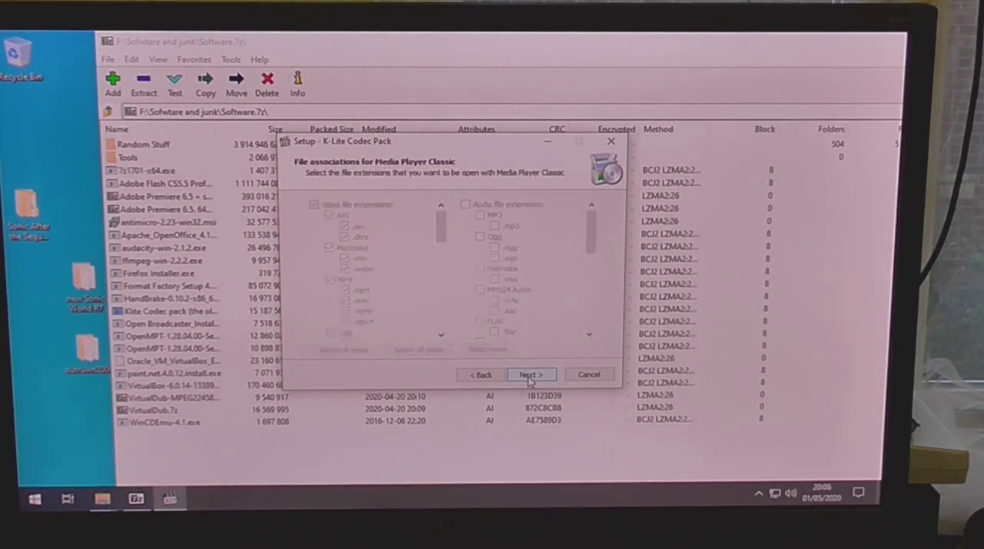
Associate all video extensions with MPC, continue setup, and browse into the Tracey Ullman shorts folder.
click(343, 349)
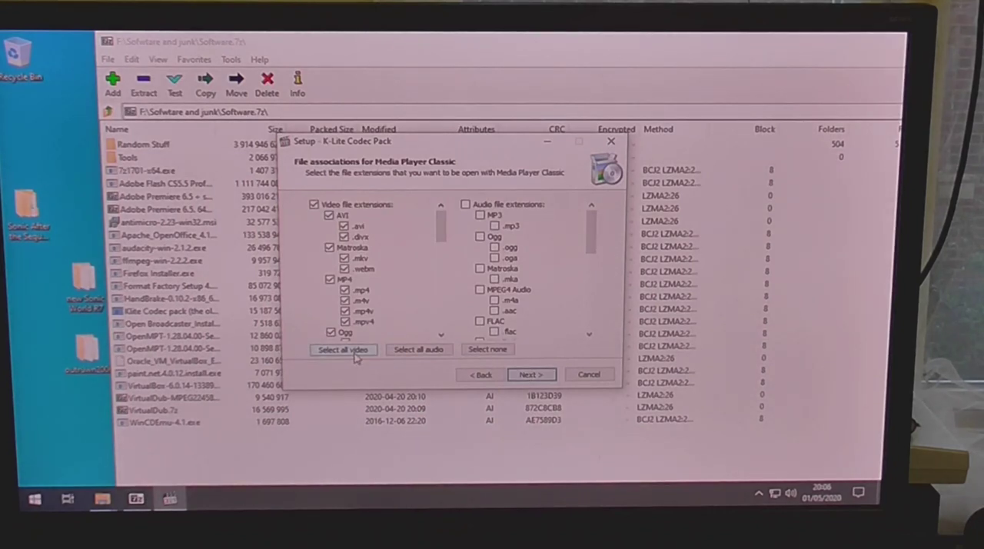
click(531, 374)
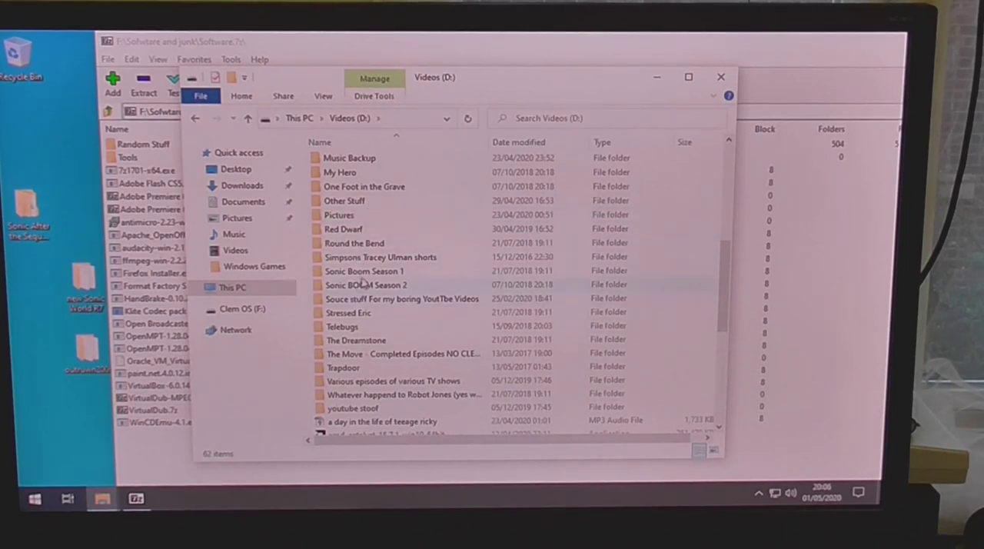
double_click(381, 257)
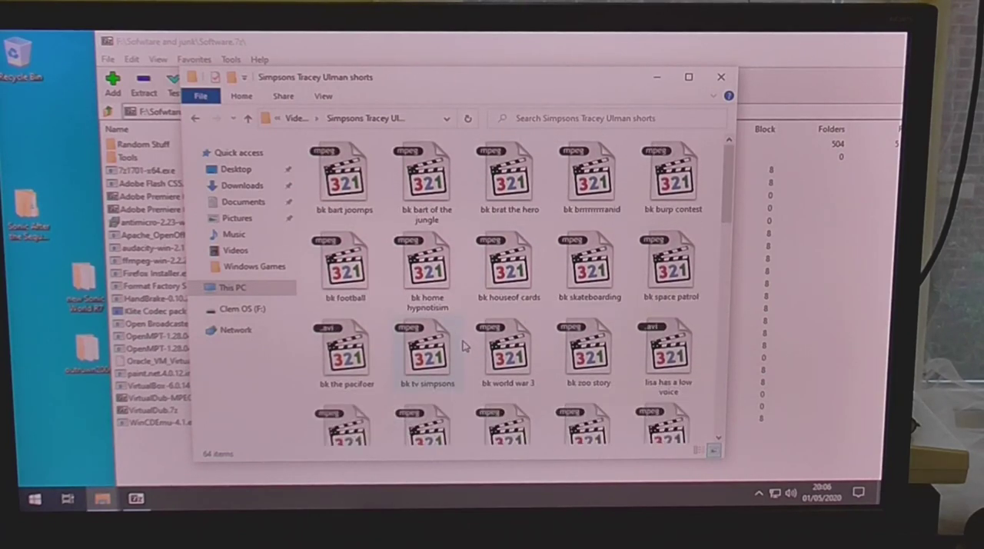
mouse_move(345, 182)
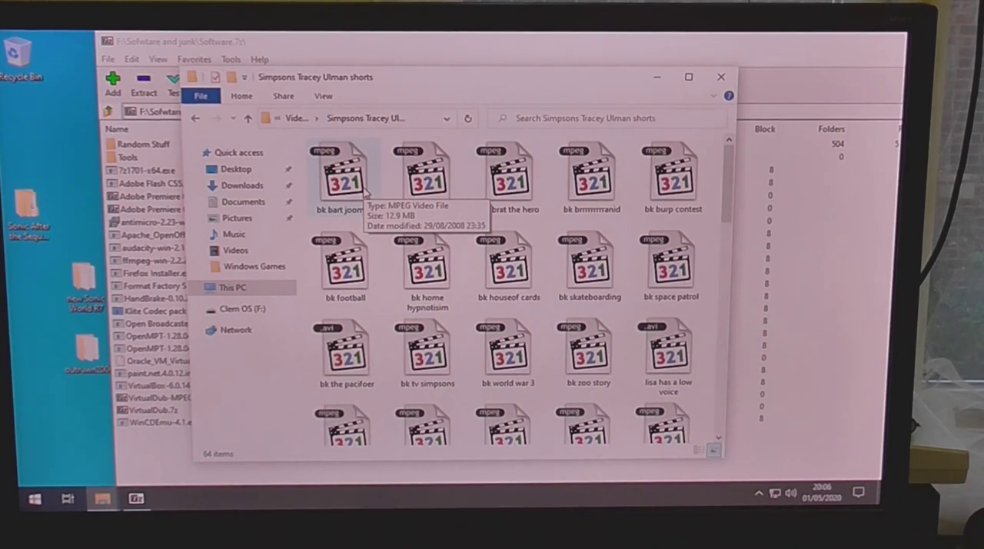
Play 'bk bart joomps' in MPC-HC and close the player.
click(344, 177)
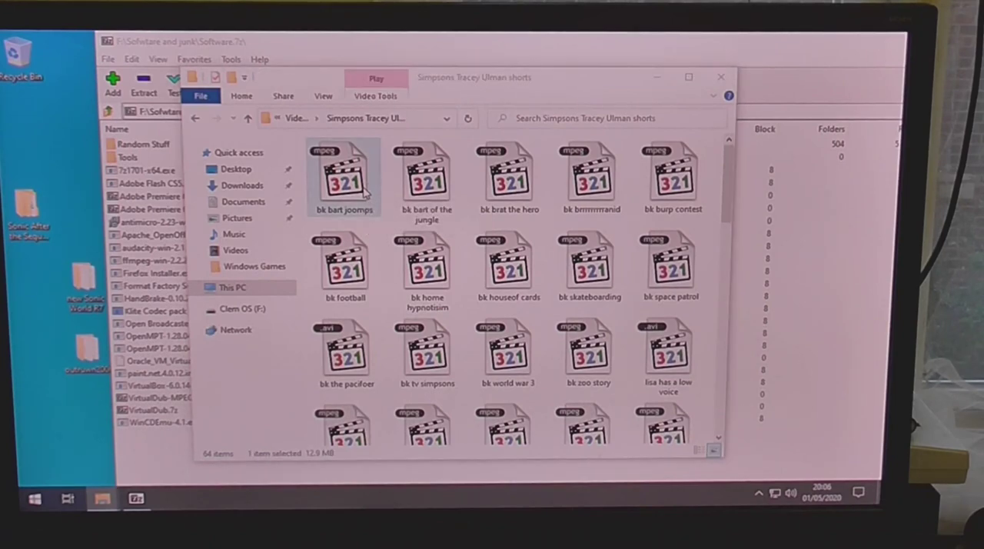
double_click(344, 177)
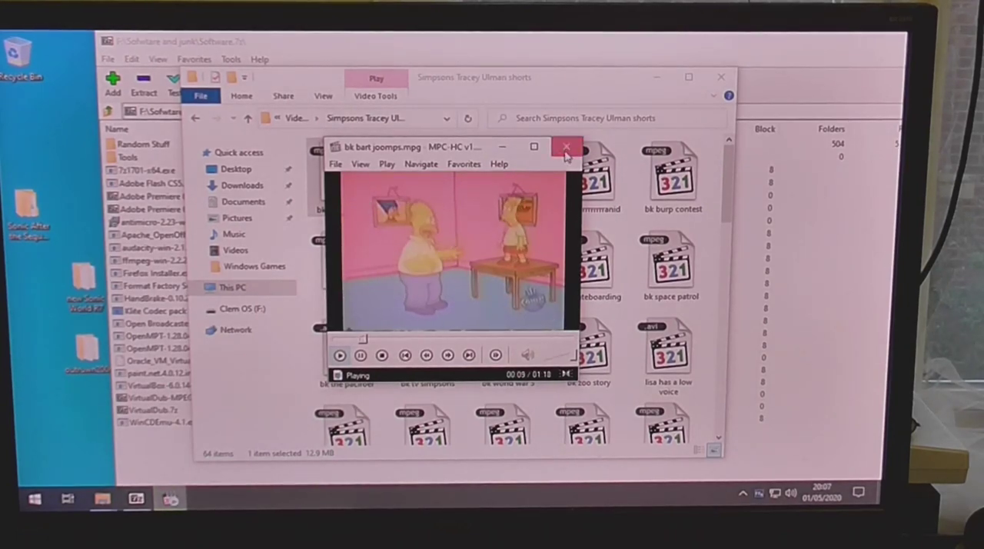
click(566, 146)
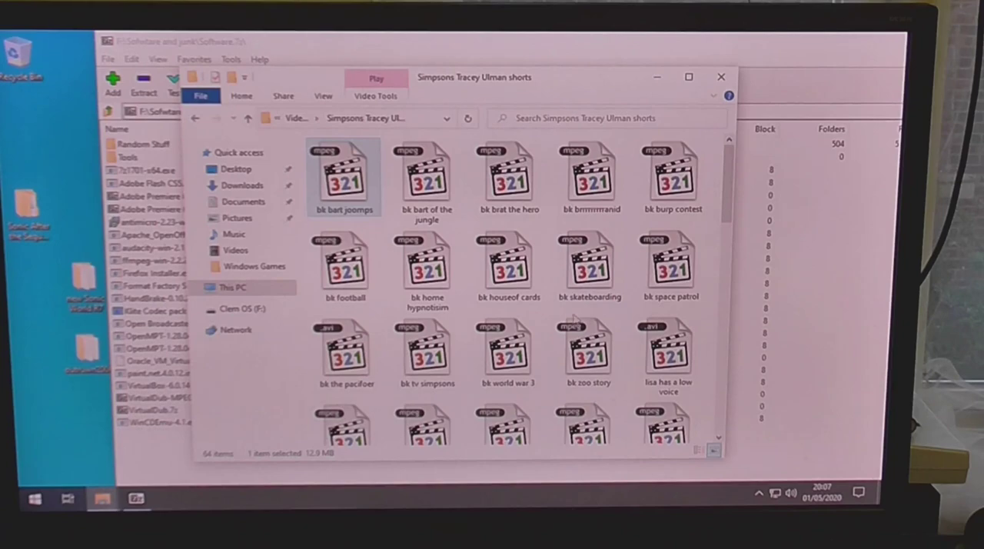
Play a numbered Tracey Ullman short, then open the Flash clips folder.
double_click(344, 173)
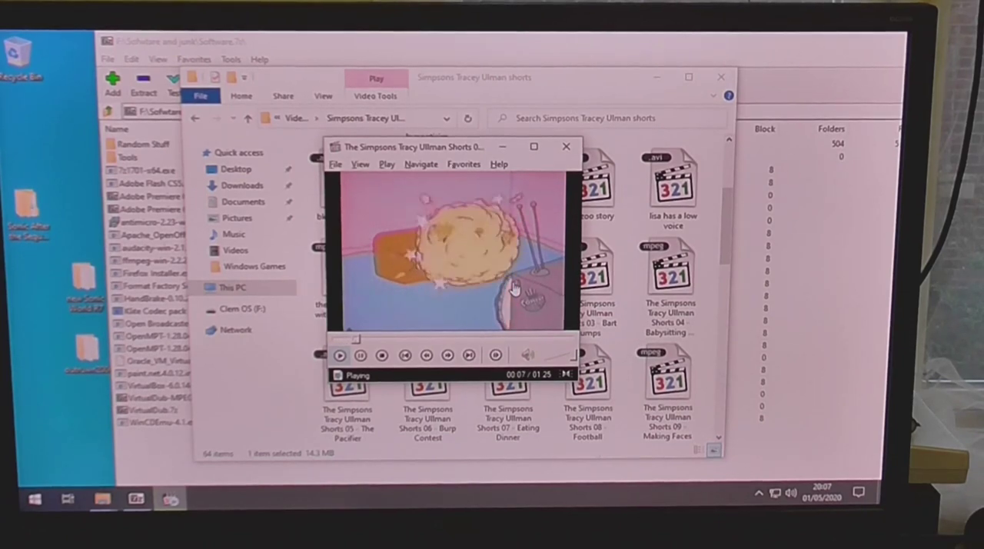
double_click(446, 246)
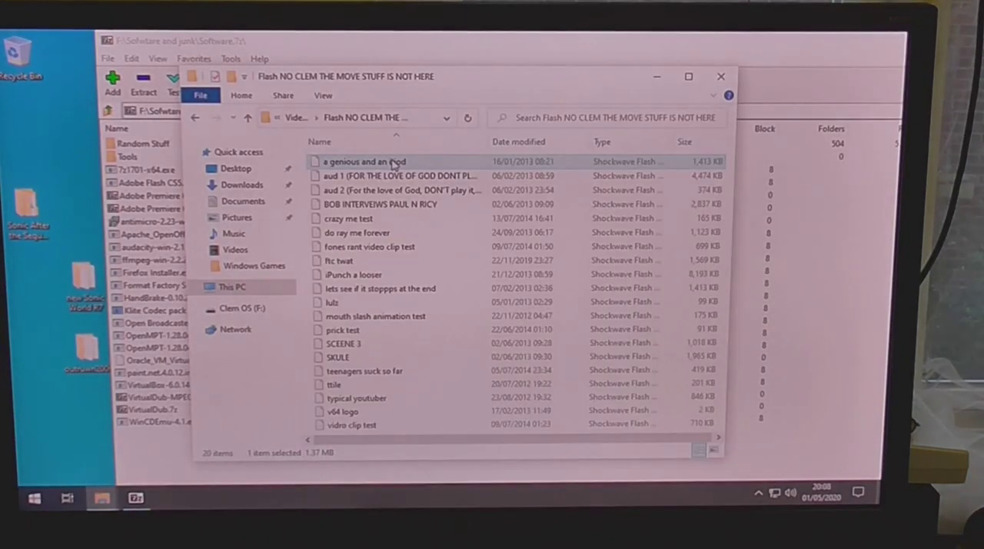
Make .swf files always open in Media Player Classic - Home Cinema and play the first Flash cartoon.
double_click(363, 161)
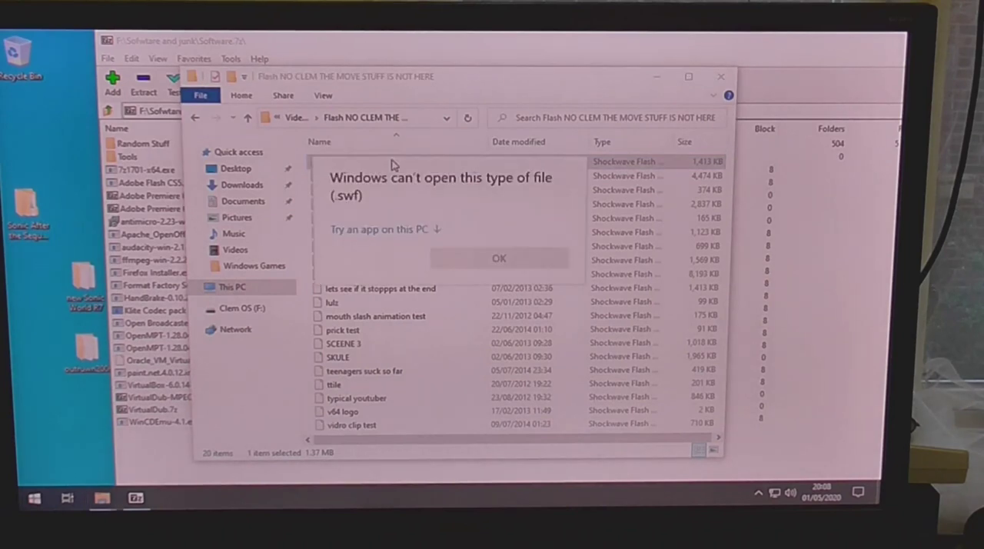
click(385, 229)
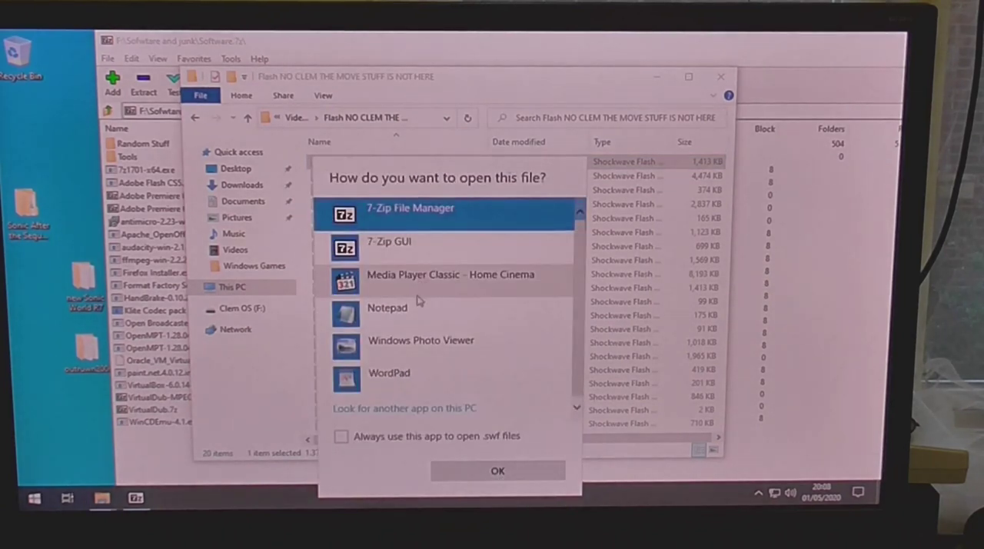
click(449, 274)
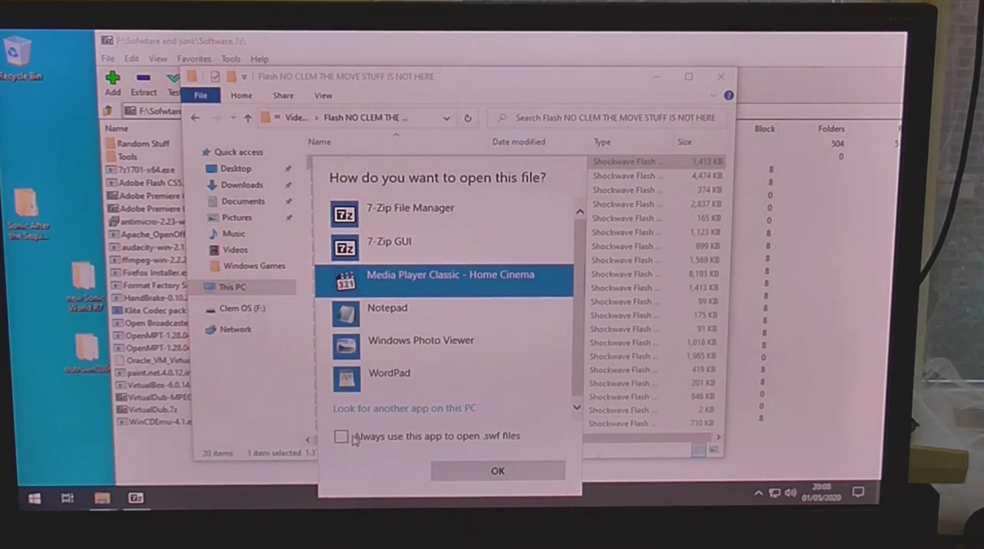
click(497, 471)
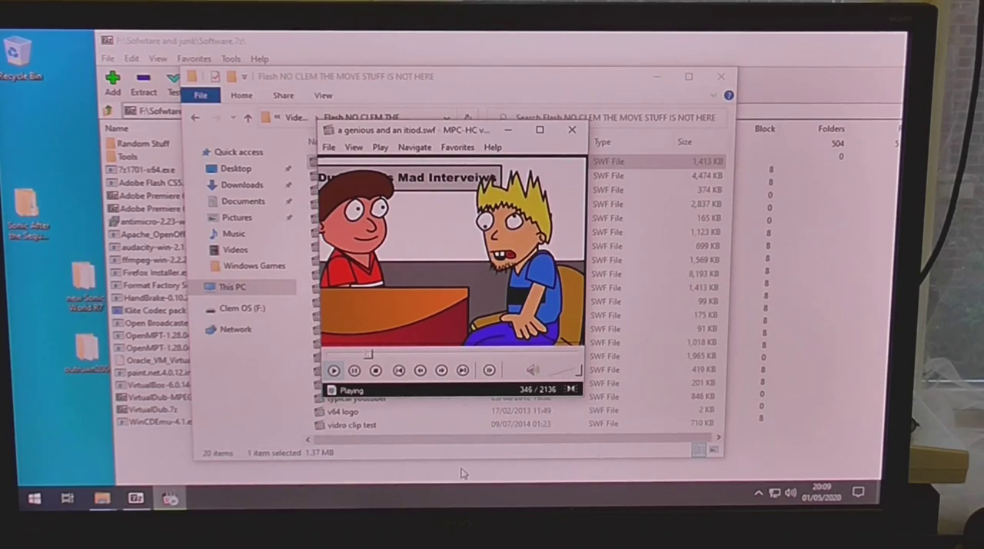
click(354, 370)
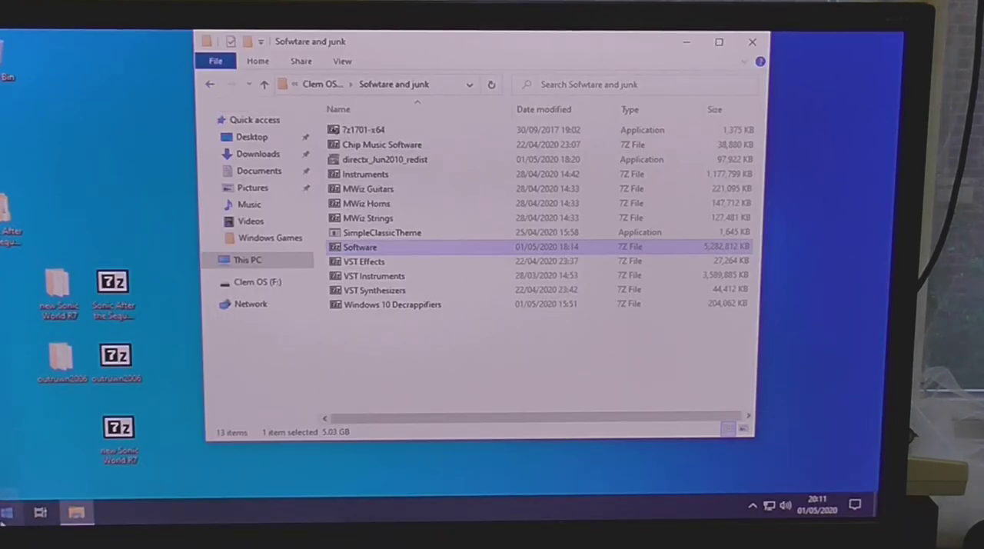
Run ClassicShellSetup from Software.7z, accept the licence agreement and install Classic Shell.
click(11, 513)
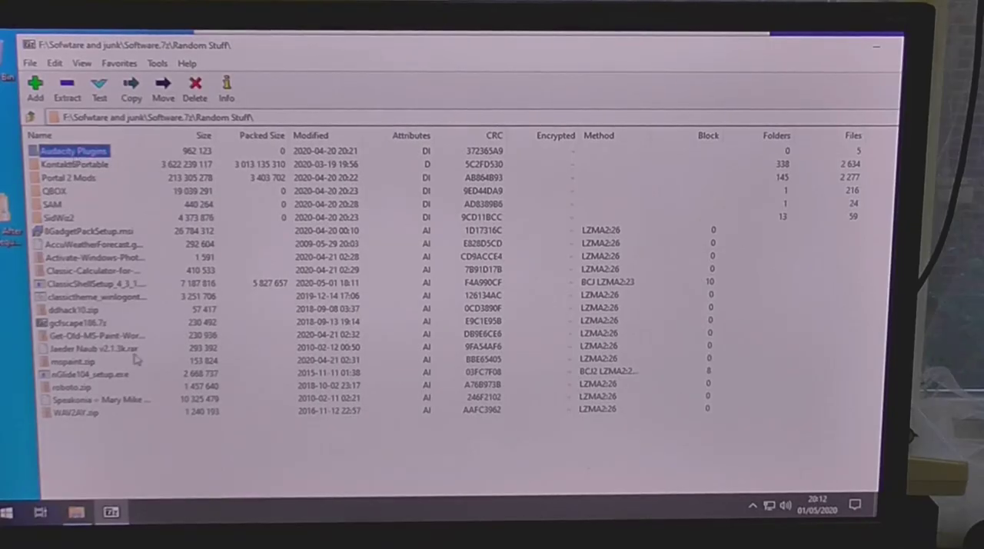
click(93, 283)
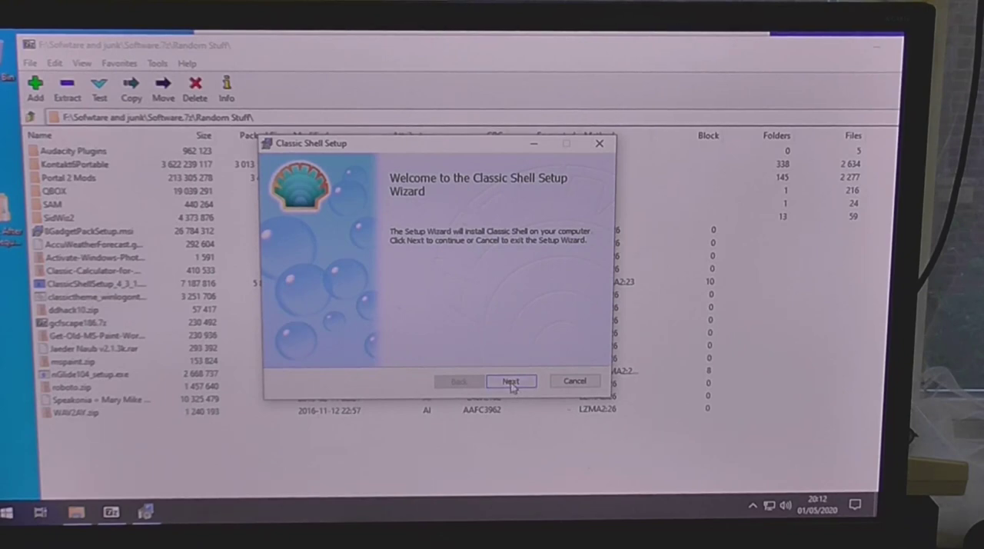
click(510, 382)
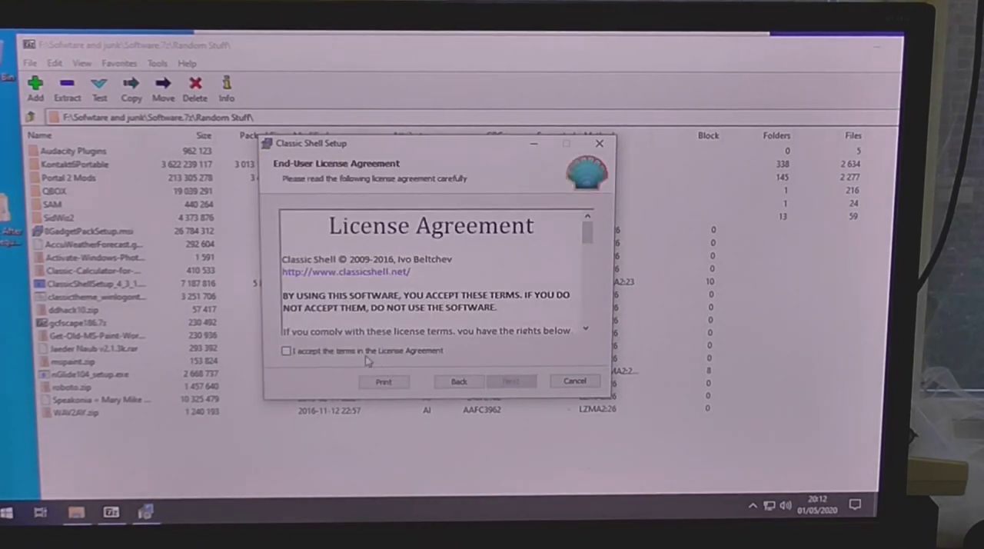
click(575, 381)
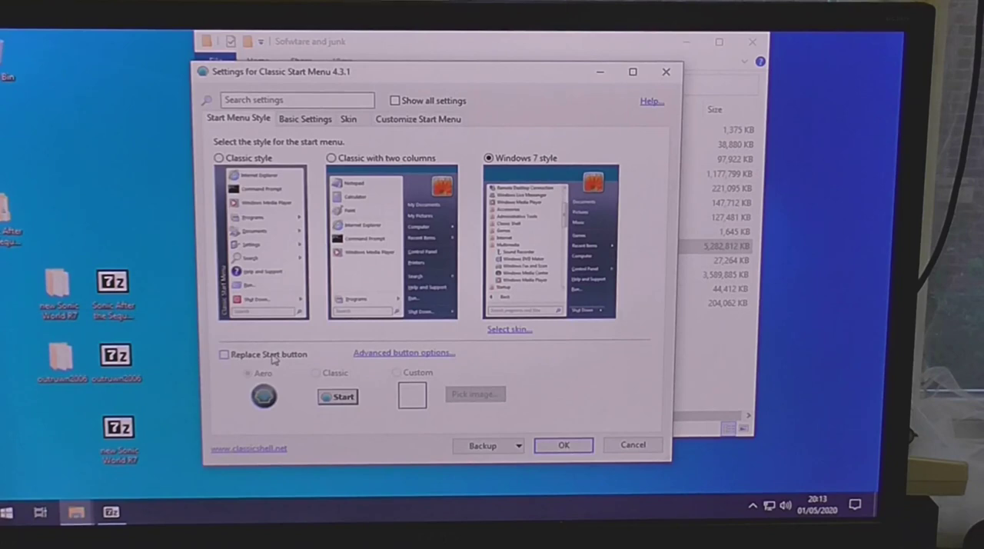
Set Classic Start Menu to 'Classic with two columns' with 'Replace Start button' ticked.
click(225, 354)
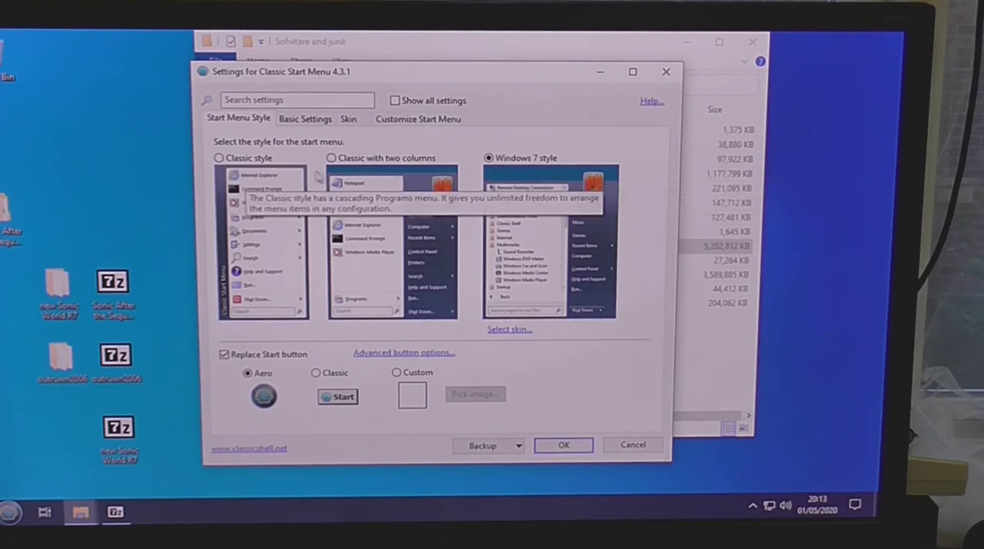
mouse_move(521, 172)
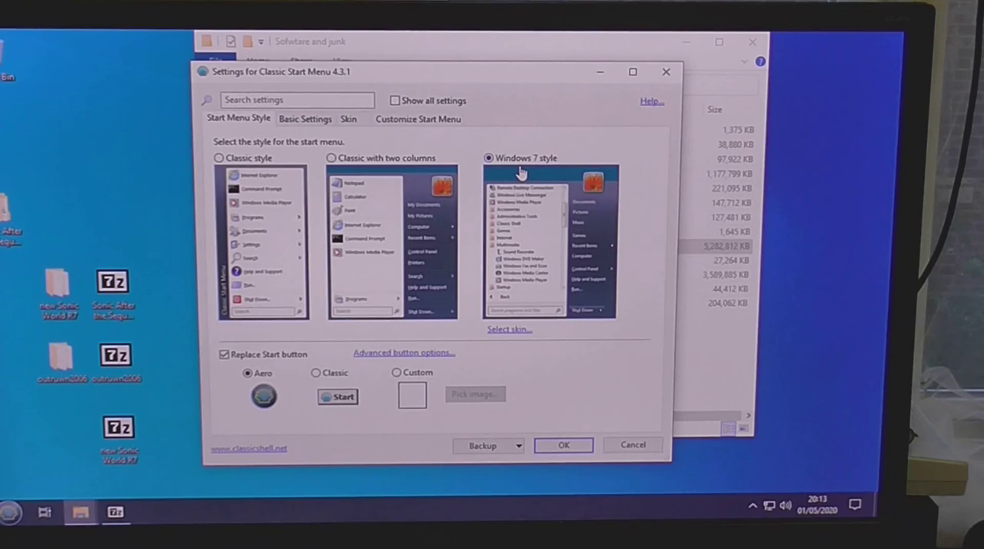
click(332, 157)
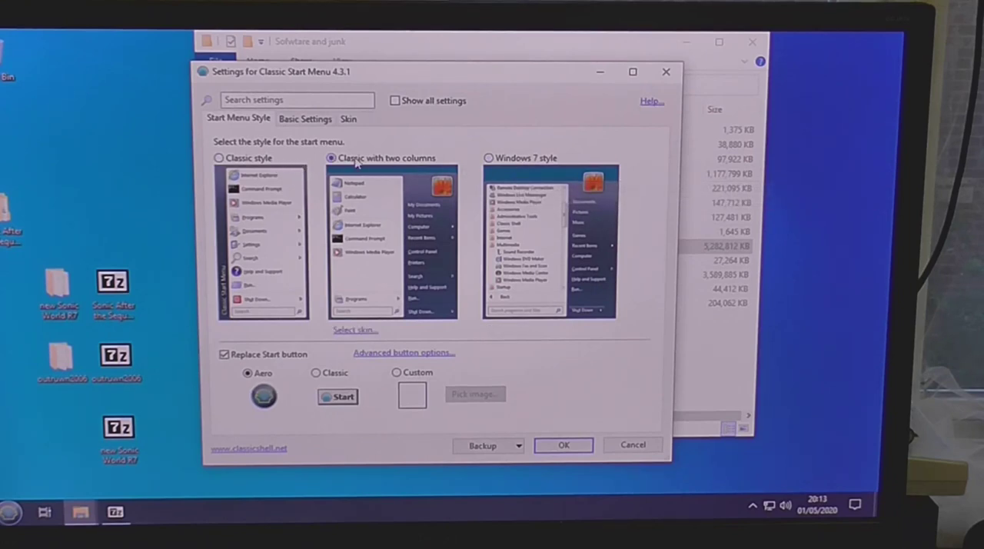
mouse_move(552, 418)
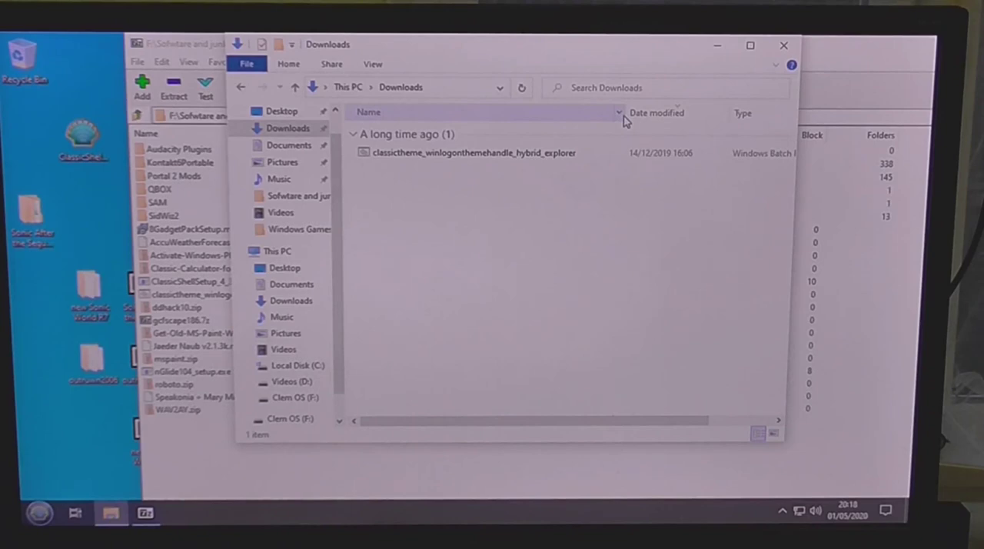
Run the classictheme batch file from Downloads answering E, and dismiss both Windows Script Host errors.
click(473, 152)
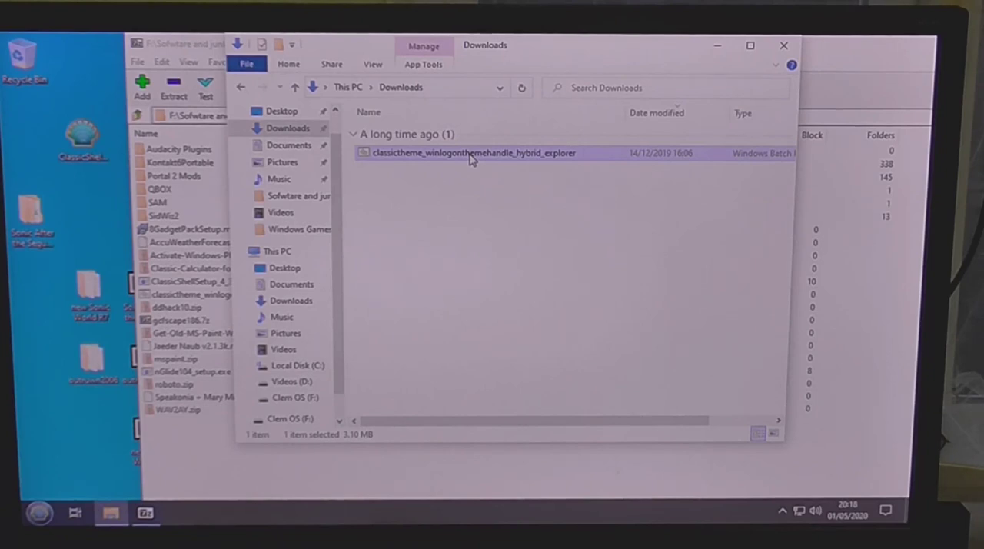
double_click(474, 152)
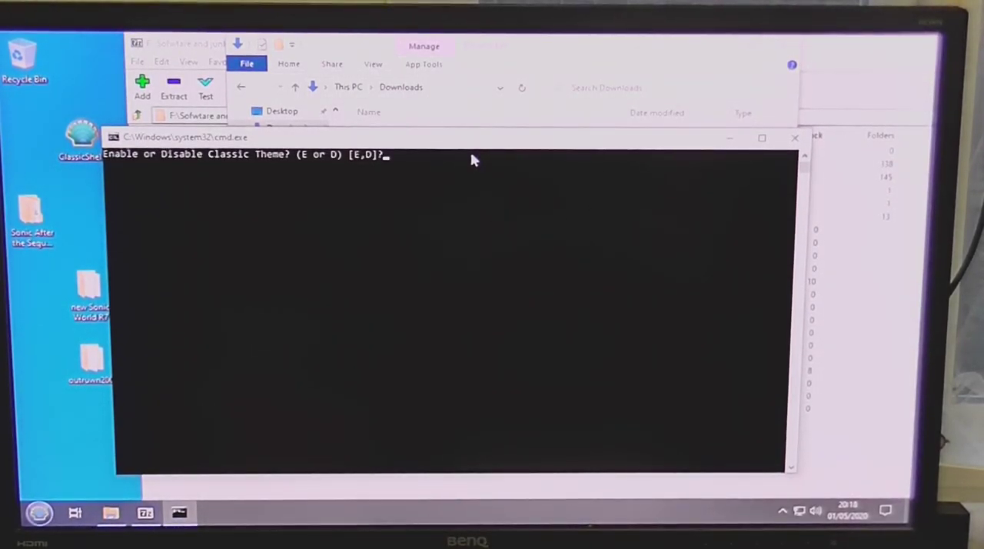
text(E)
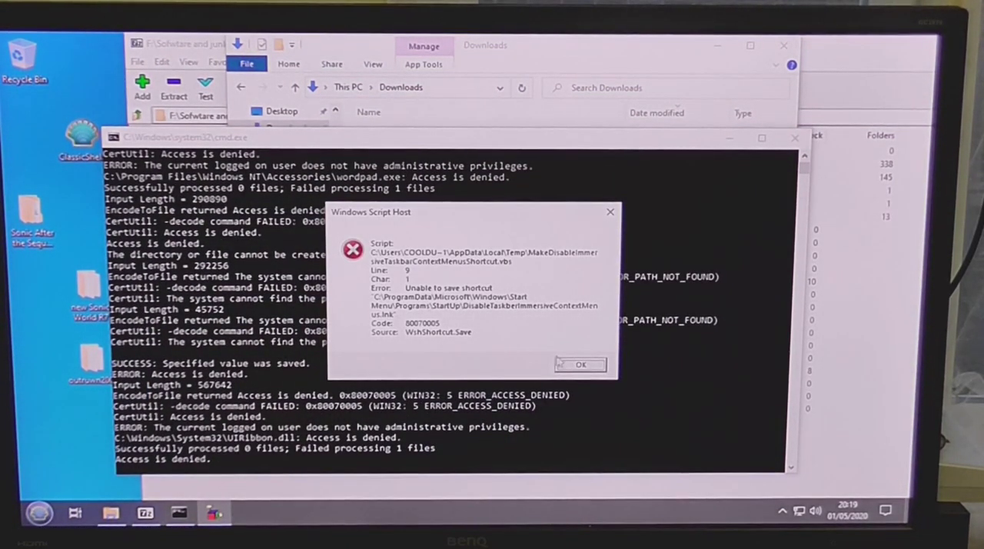
click(579, 365)
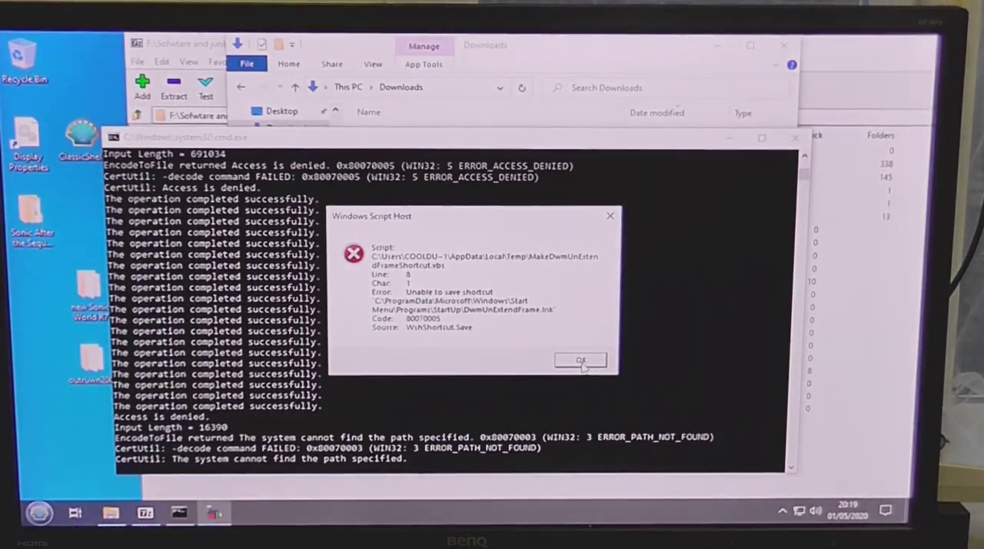
click(582, 360)
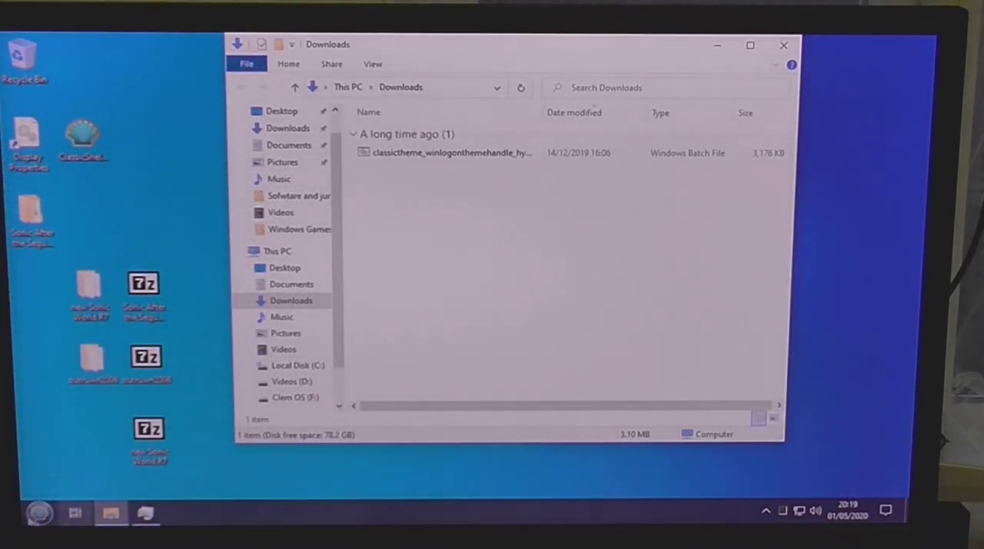
Run the classic theme batch file again, approving the User Account Control prompt, leaving only the desktop.
click(39, 513)
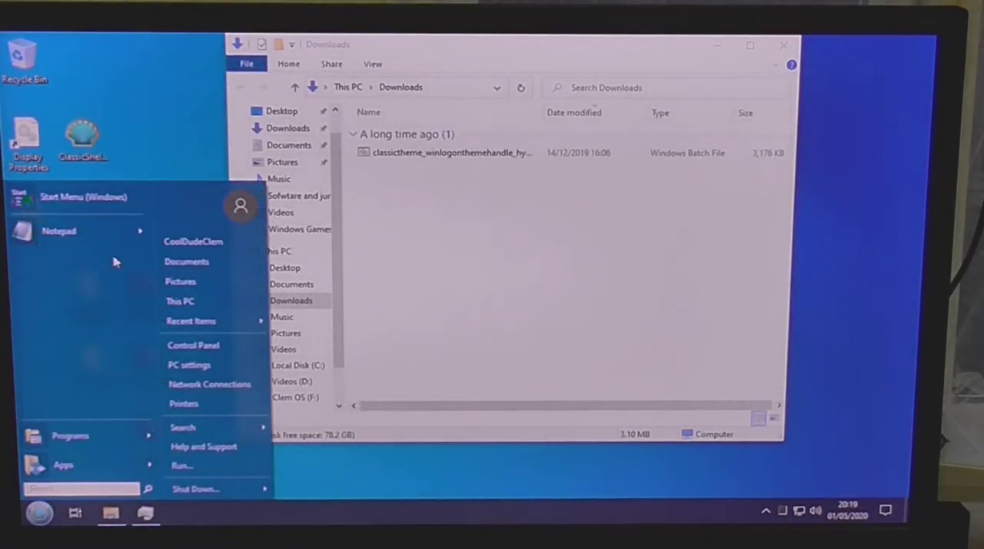
click(186, 262)
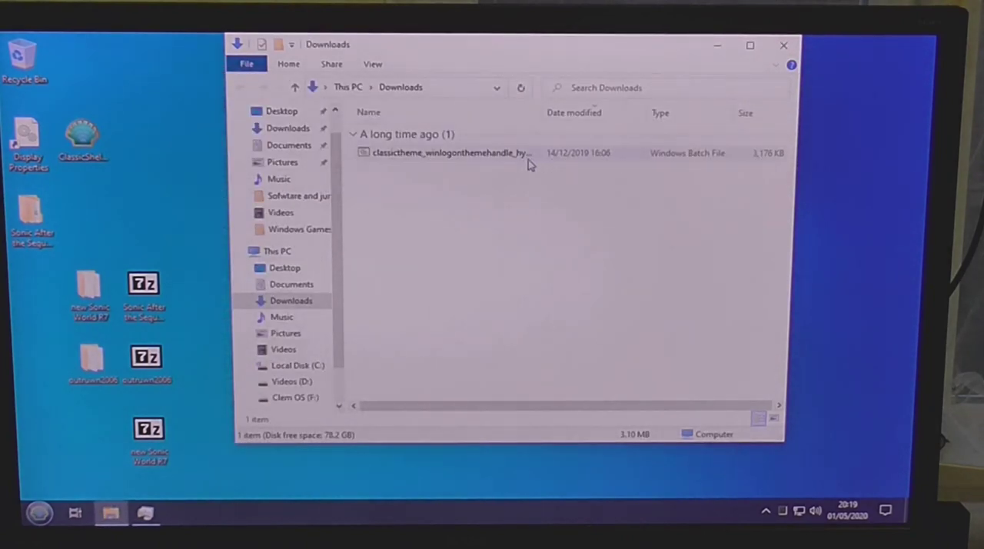
double_click(449, 153)
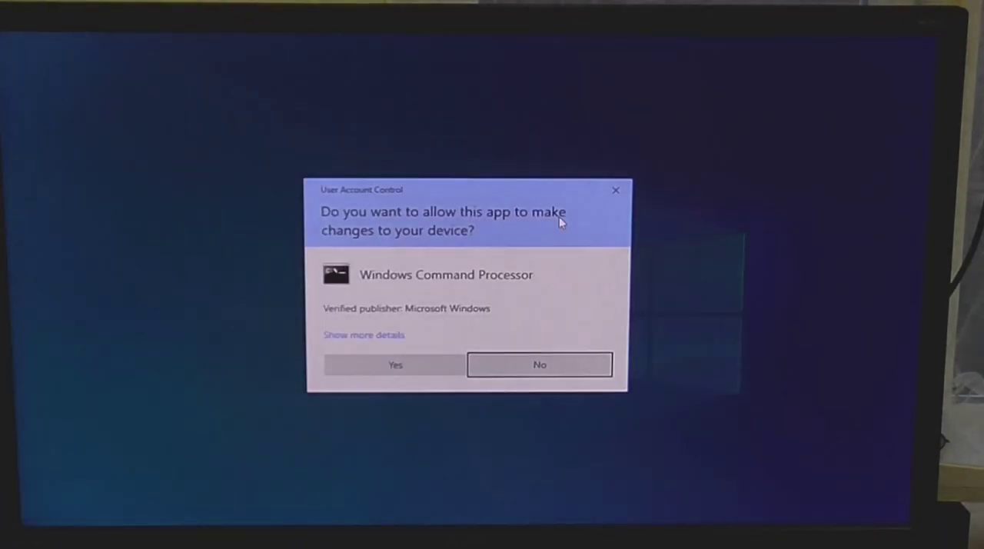
click(394, 365)
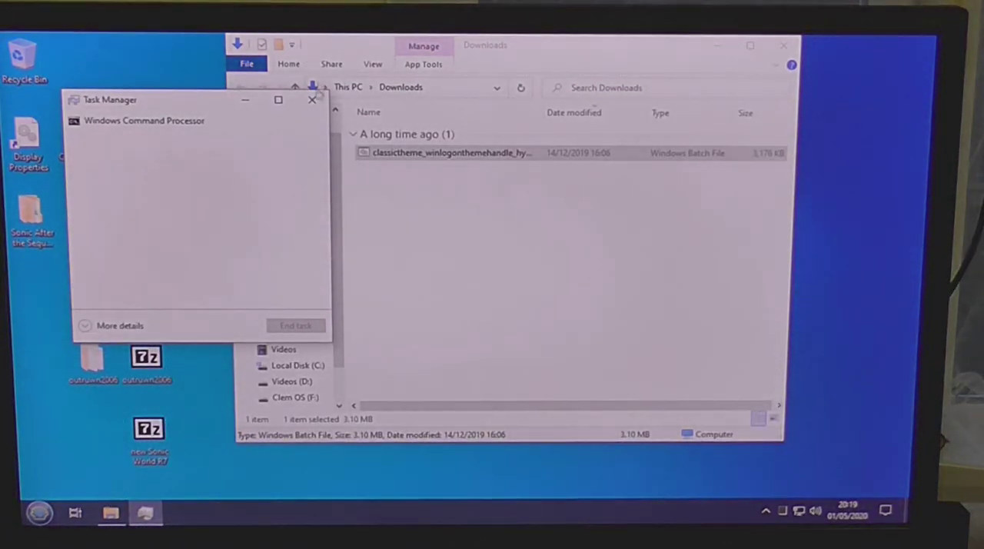
click(310, 100)
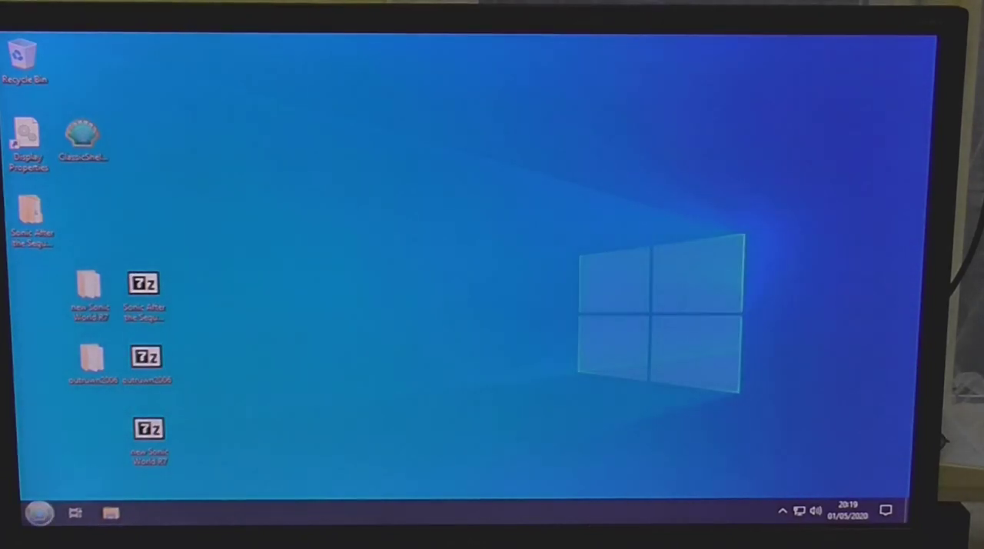
Restart Windows from the classic Start menu's Shut Down, then bring up File Explorer in its classic look.
click(110, 514)
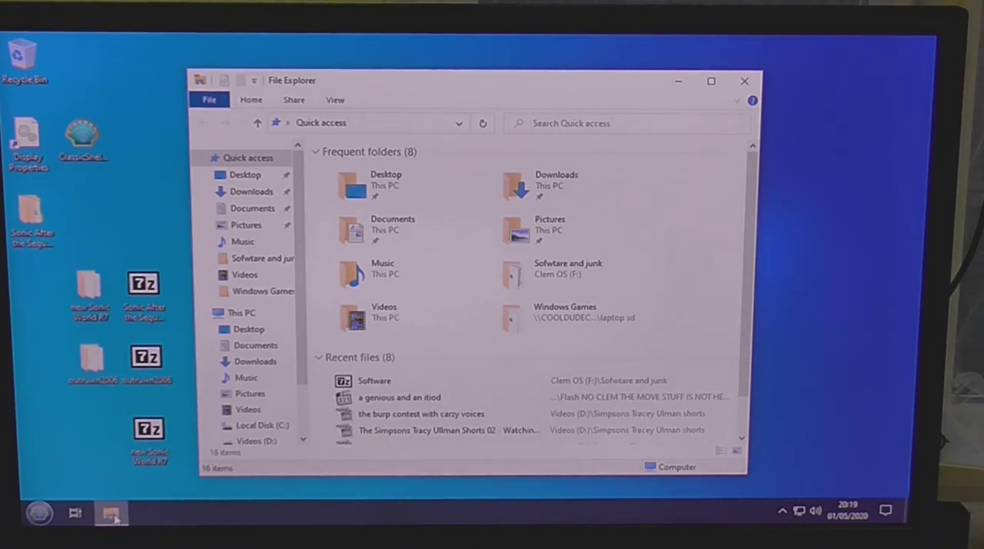
mouse_move(745, 80)
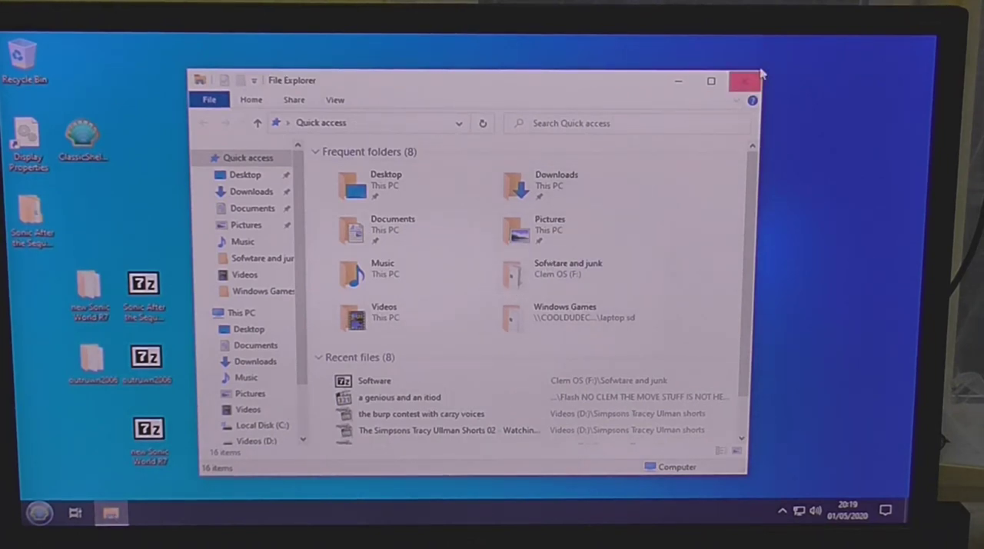
click(743, 80)
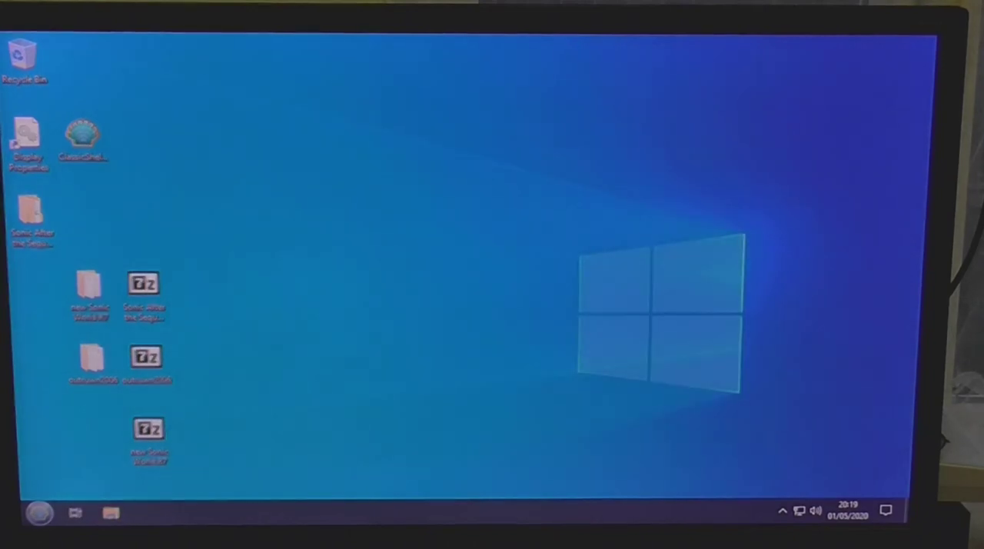
click(38, 514)
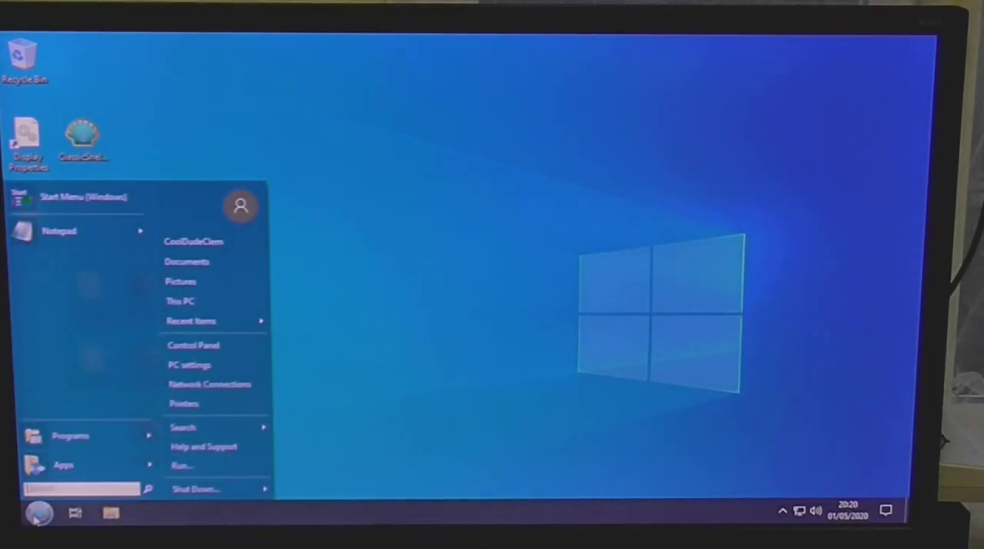
mouse_move(214, 493)
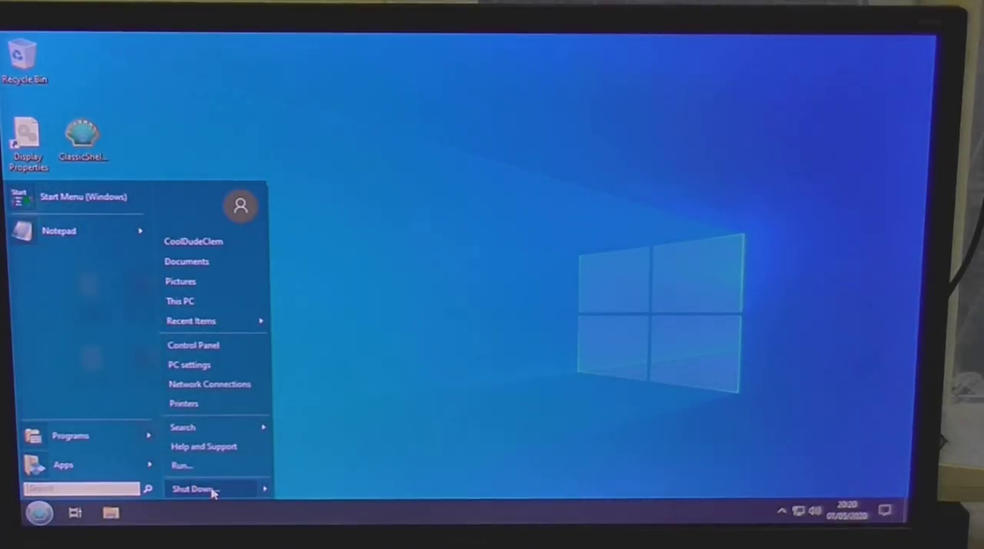
click(192, 489)
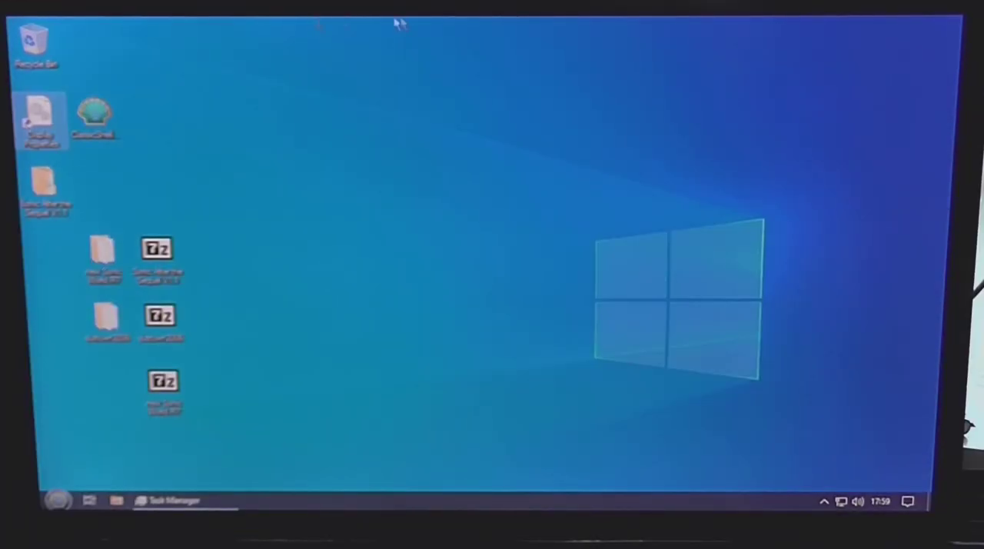
mouse_move(470, 23)
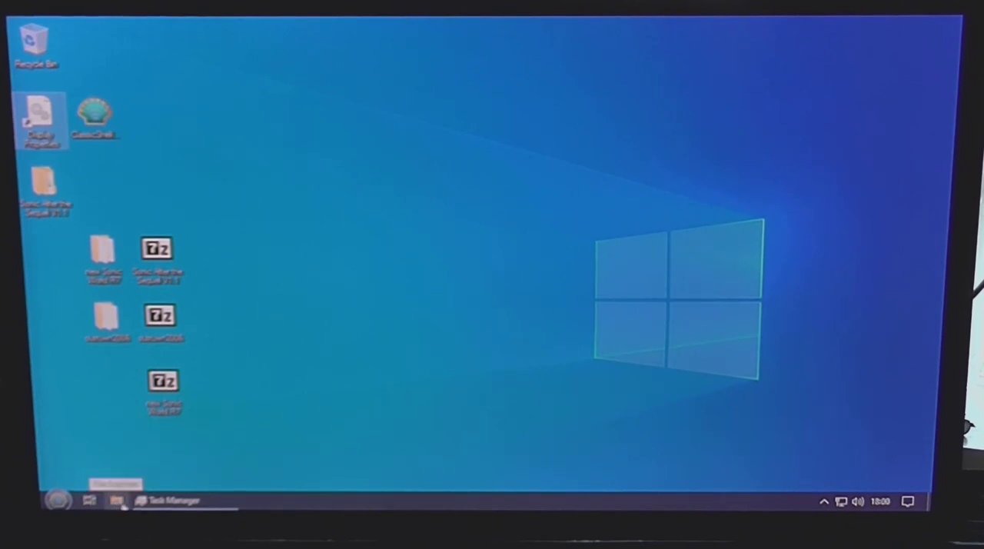
click(117, 501)
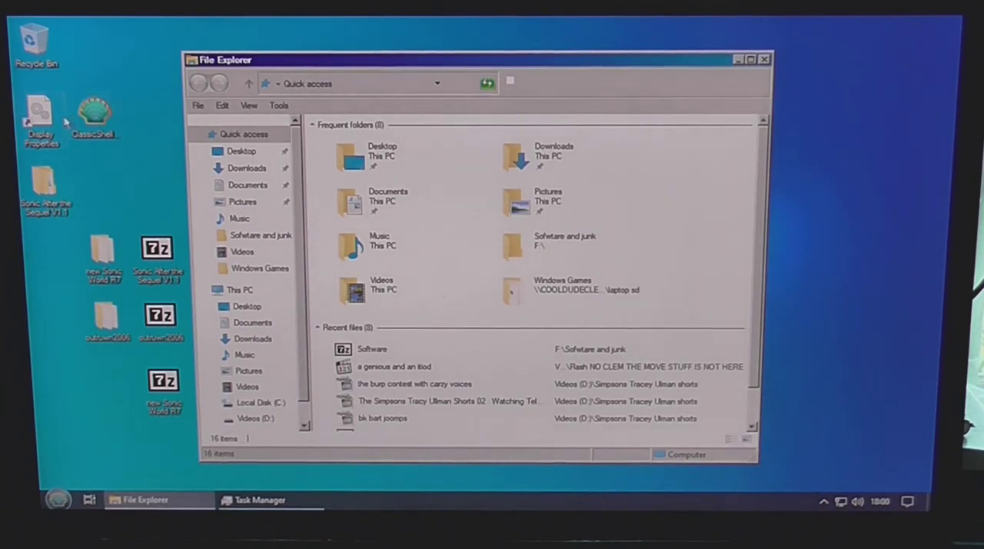
double_click(40, 115)
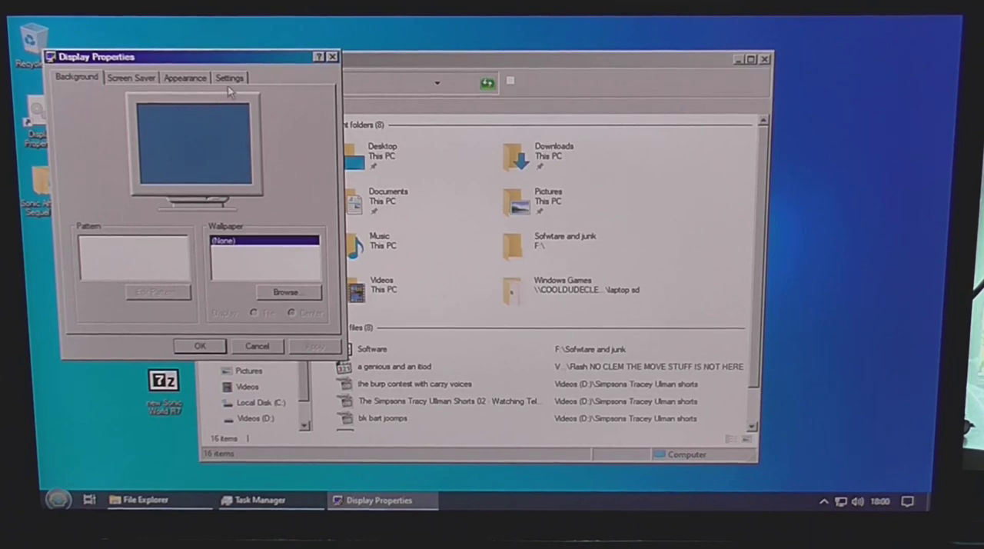
click(229, 77)
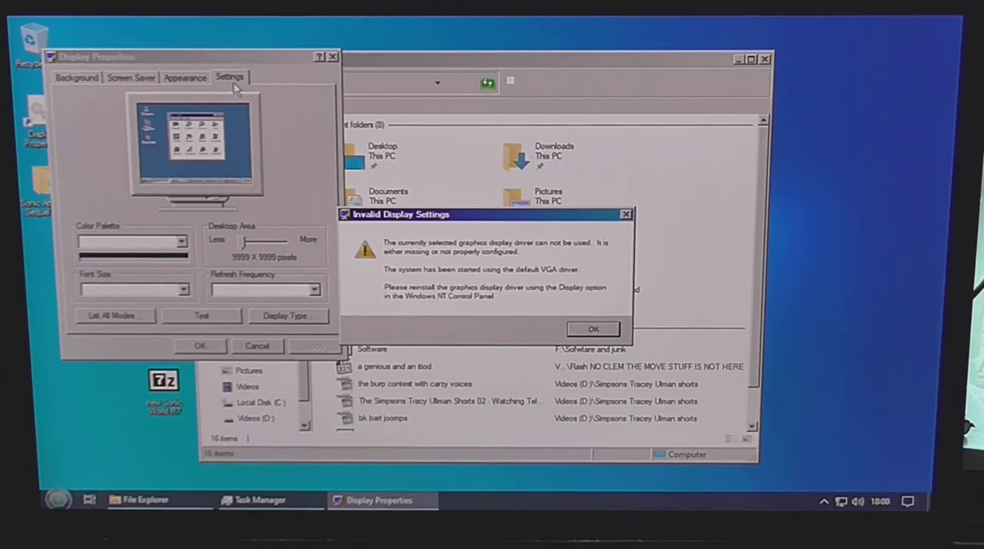
mouse_move(261, 268)
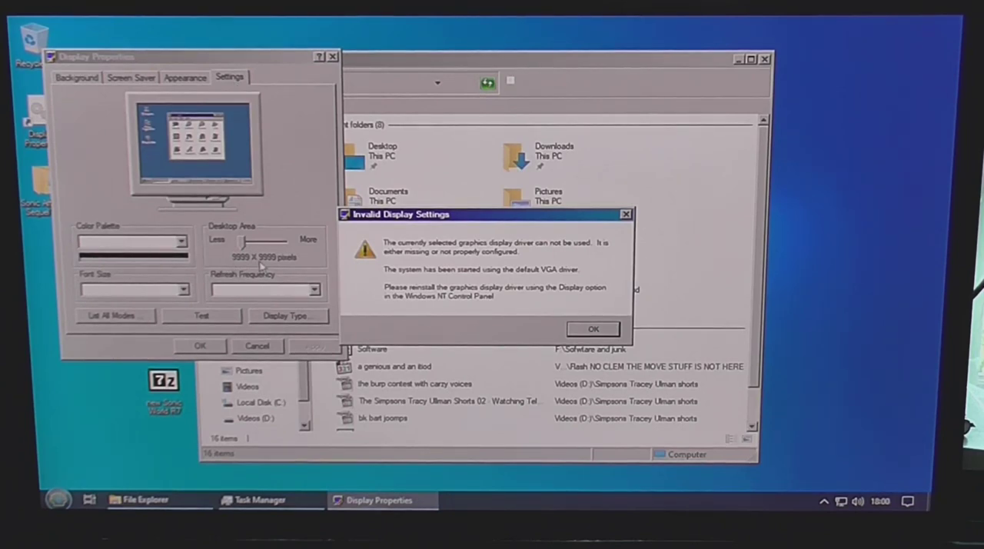
mouse_move(285, 264)
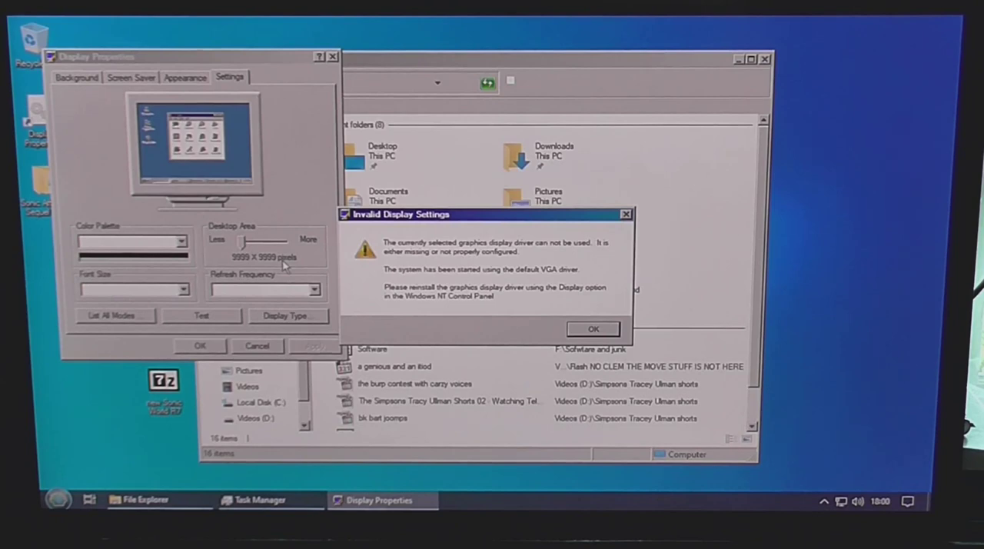
mouse_move(631, 329)
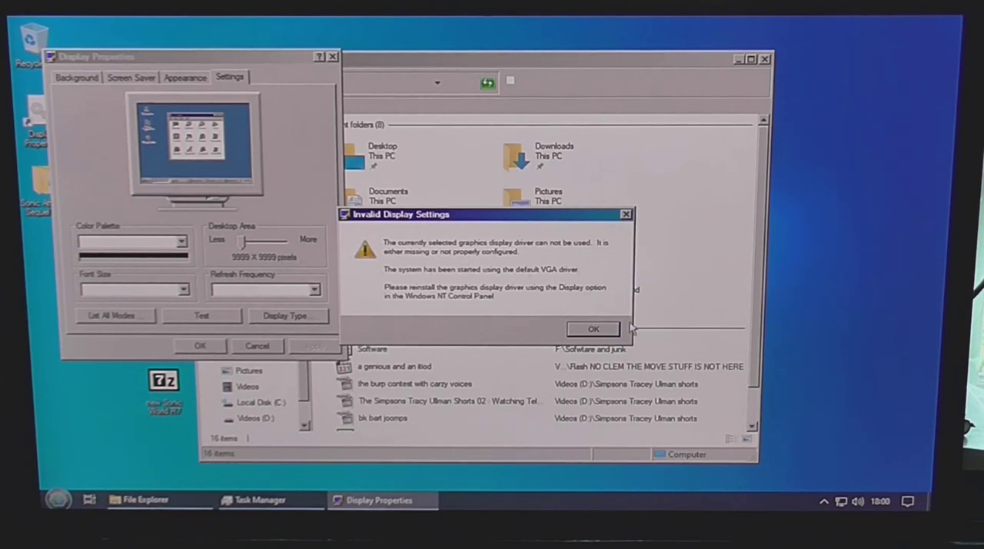
click(593, 329)
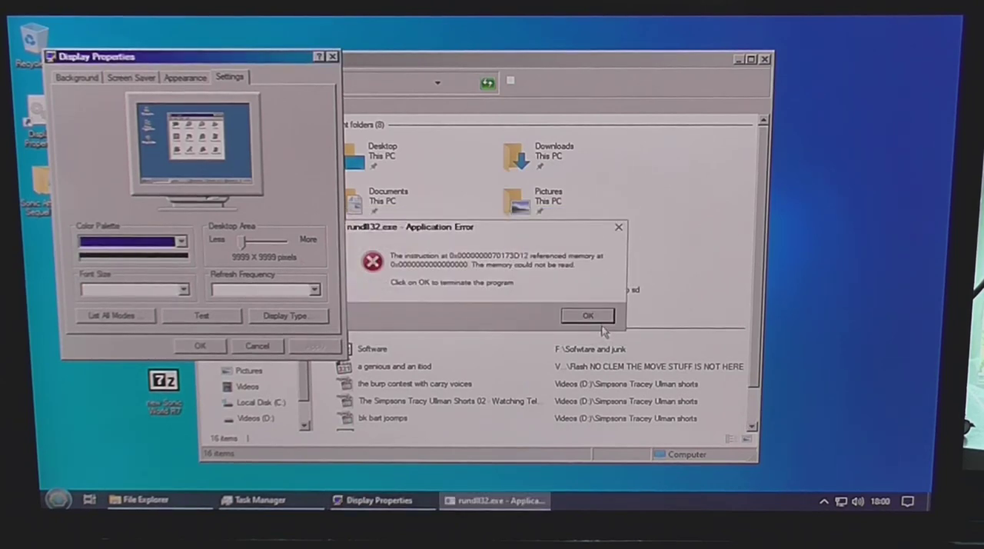
click(588, 315)
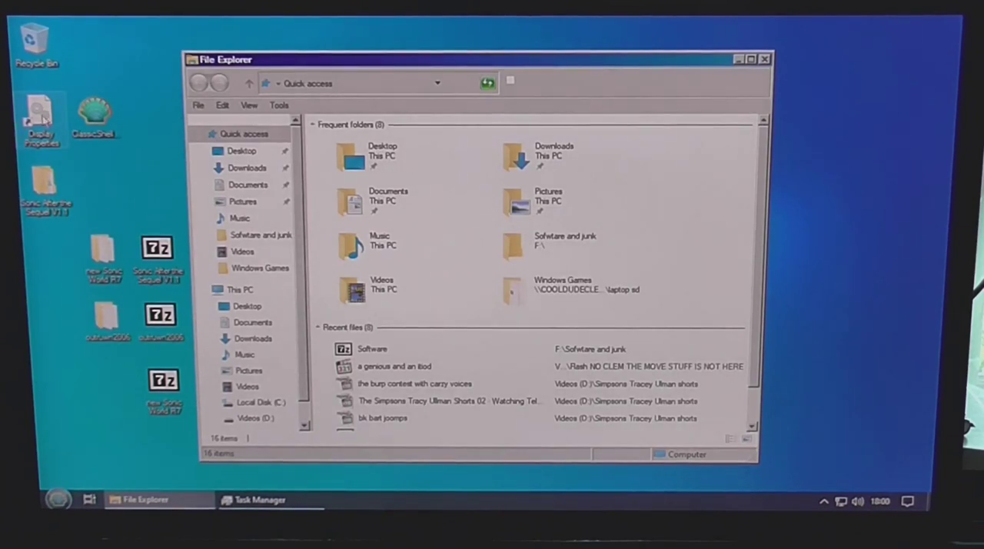
Apply the Red, White, and Blue (VGA) scheme in Display Properties > Appearance and check it in File Explorer.
double_click(42, 116)
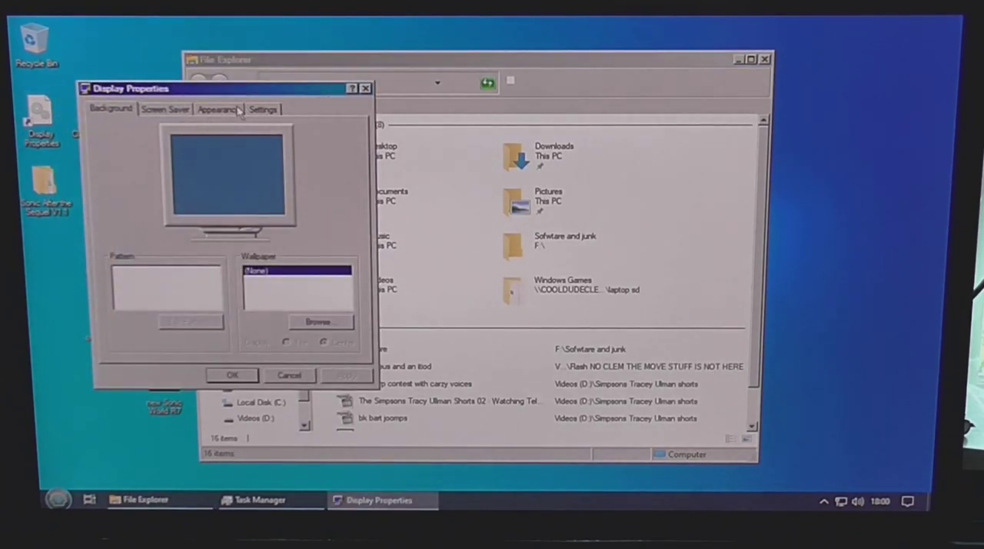
click(218, 107)
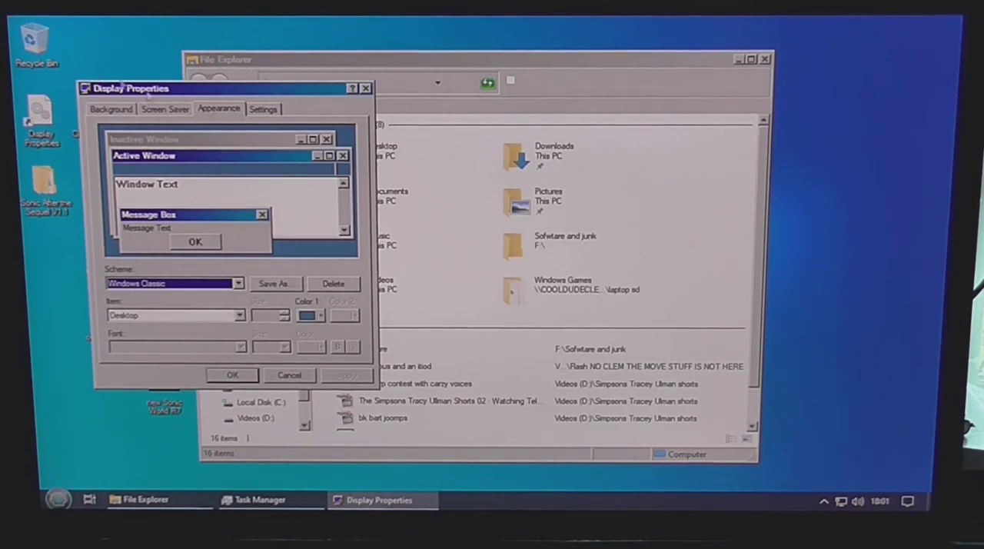
click(239, 283)
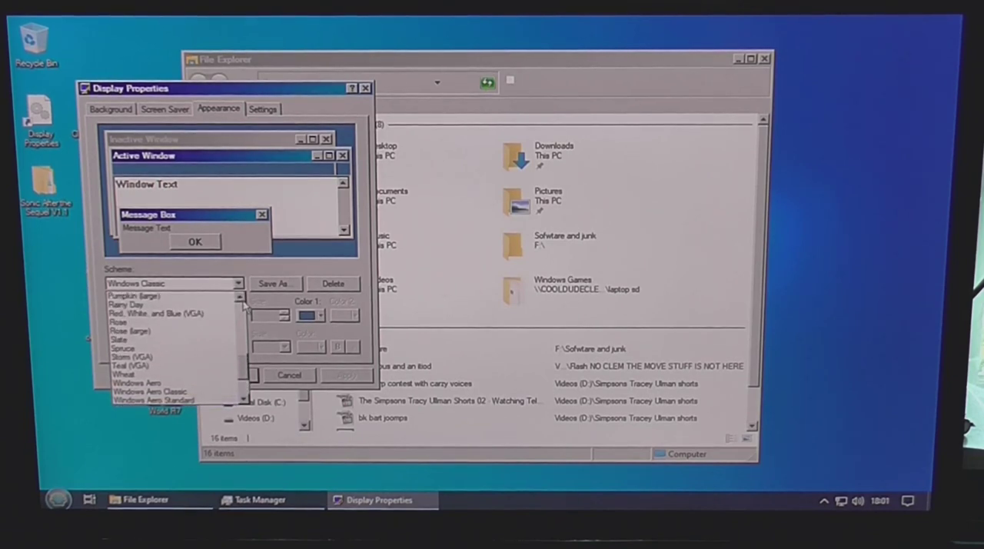
click(157, 314)
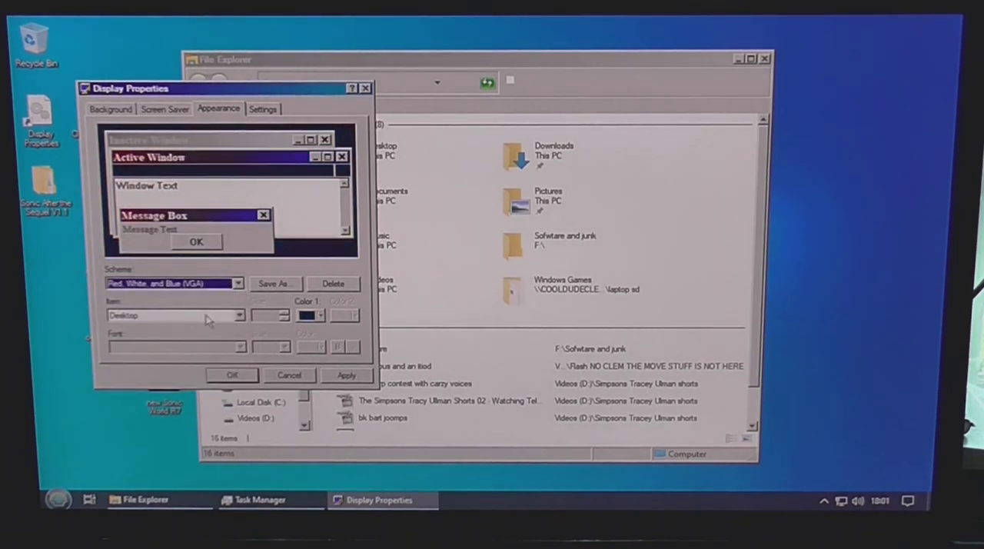
click(346, 376)
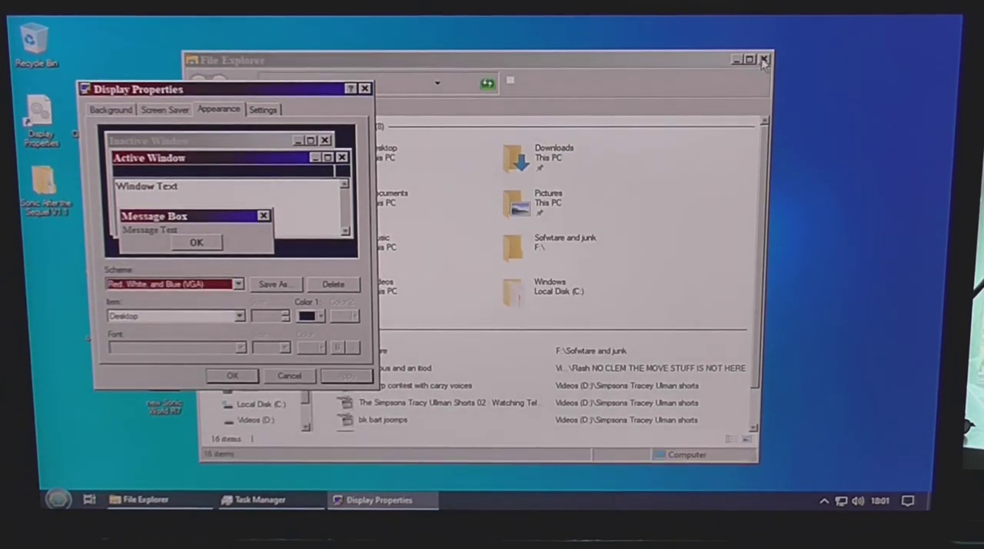
click(765, 58)
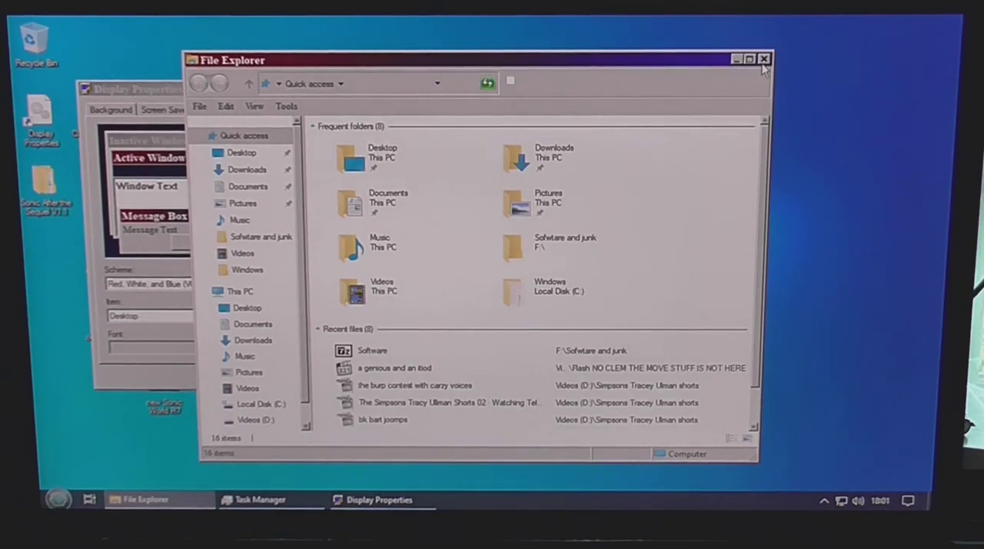
click(763, 59)
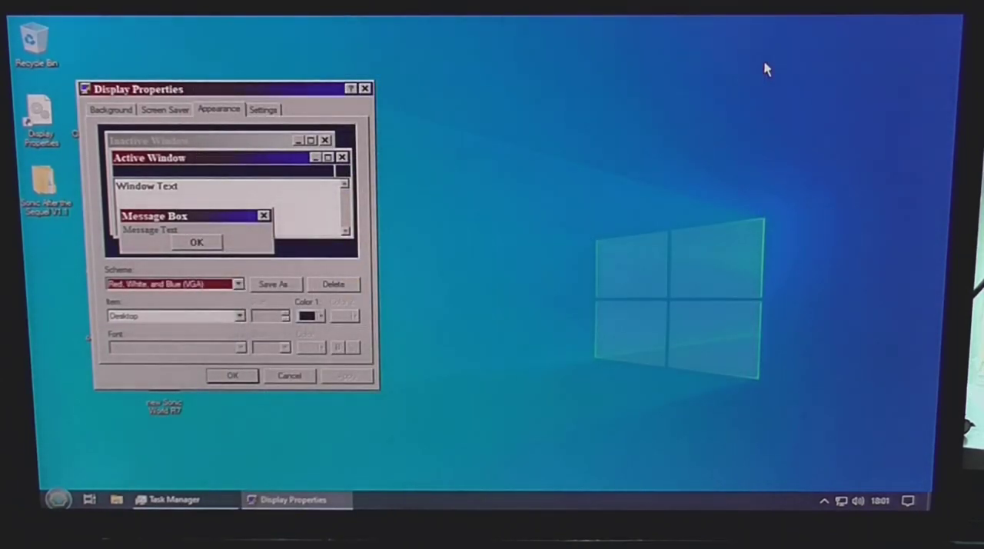
Choose the pink Rose (large) colour scheme from the Scheme list instead.
click(239, 284)
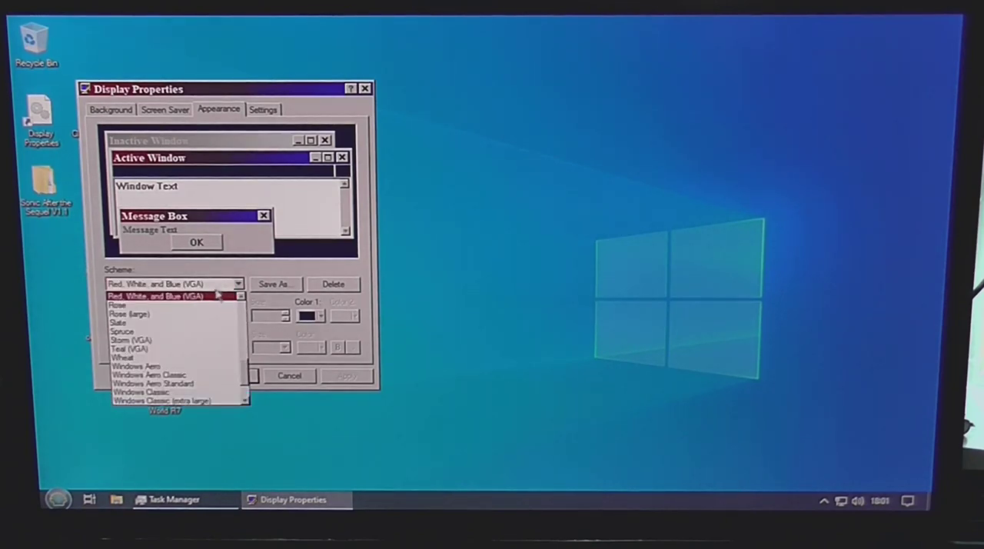
click(129, 314)
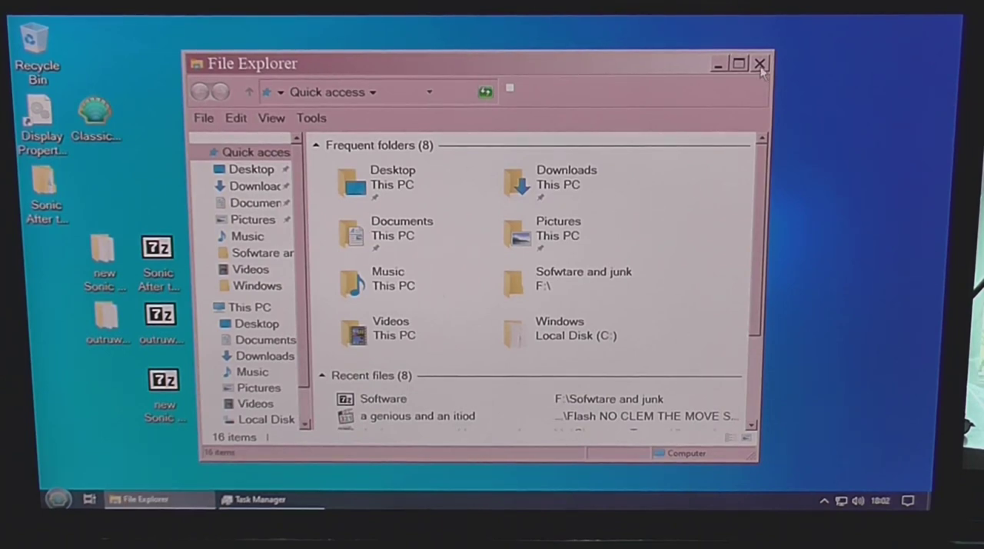
Apply the Windows Classic scheme in Display Properties > Appearance with the Window item selected, then reopen File Explorer.
click(759, 63)
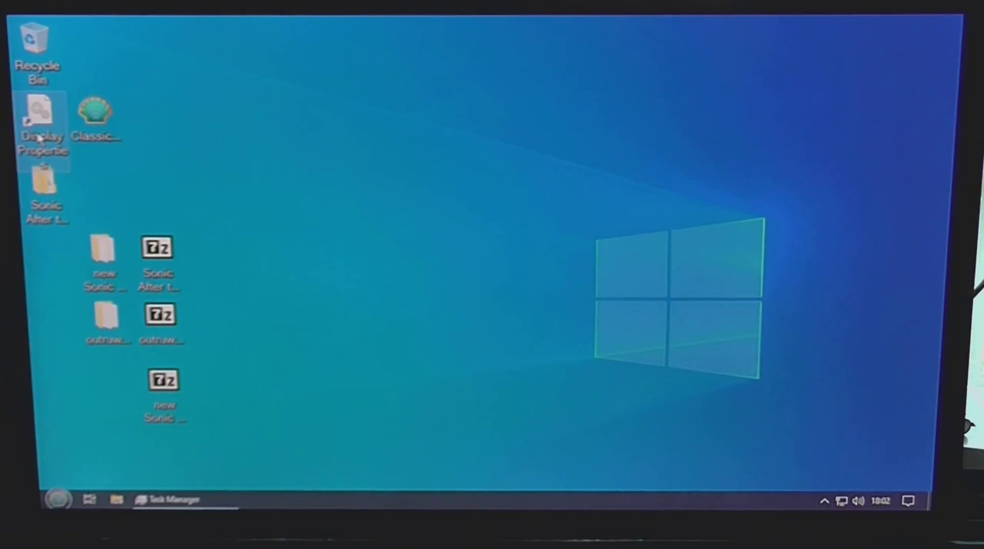
double_click(43, 120)
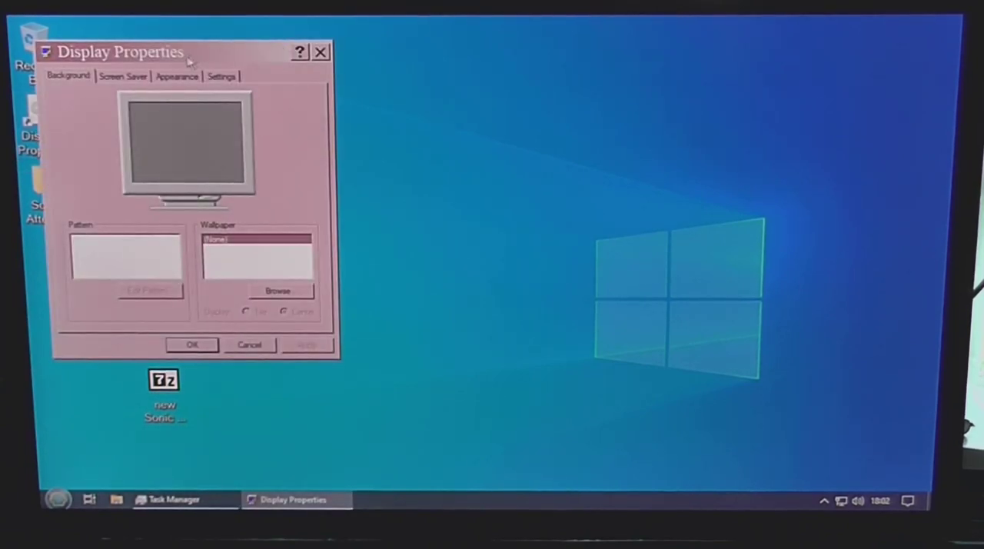
click(175, 75)
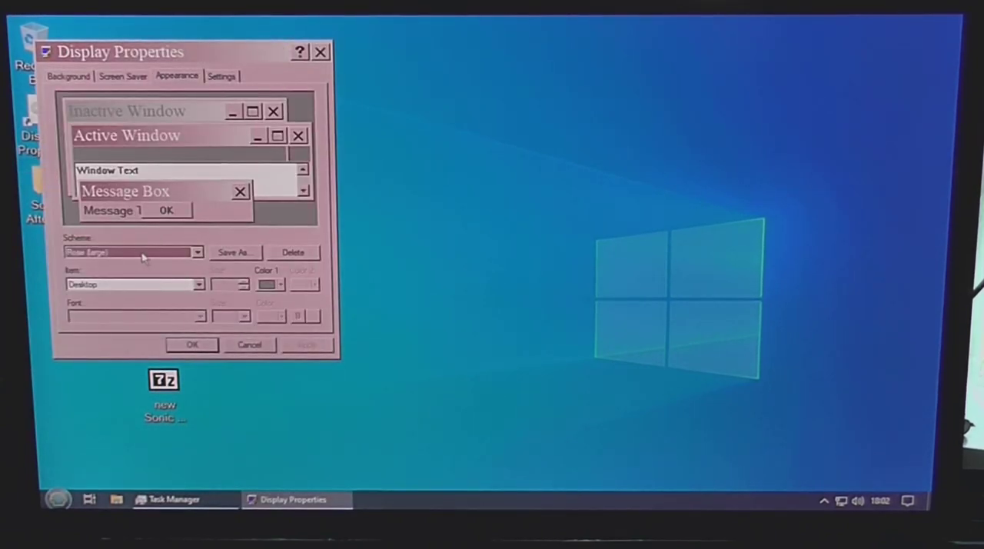
click(197, 252)
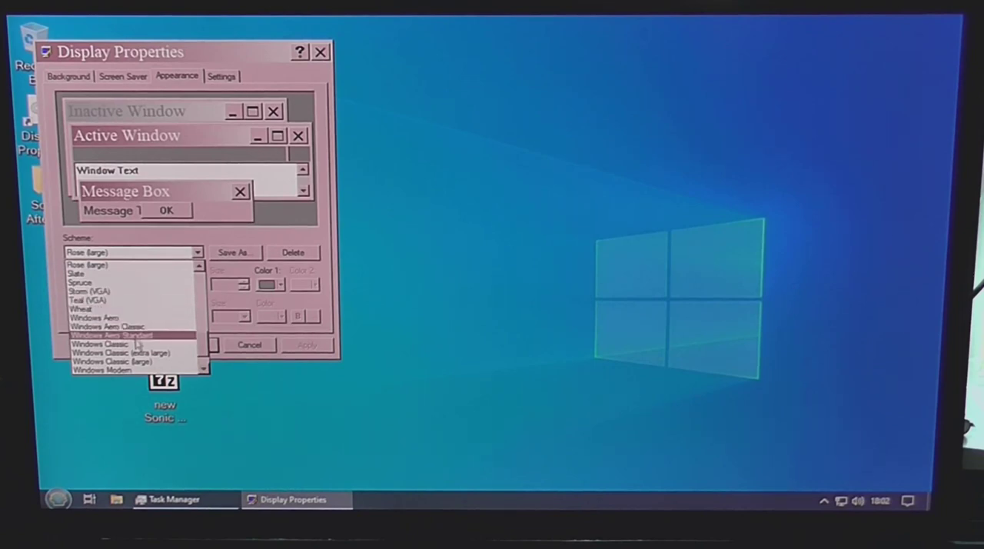
click(99, 344)
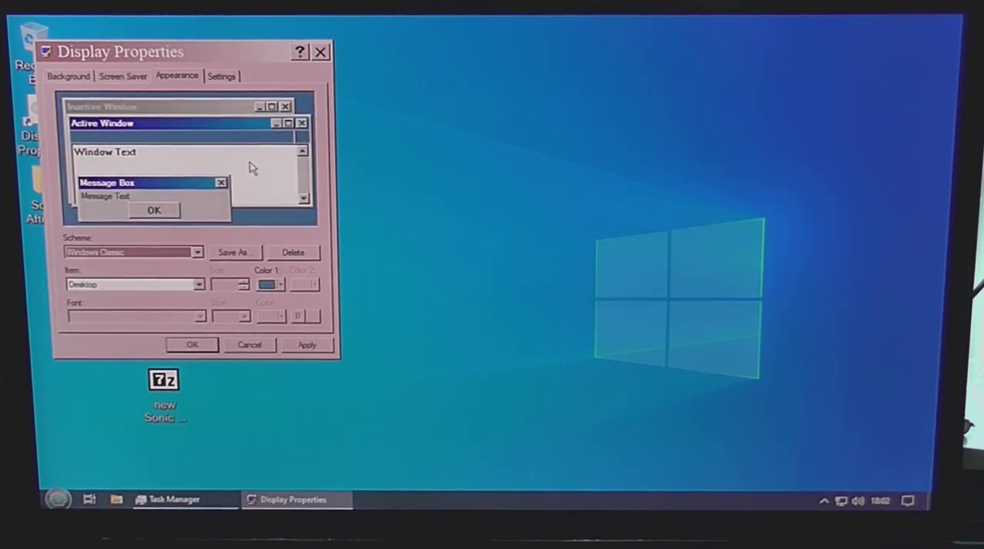
click(199, 284)
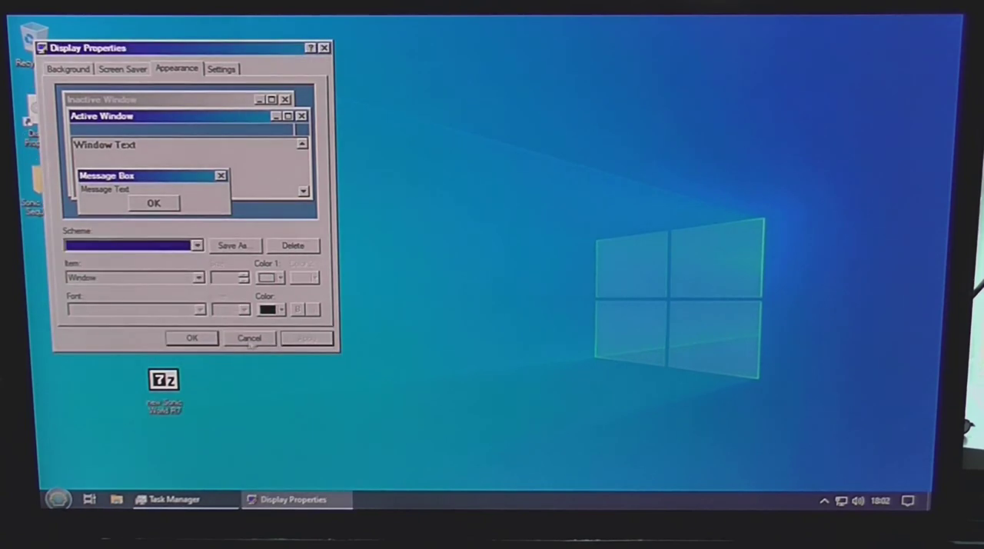
click(249, 339)
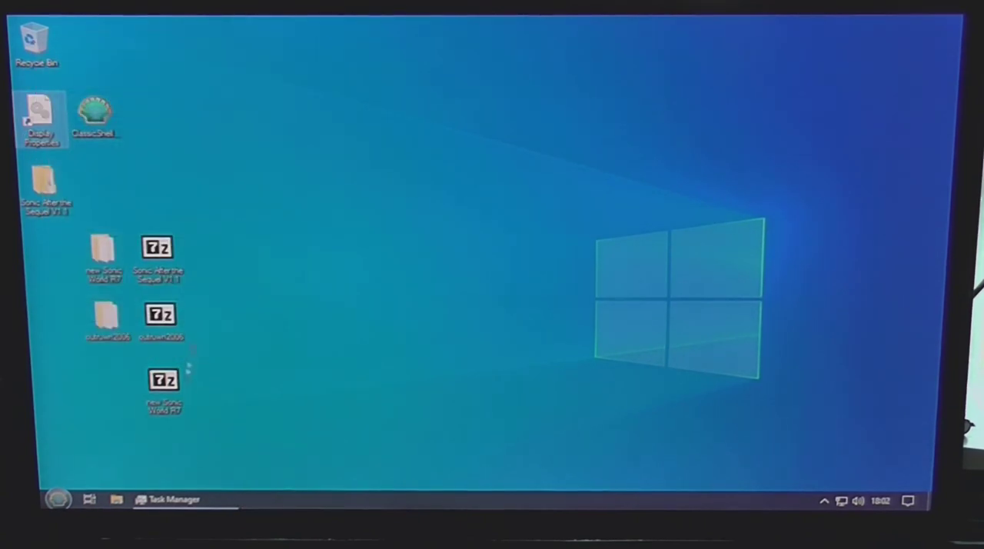
click(116, 498)
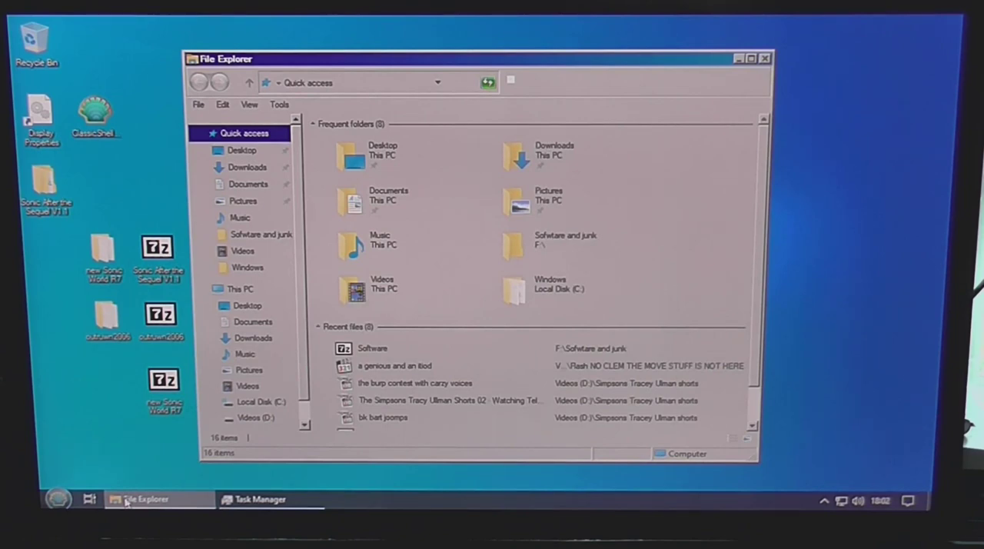
mouse_move(114, 83)
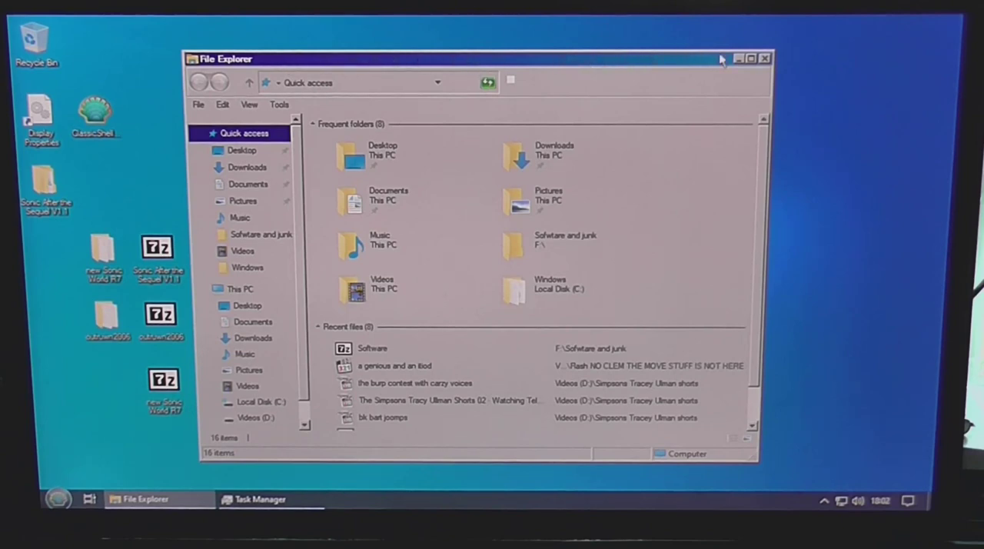
mouse_move(585, 52)
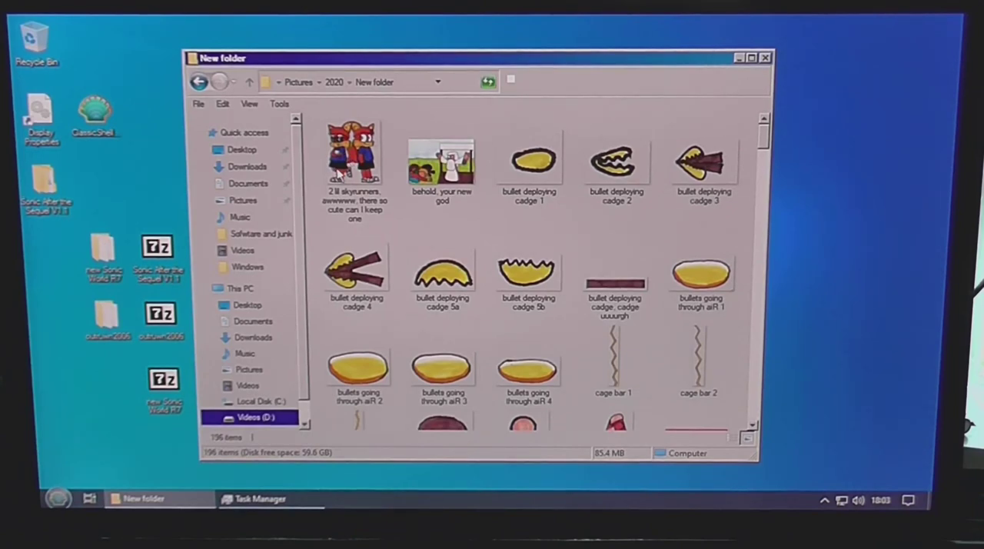
mouse_move(352, 157)
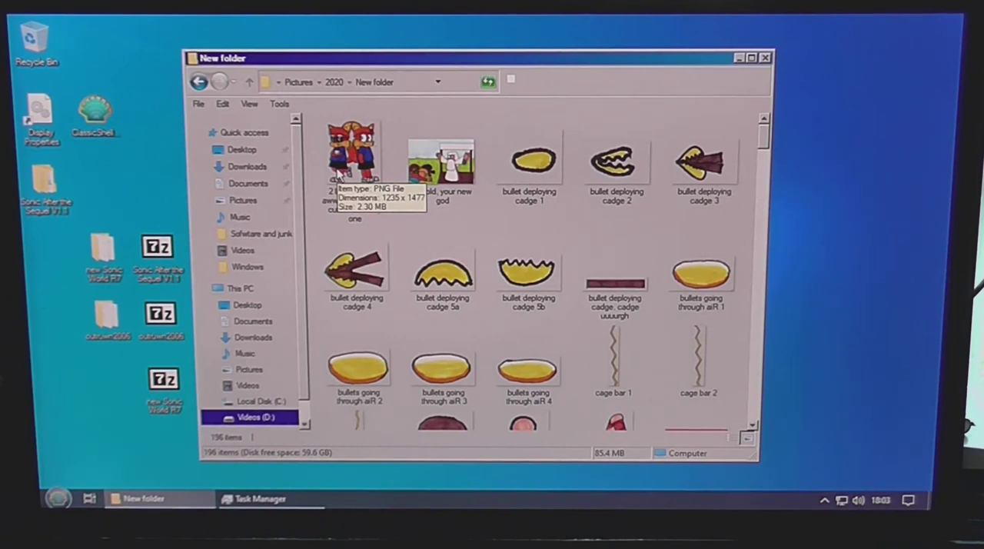
Select the first PNG drawing in Pictures > 2020 > New folder.
click(353, 154)
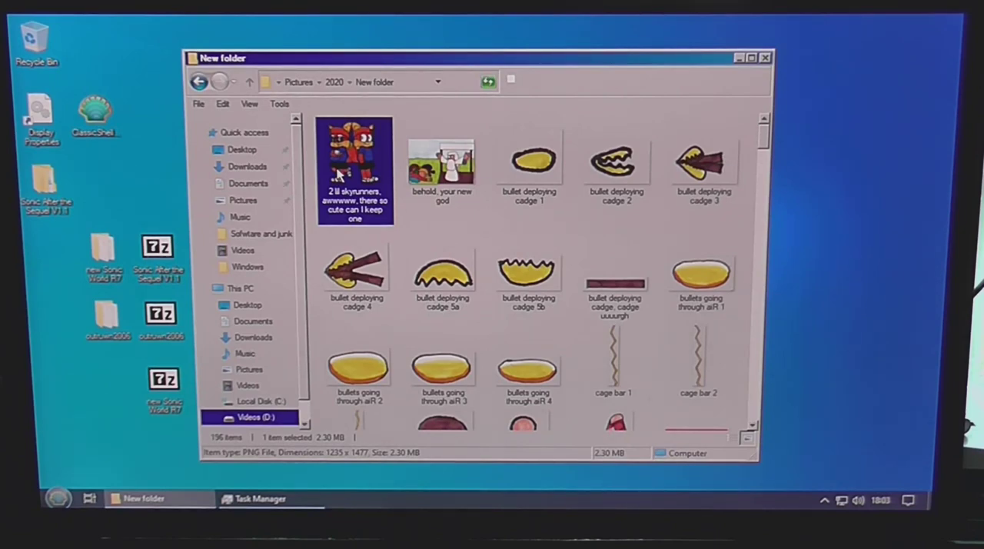
View the drawing maximised in Windows Photo Viewer, step through the folder's pictures with Next, then close the viewer.
double_click(354, 170)
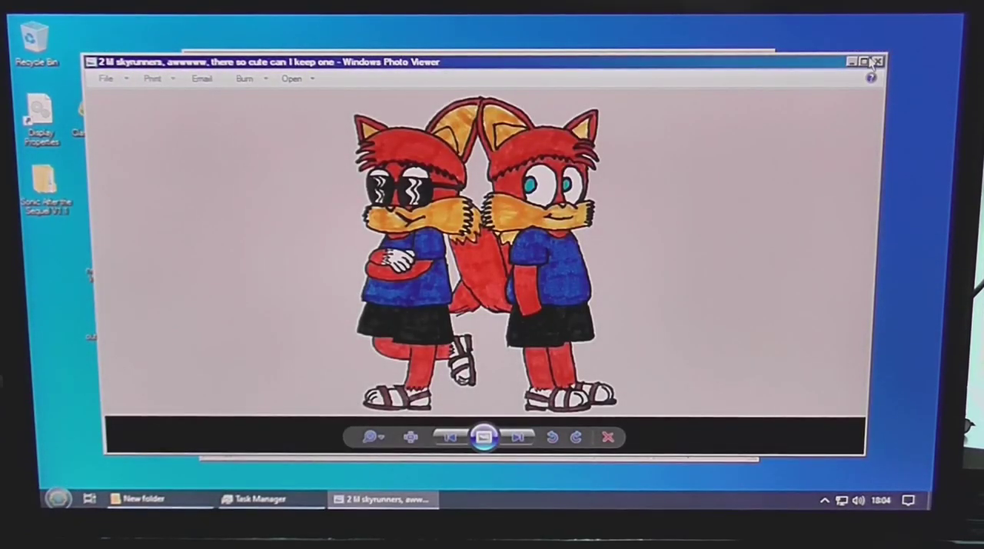
click(863, 62)
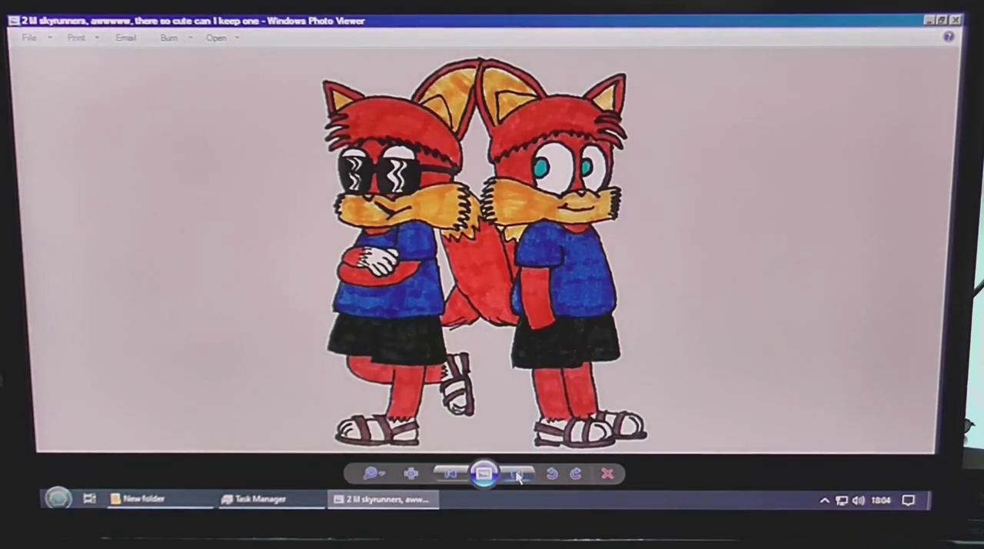
click(519, 474)
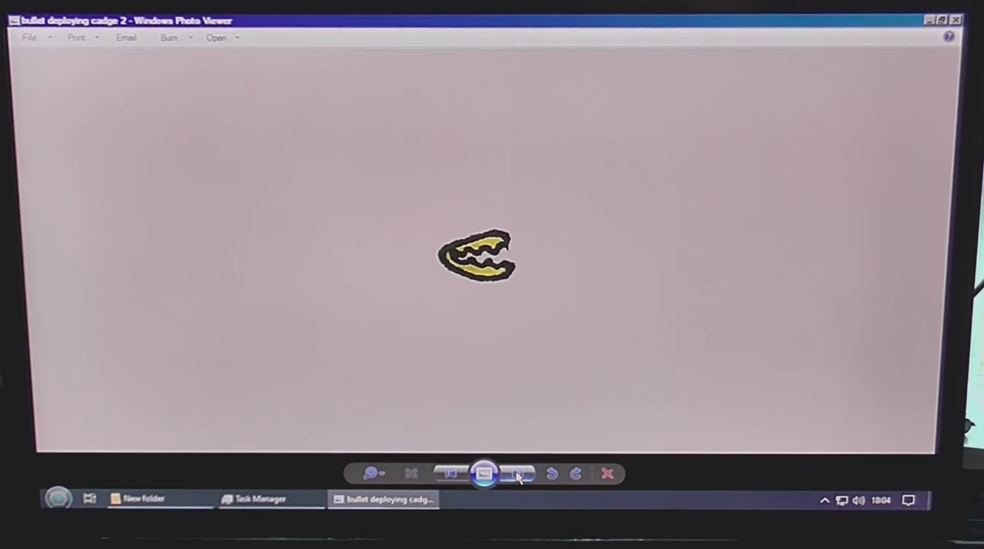
click(520, 474)
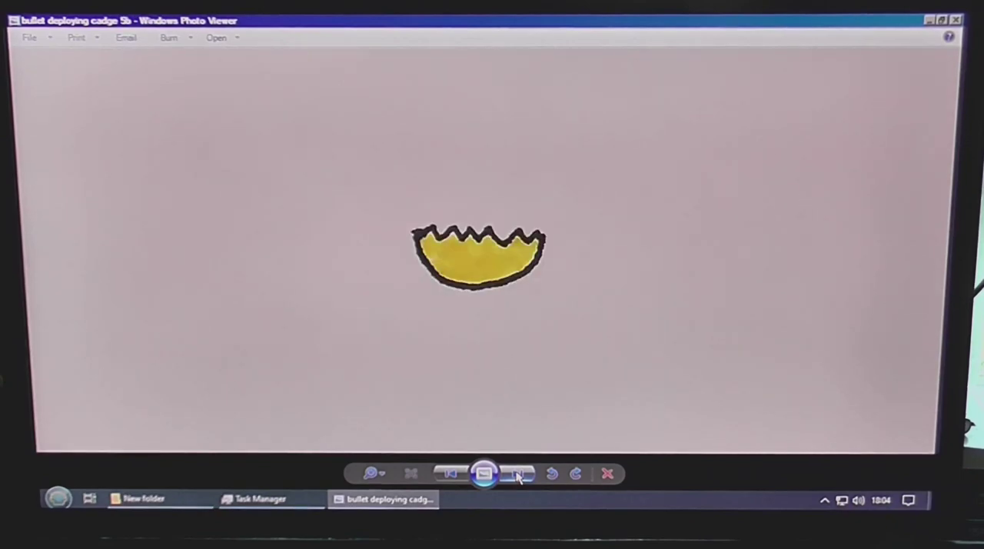
click(520, 474)
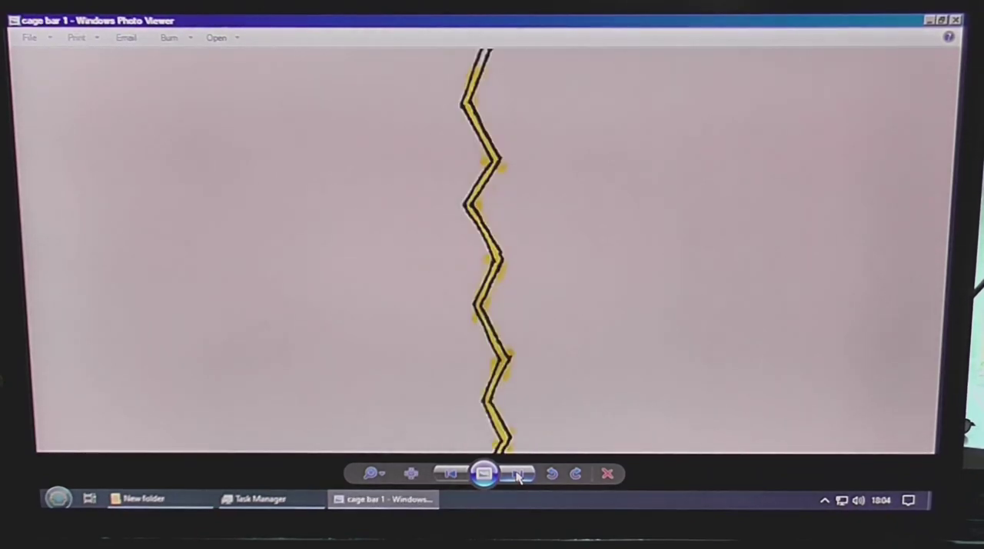
click(519, 474)
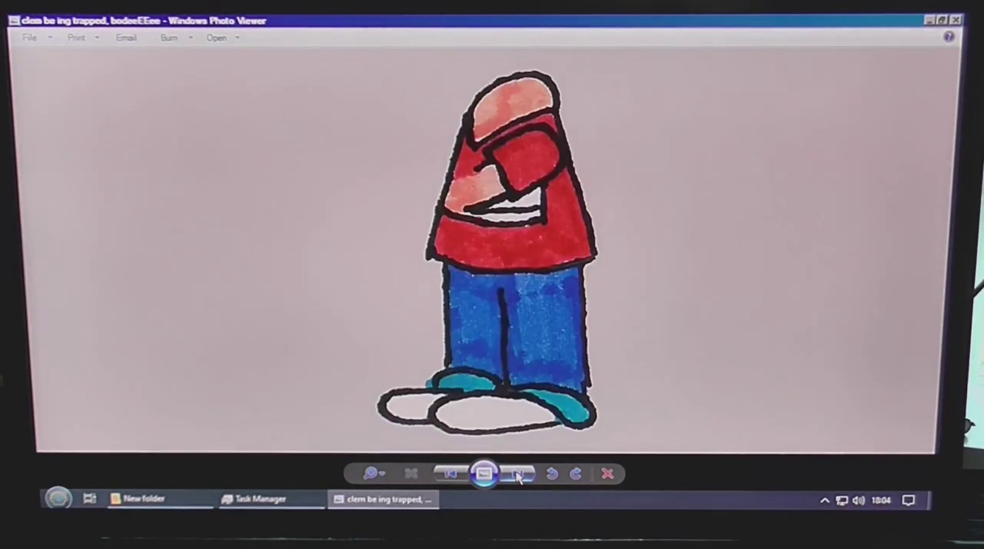
click(520, 474)
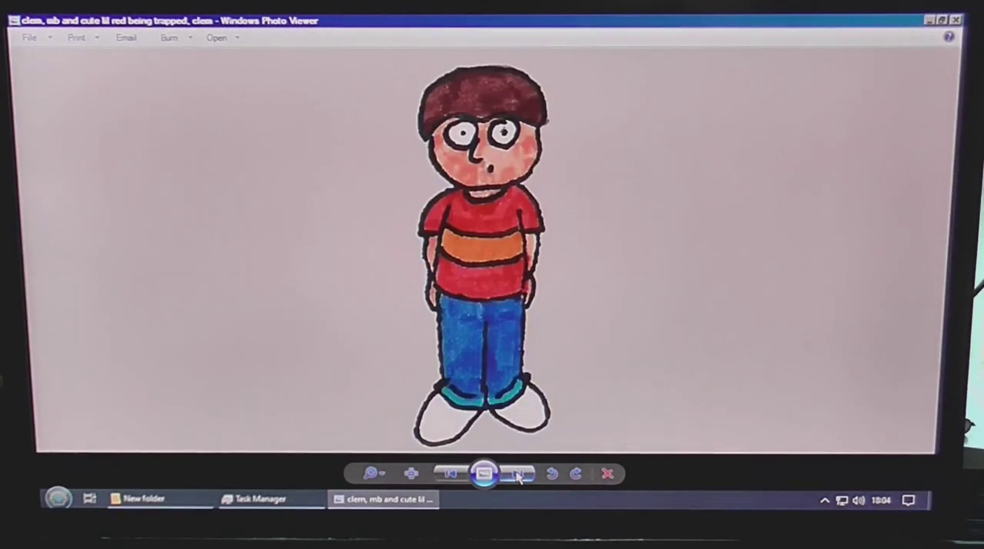
click(520, 474)
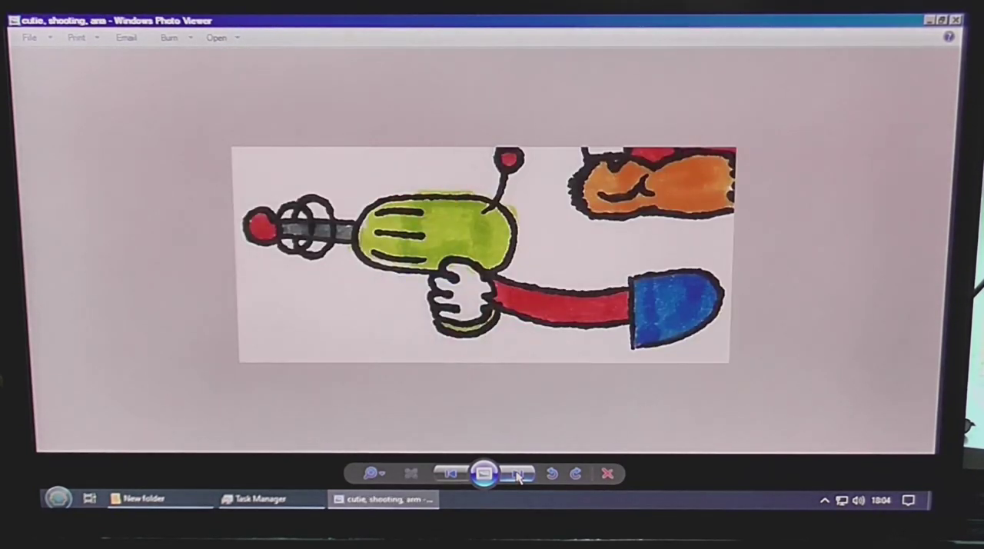
click(518, 474)
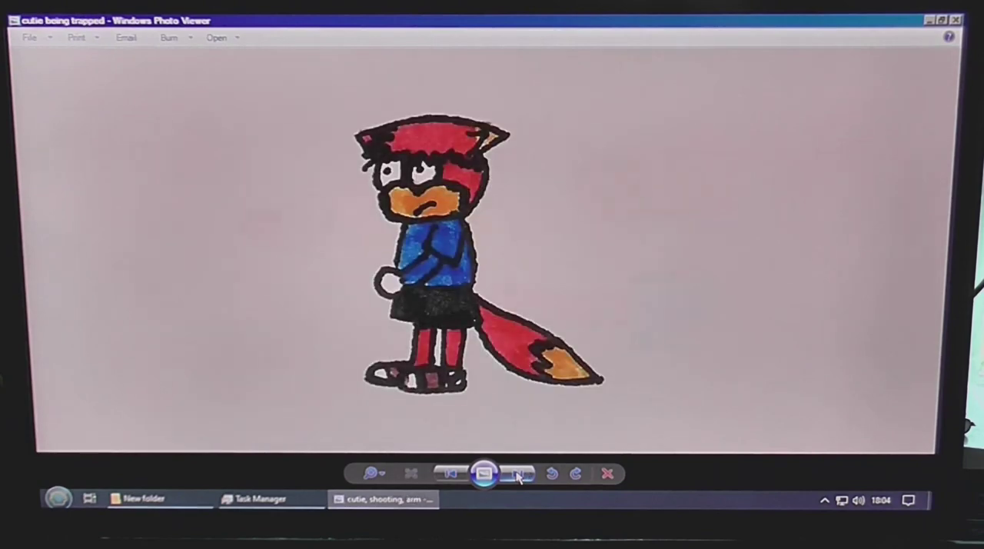
click(520, 474)
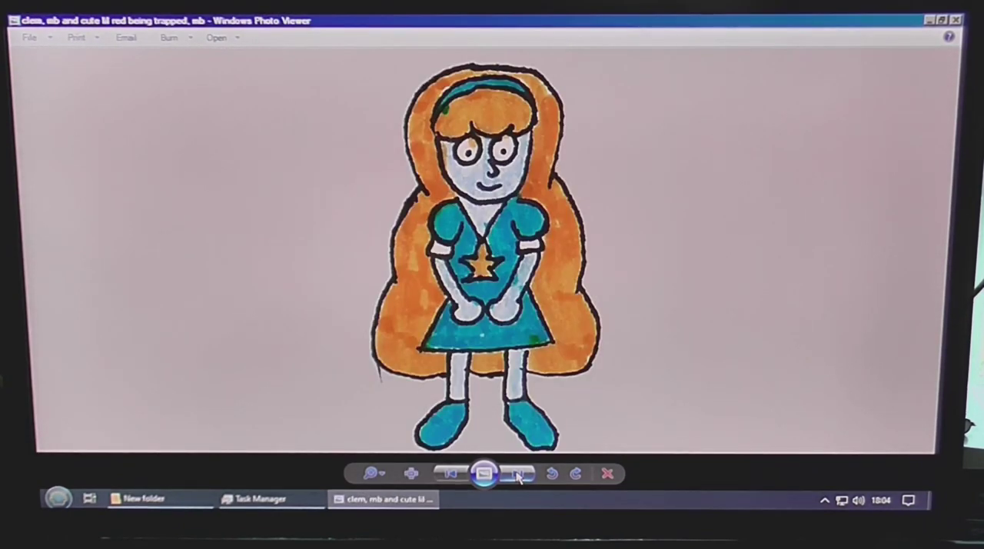
click(519, 474)
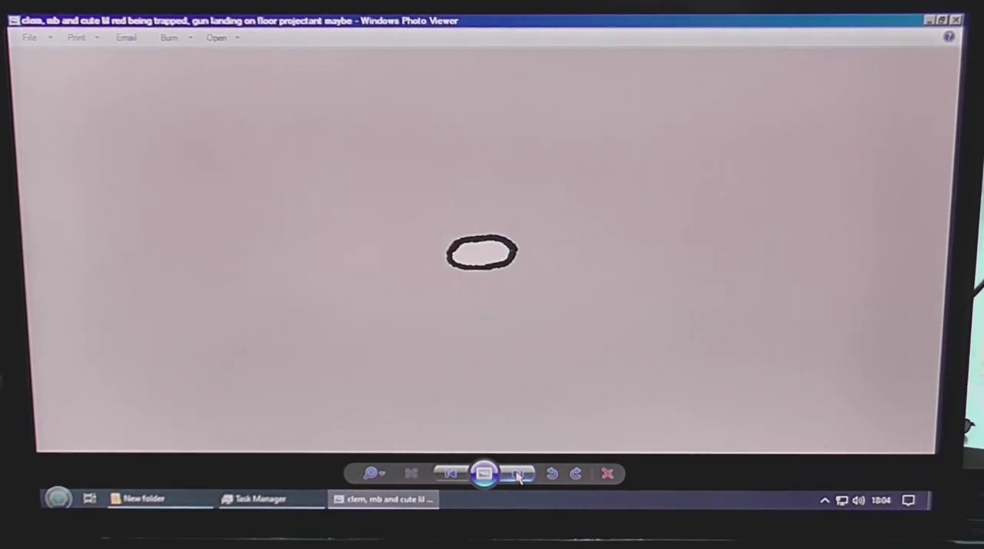
click(517, 473)
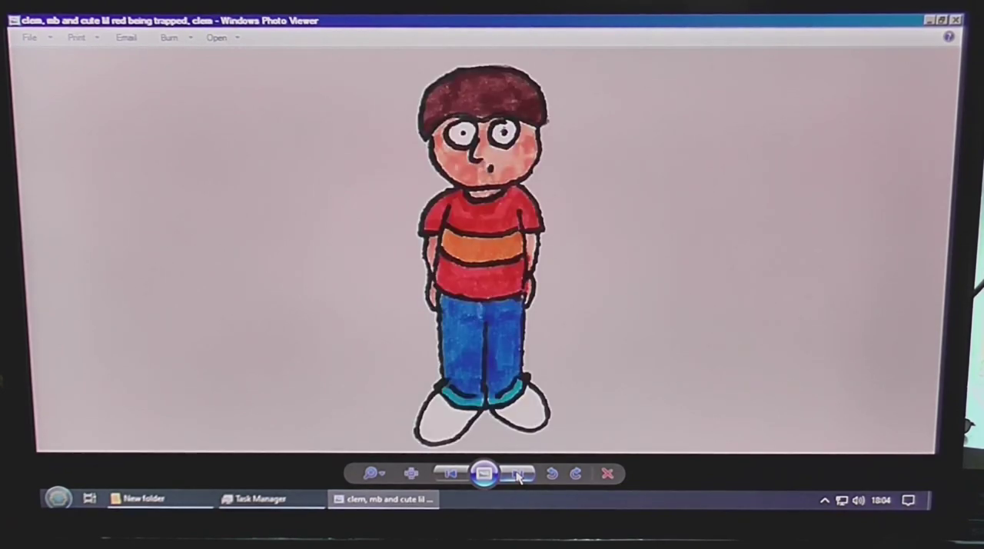
click(520, 474)
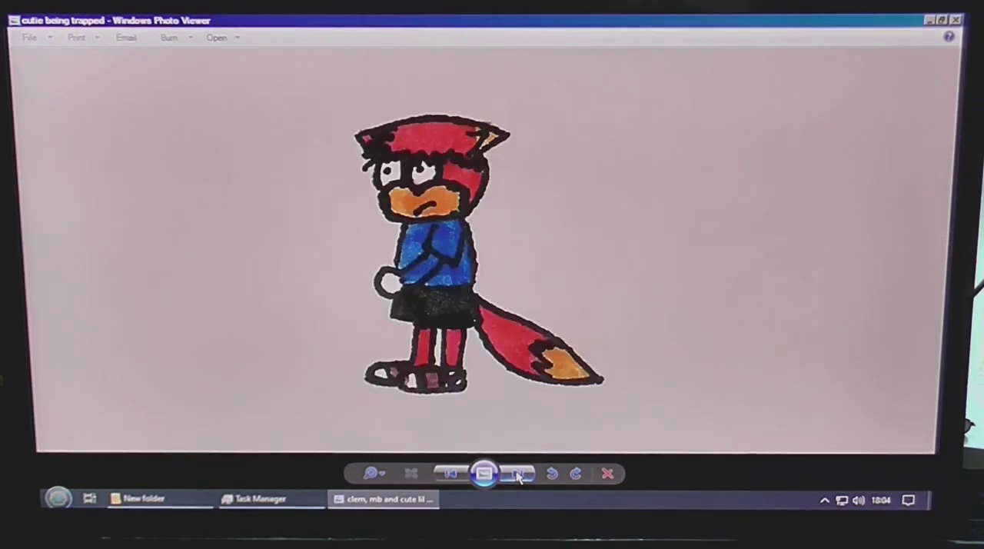
click(520, 474)
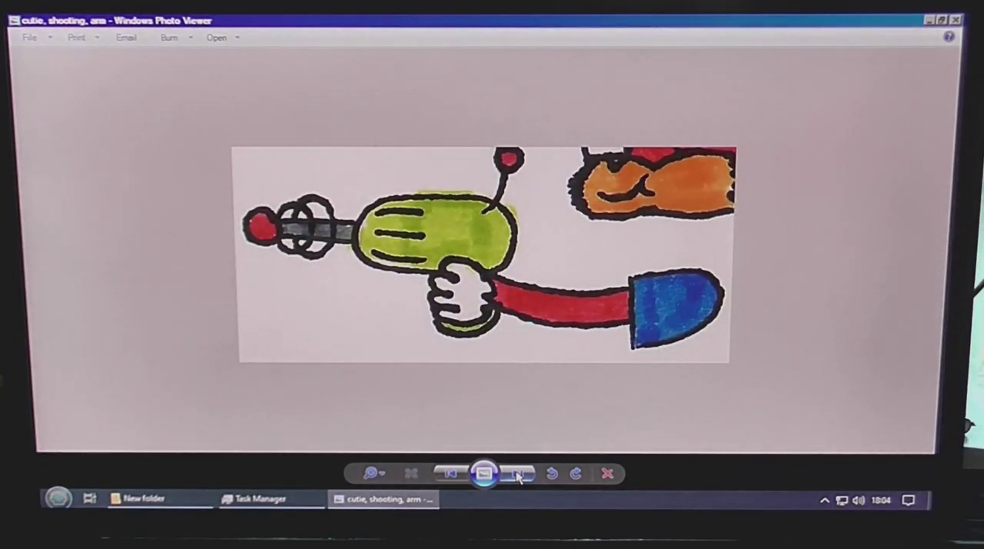
click(520, 474)
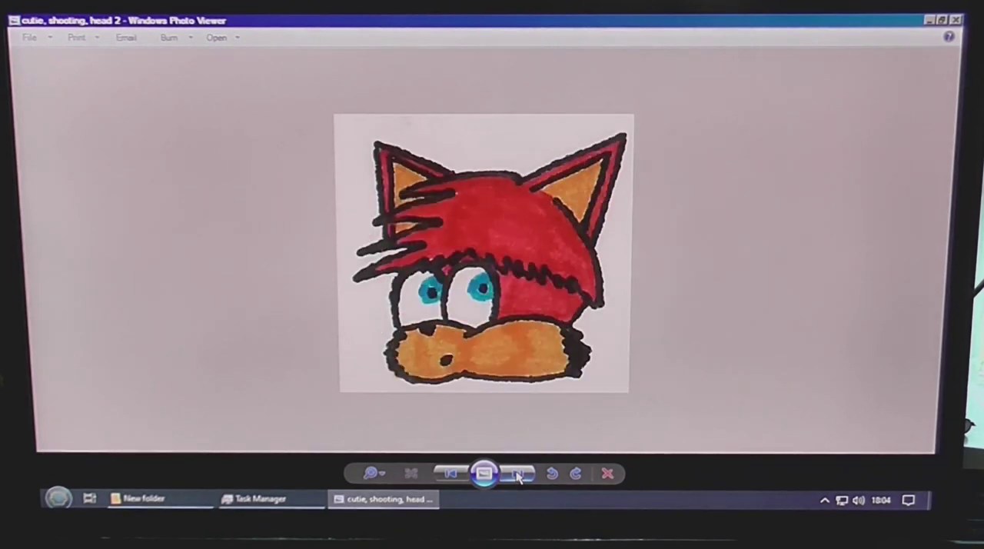
click(520, 474)
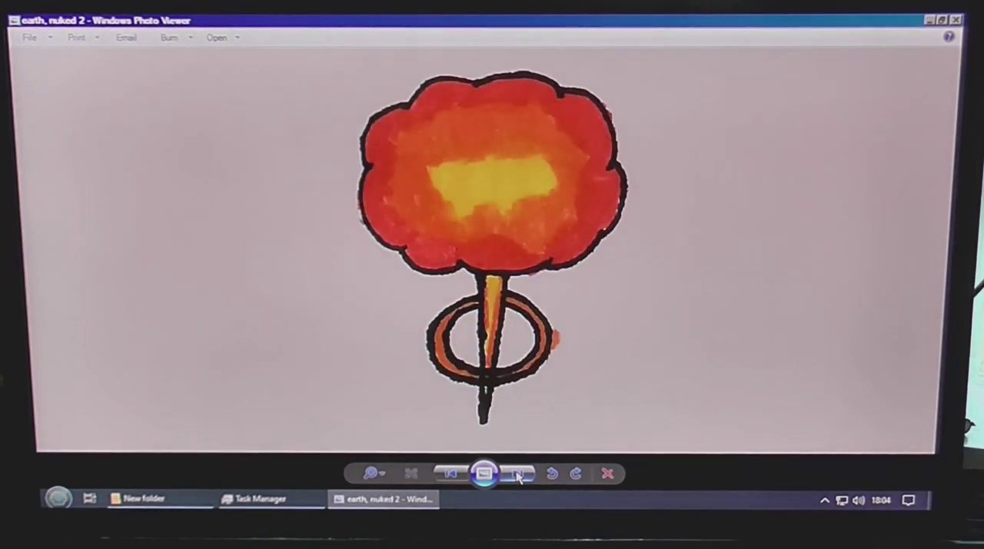
click(450, 473)
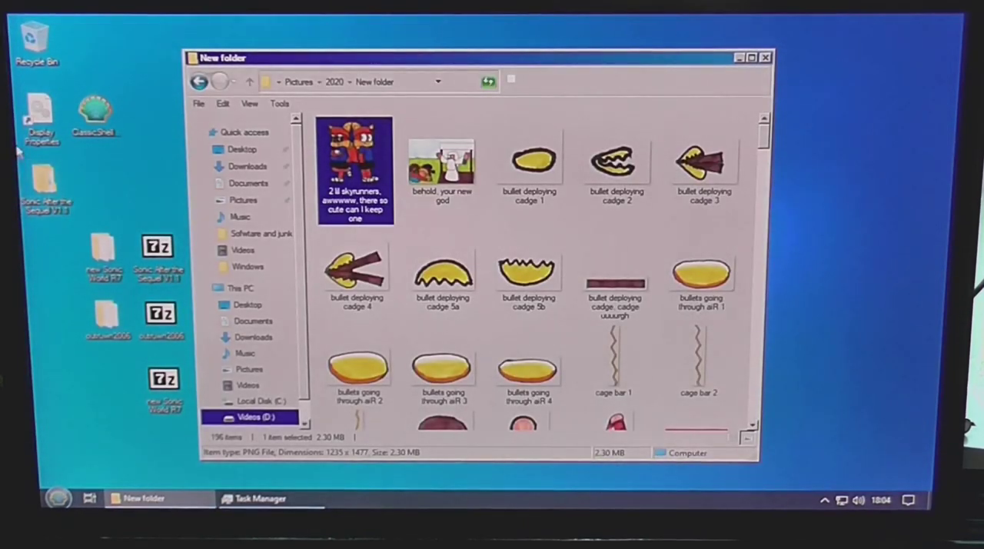
Set the Window item colour to bright green in Display Properties' Appearance settings.
double_click(40, 116)
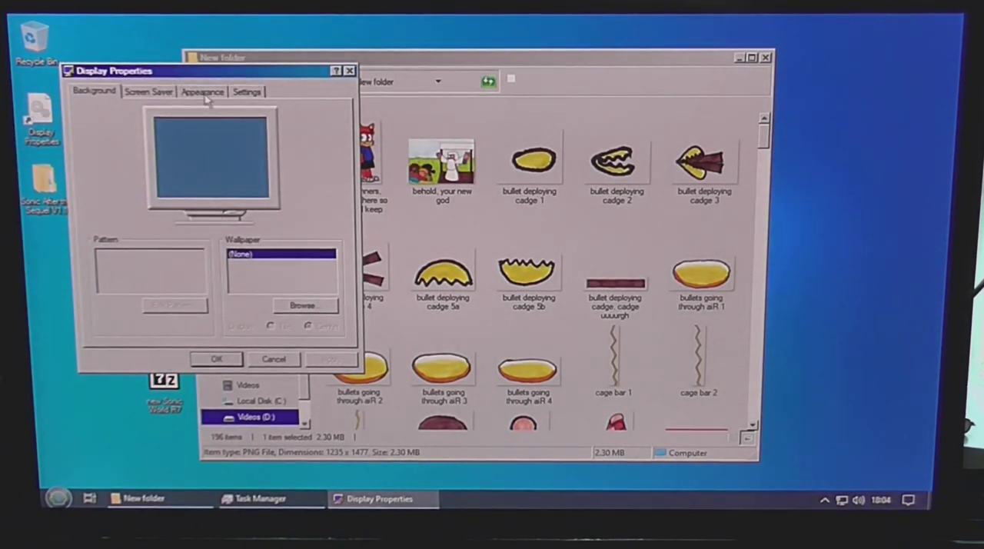
click(203, 92)
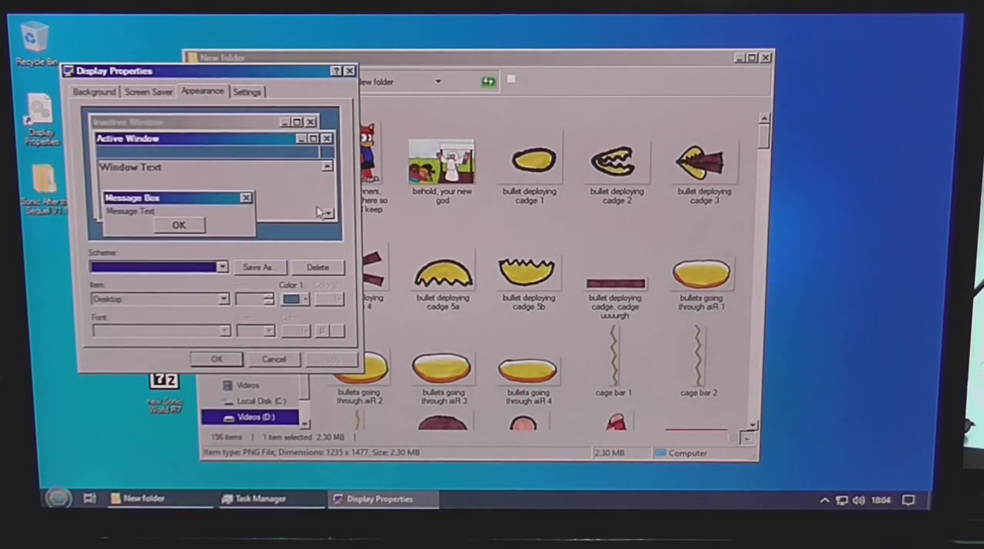
click(306, 298)
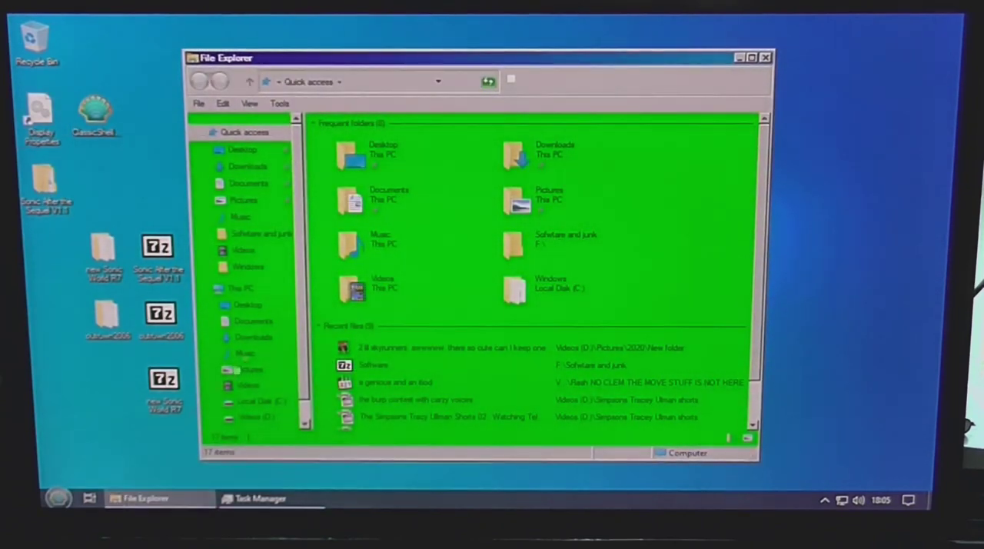
mouse_move(539, 253)
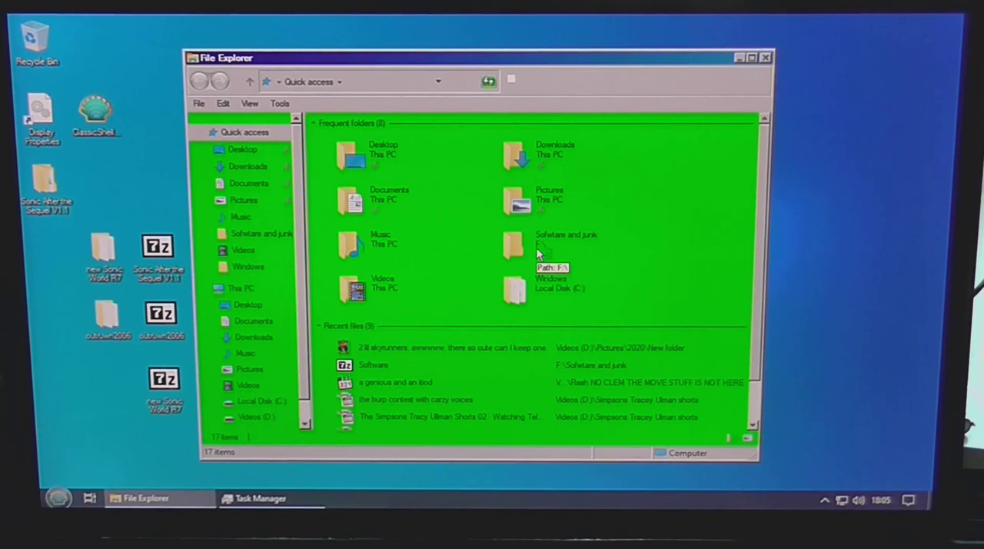
Navigate from the Videos (D:) drive into Pictures' 2020 folder.
click(255, 416)
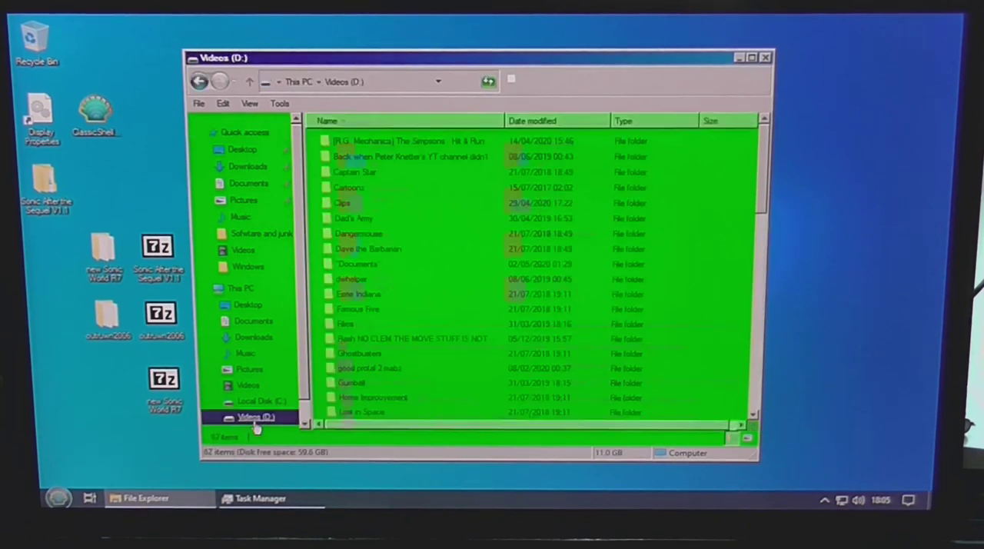
click(352, 278)
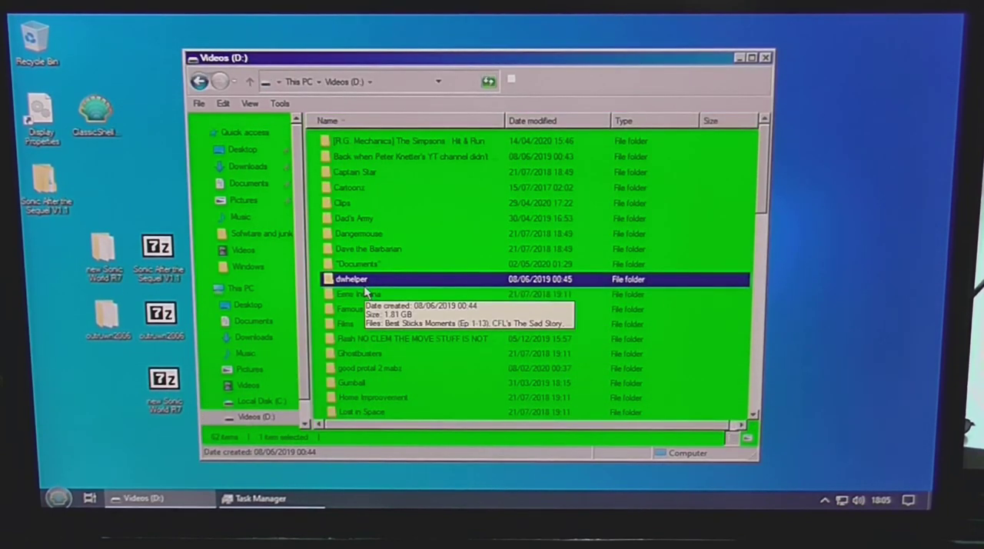
click(372, 397)
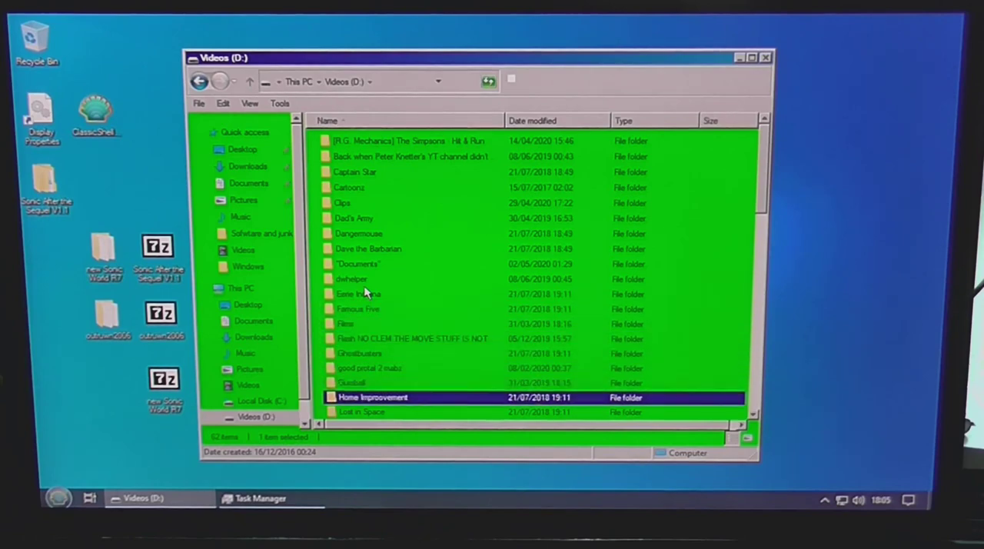
scroll(down, 3)
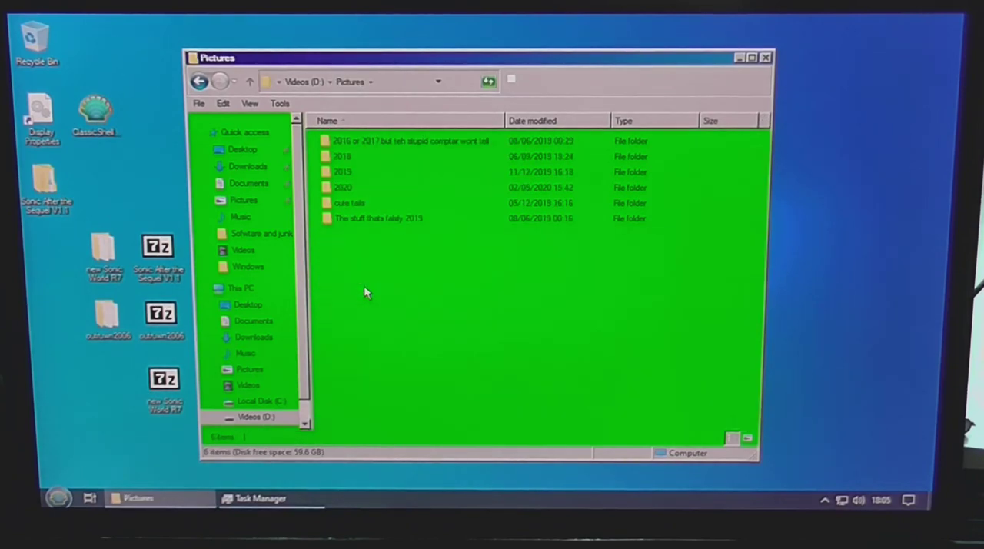
click(341, 187)
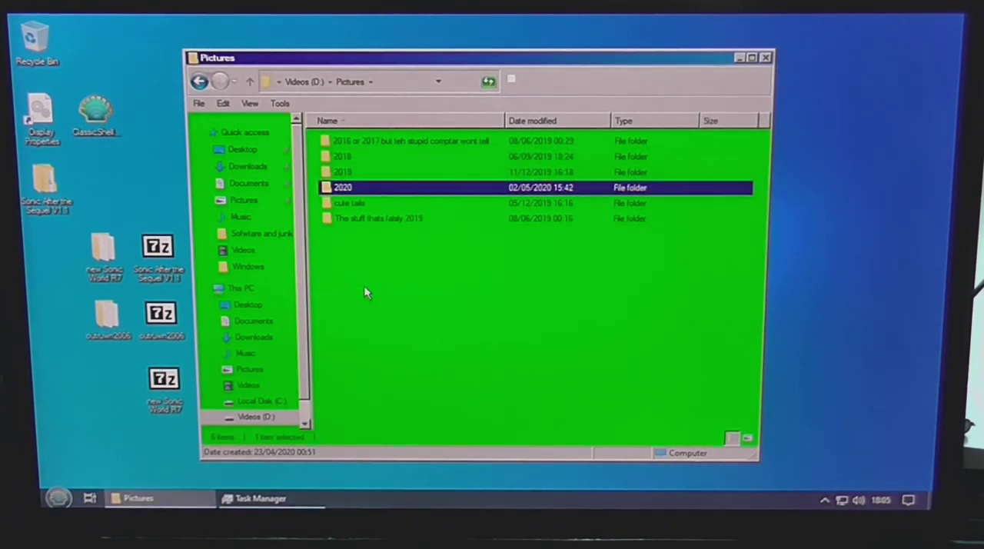
double_click(342, 188)
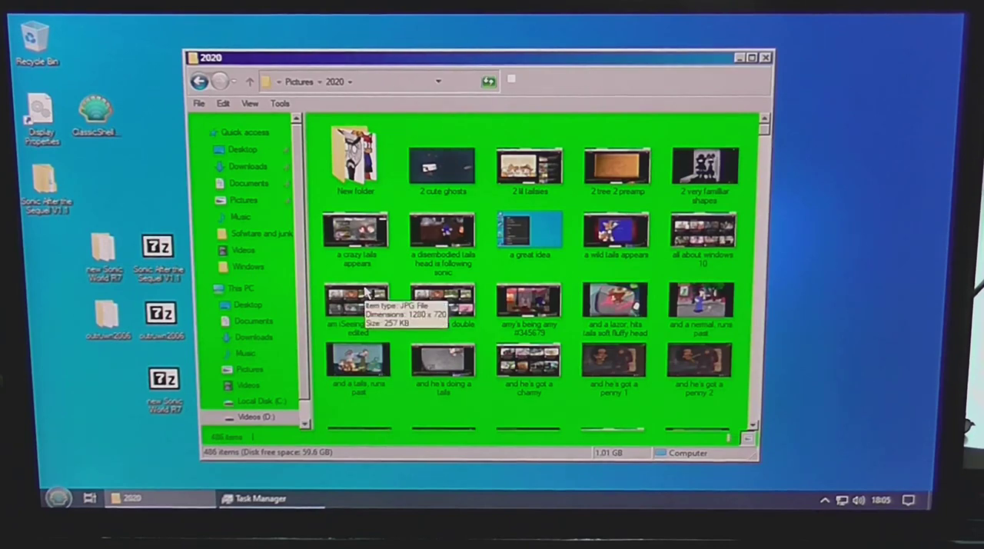
Enter the New folder of drawings and select the 'bullet deploying cadge 1' PNG.
double_click(355, 154)
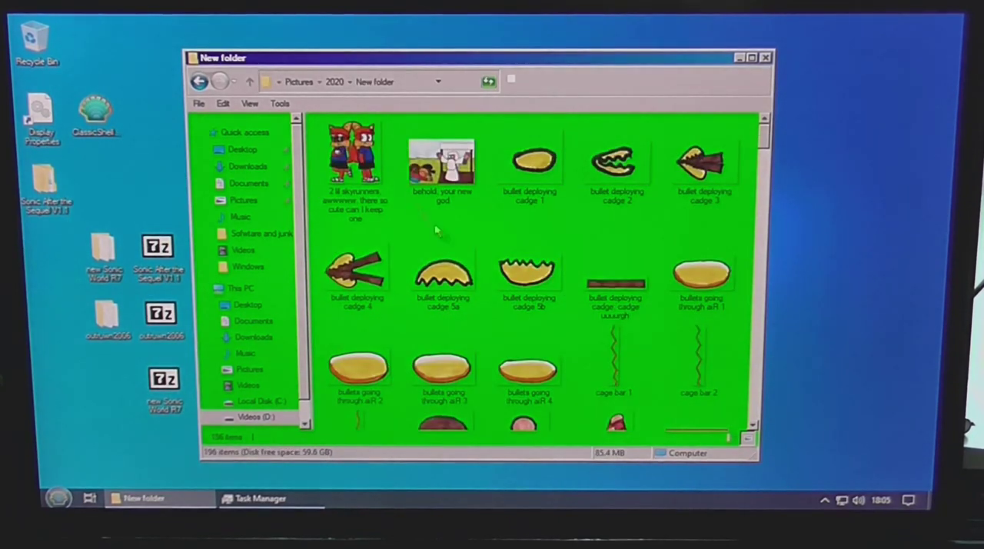
click(529, 161)
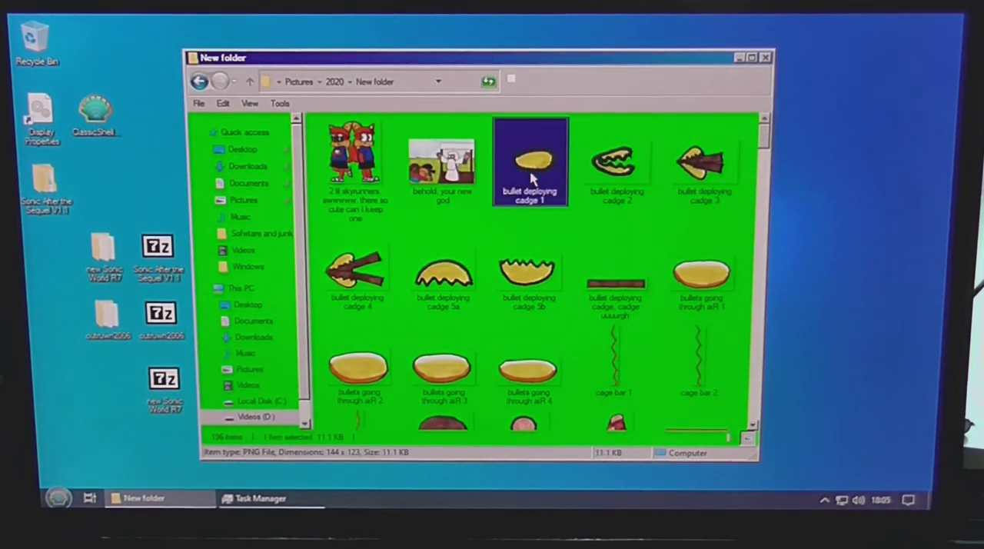
View the first drawing in Photo Viewer and step through the next nine against the green background.
double_click(354, 154)
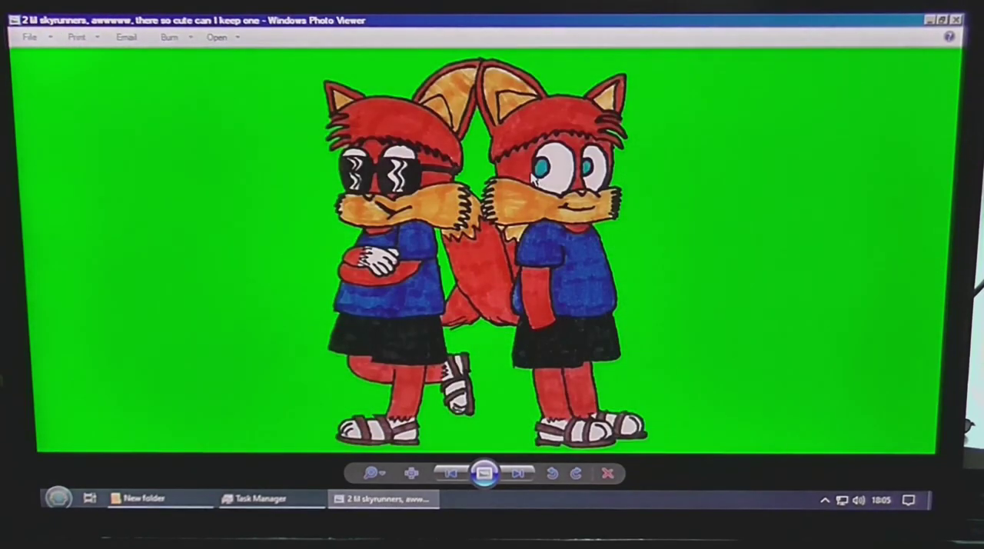
click(517, 473)
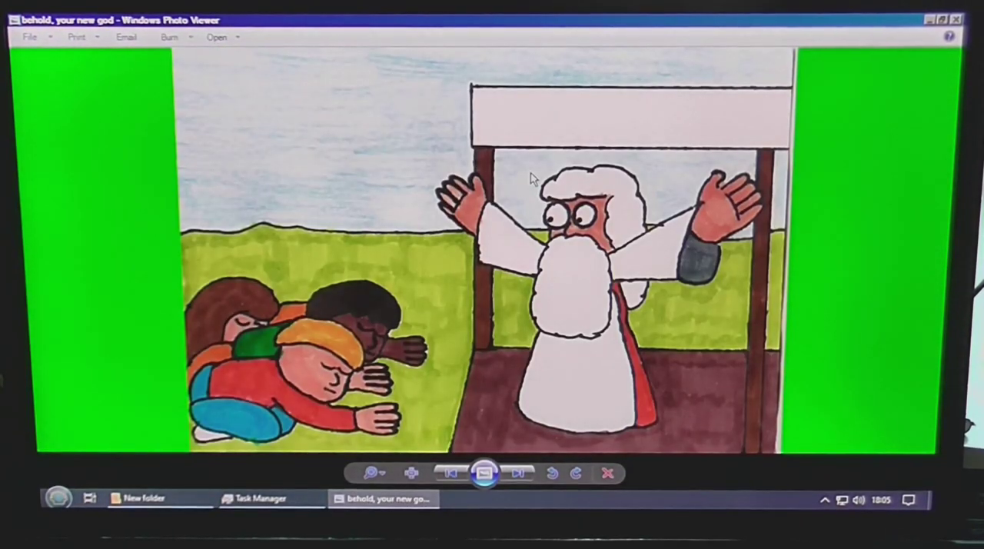
click(520, 474)
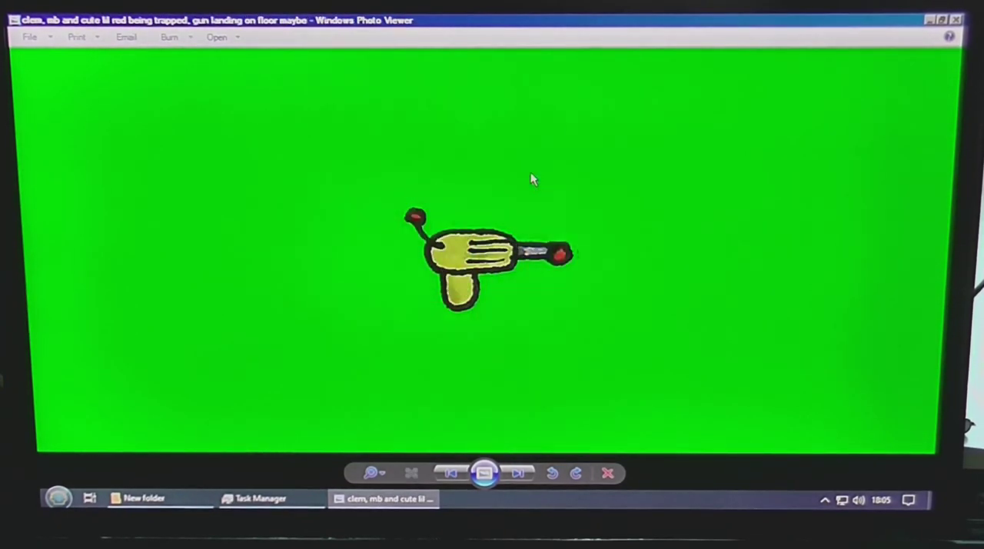
click(518, 474)
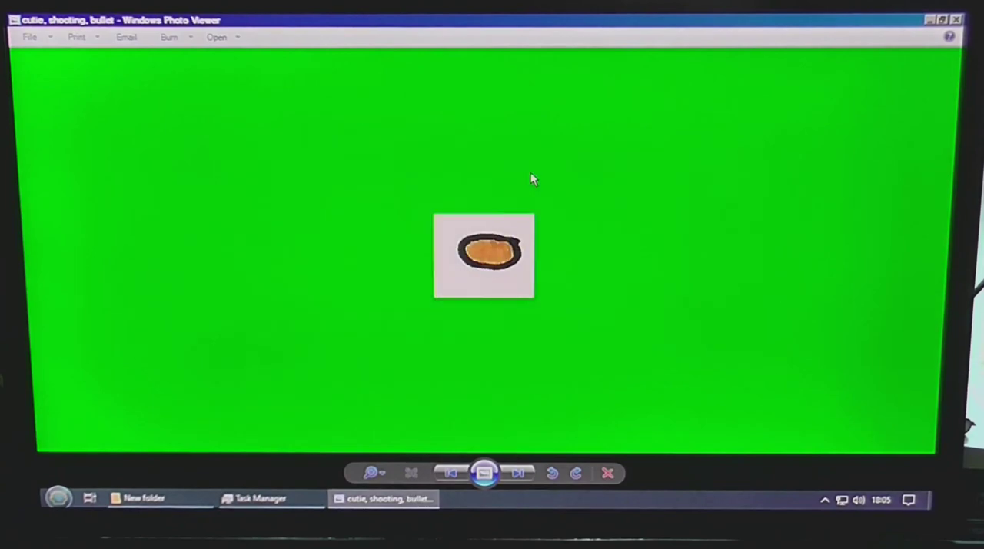
click(517, 474)
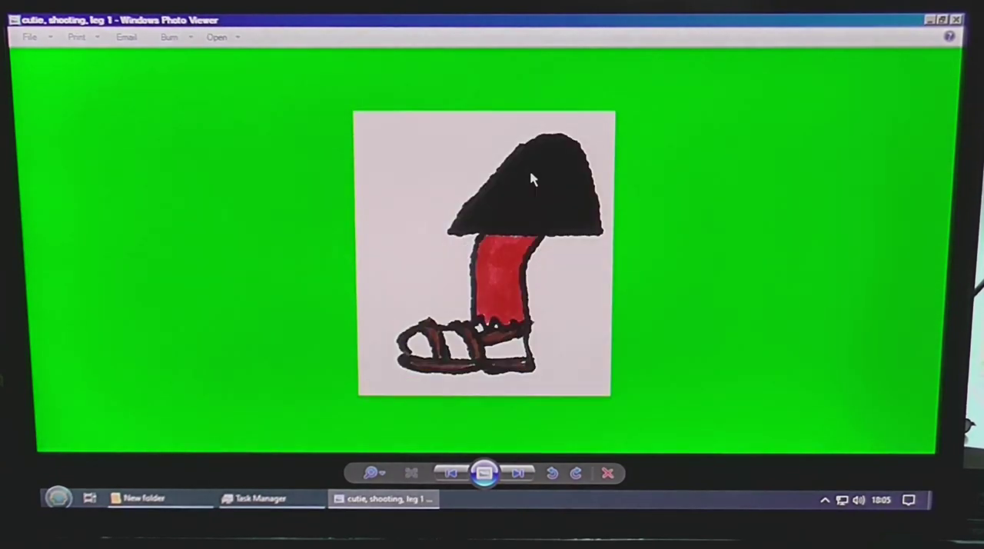
click(518, 474)
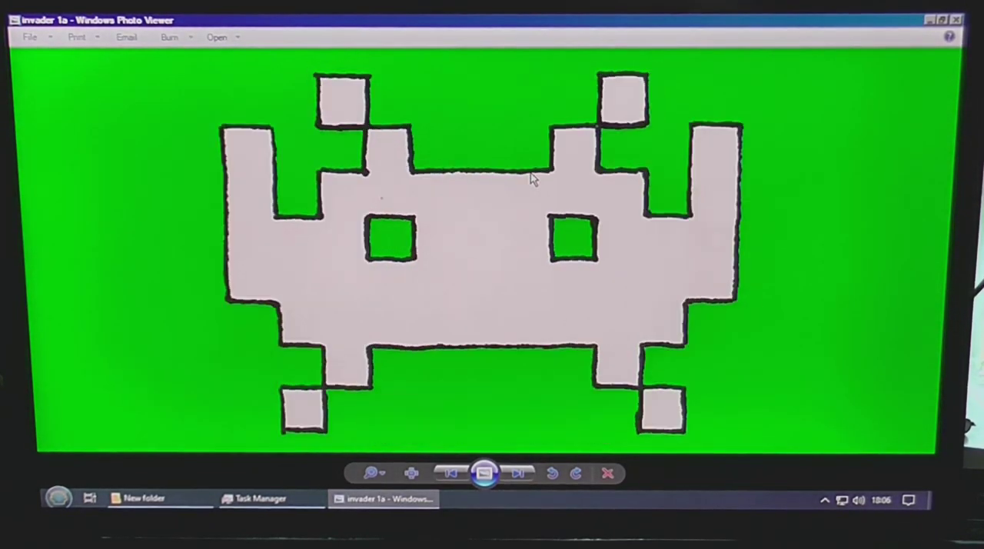
click(516, 473)
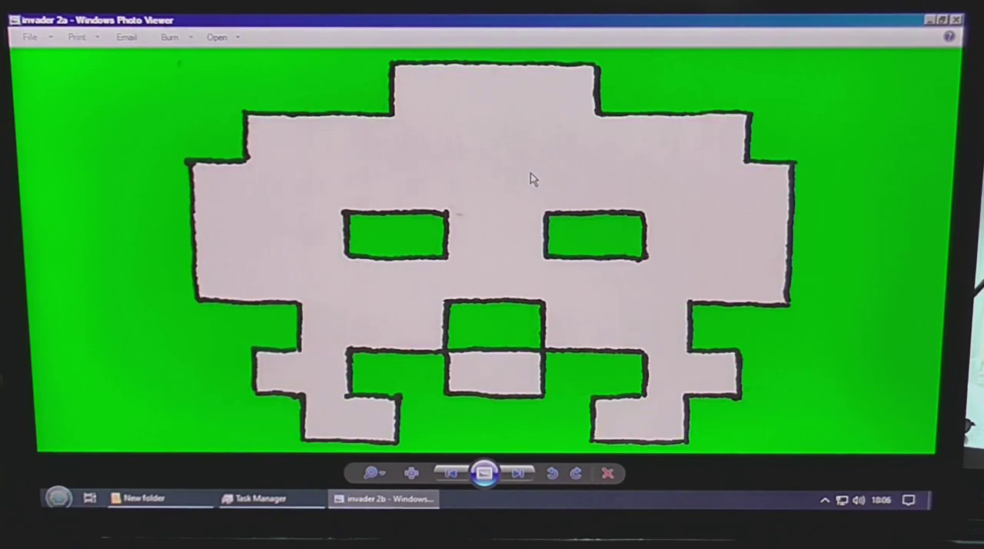
click(516, 474)
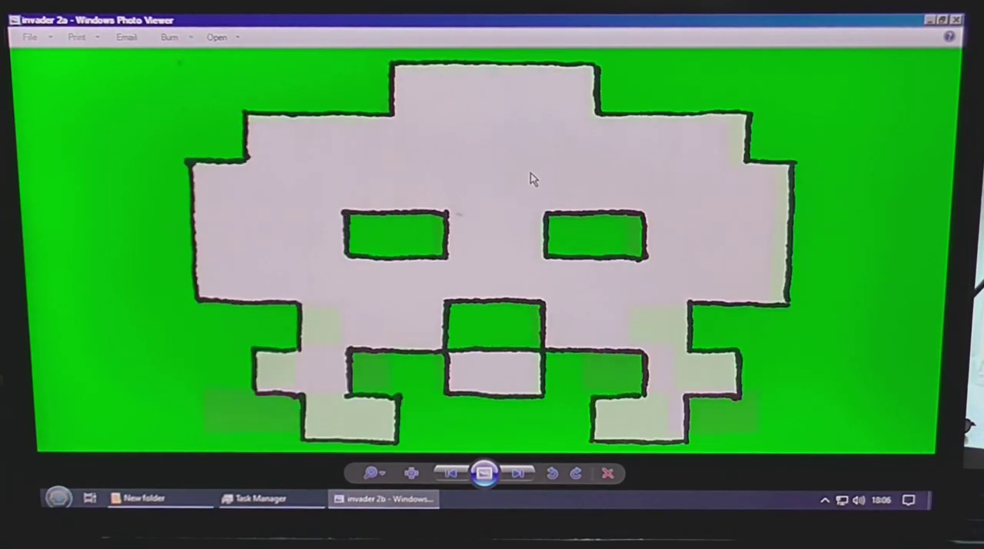
click(517, 474)
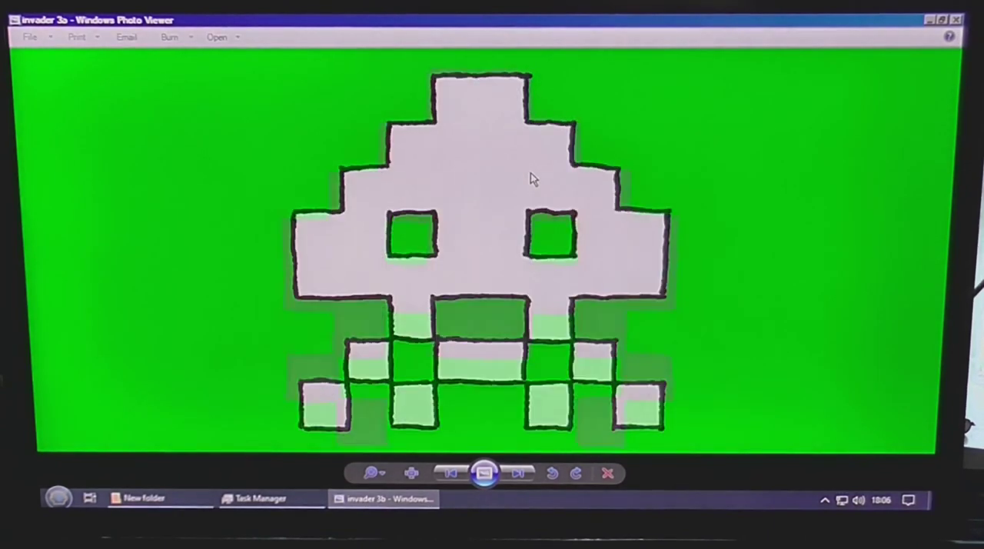
click(518, 474)
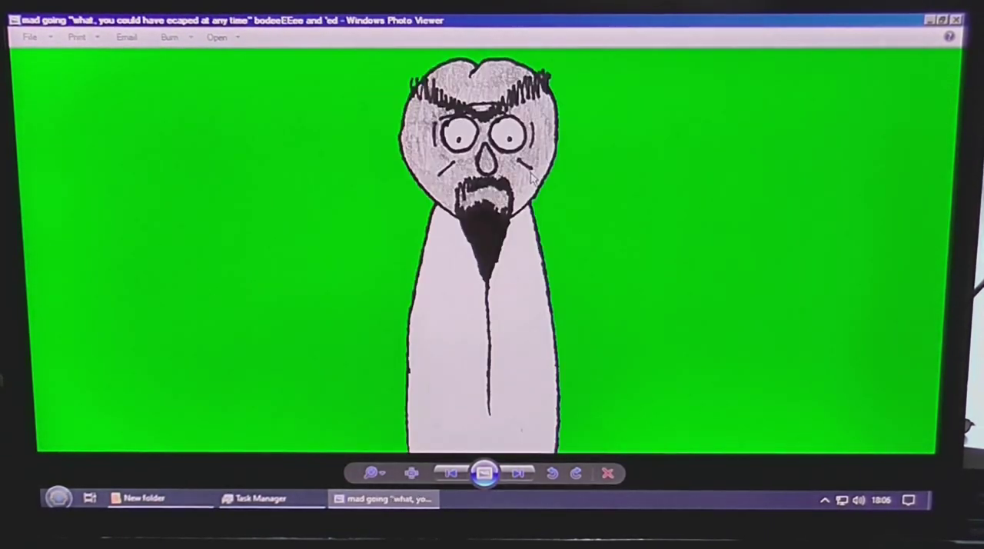